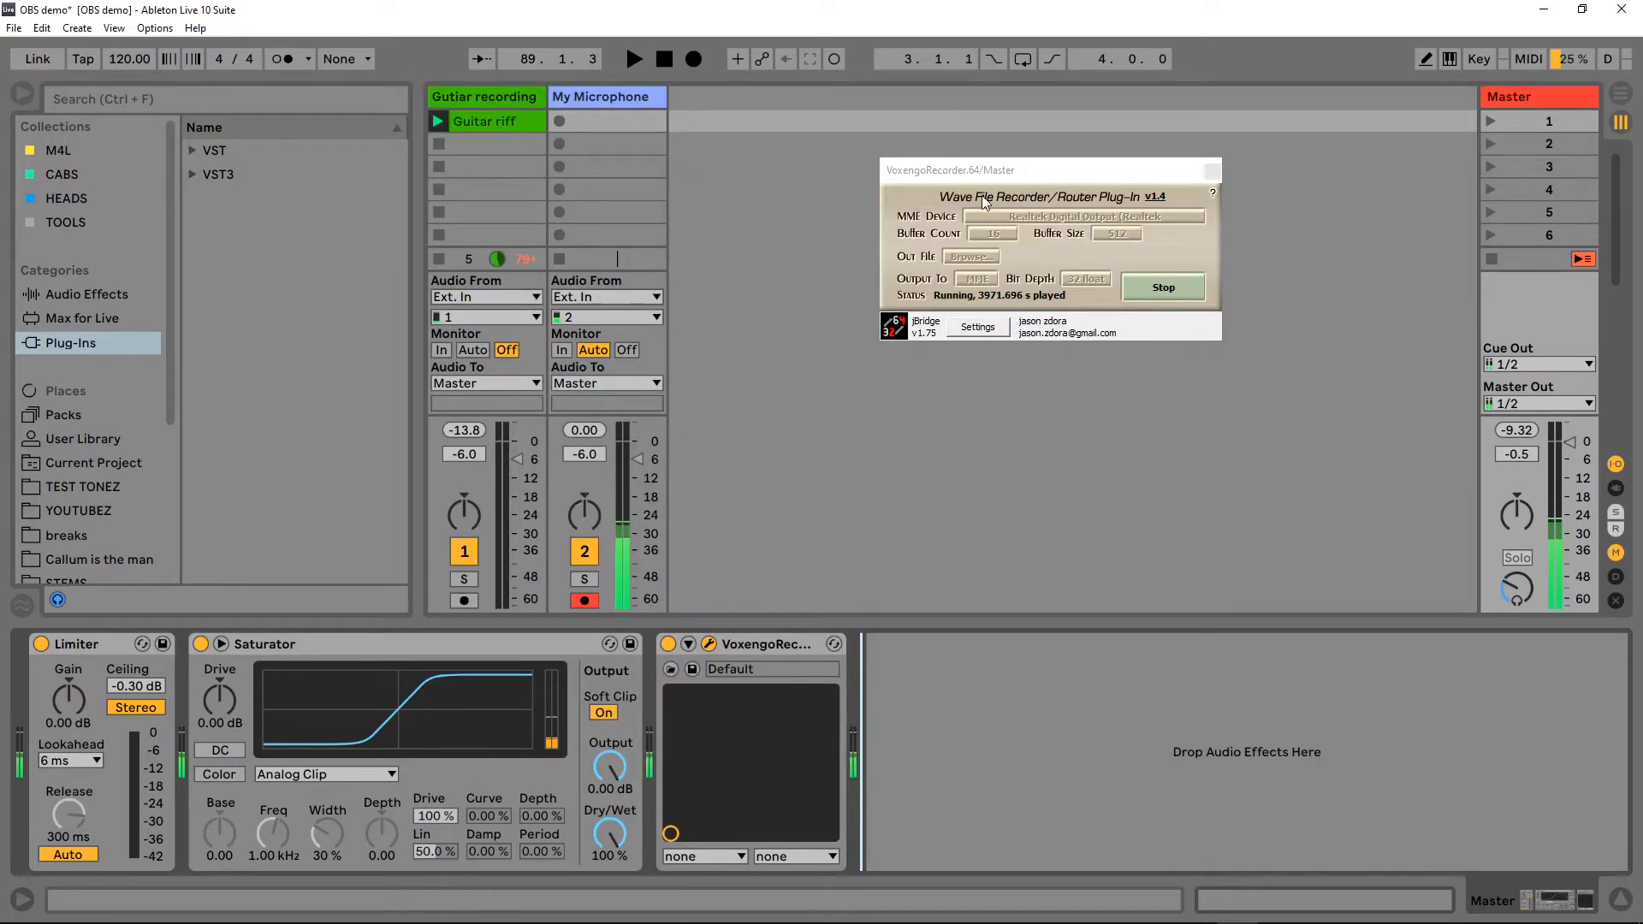
pyautogui.moveTo(1285, 174)
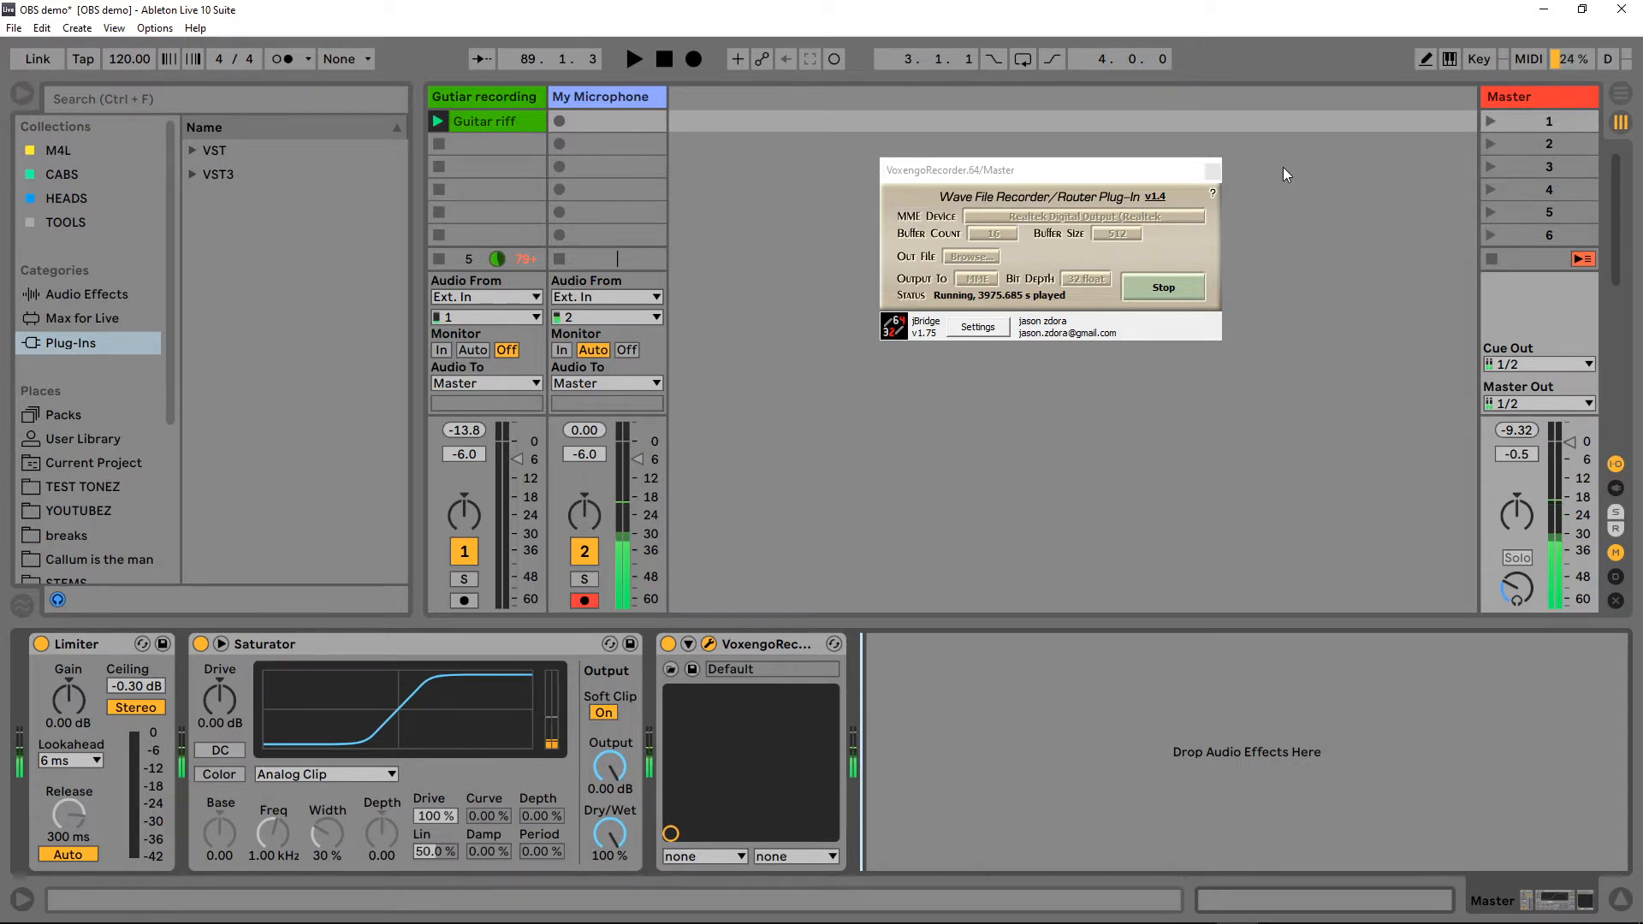
pyautogui.moveTo(985, 208)
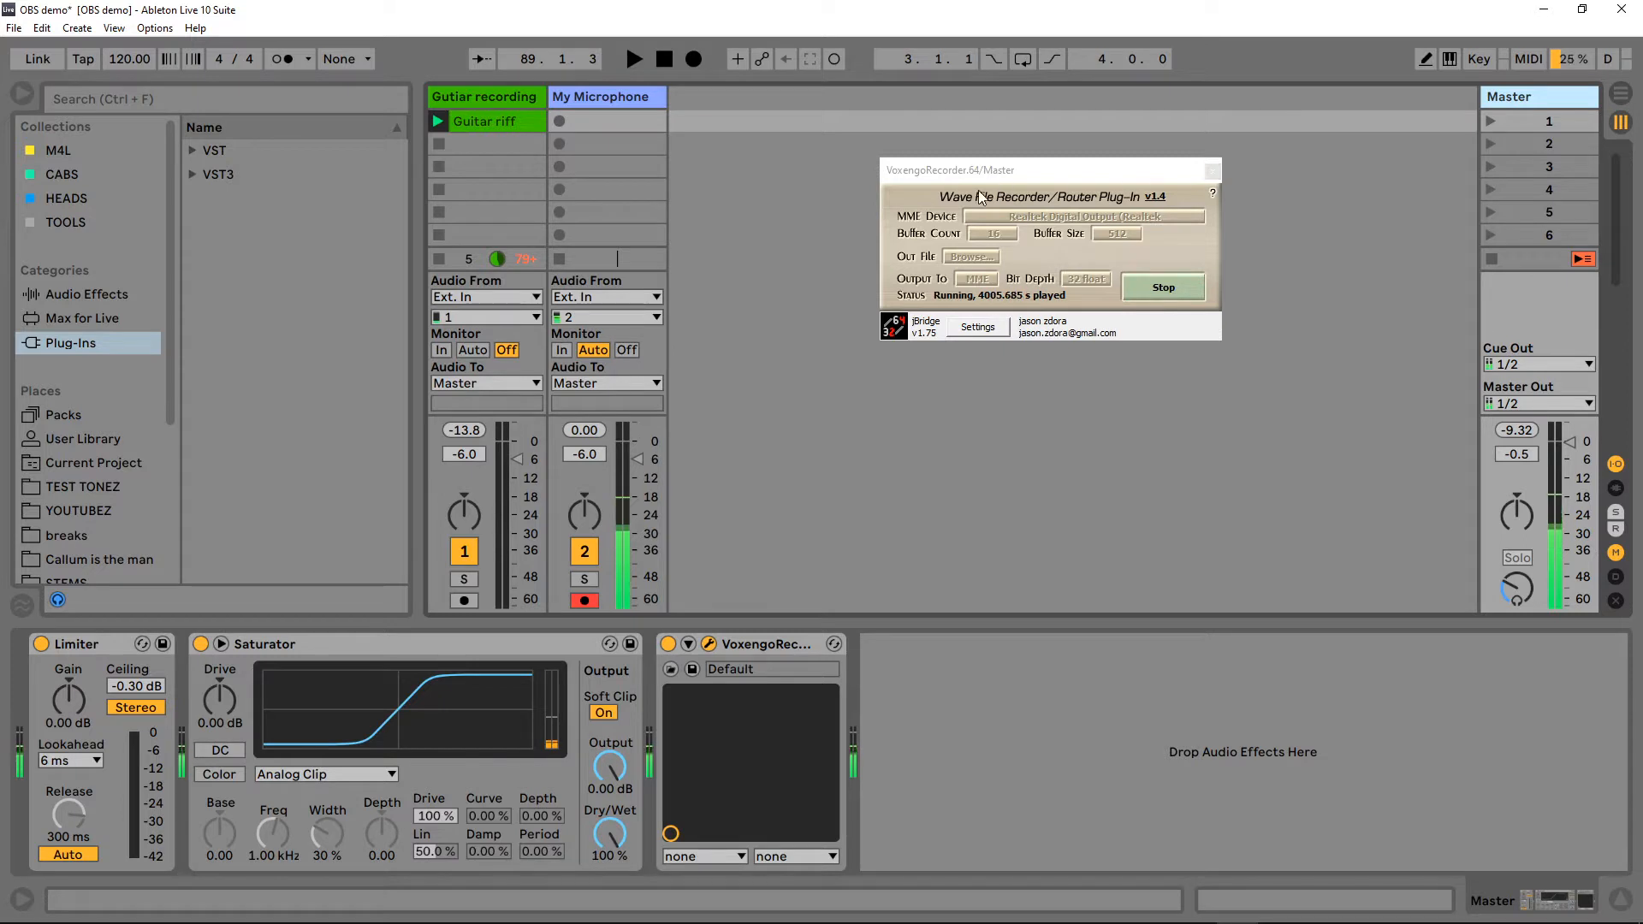
# Step: Inspect the Sound Control Panel's Playback and Recording devices, then cancel without changes
pyautogui.moveTo(948, 170); pyautogui.dragTo(954, 242)
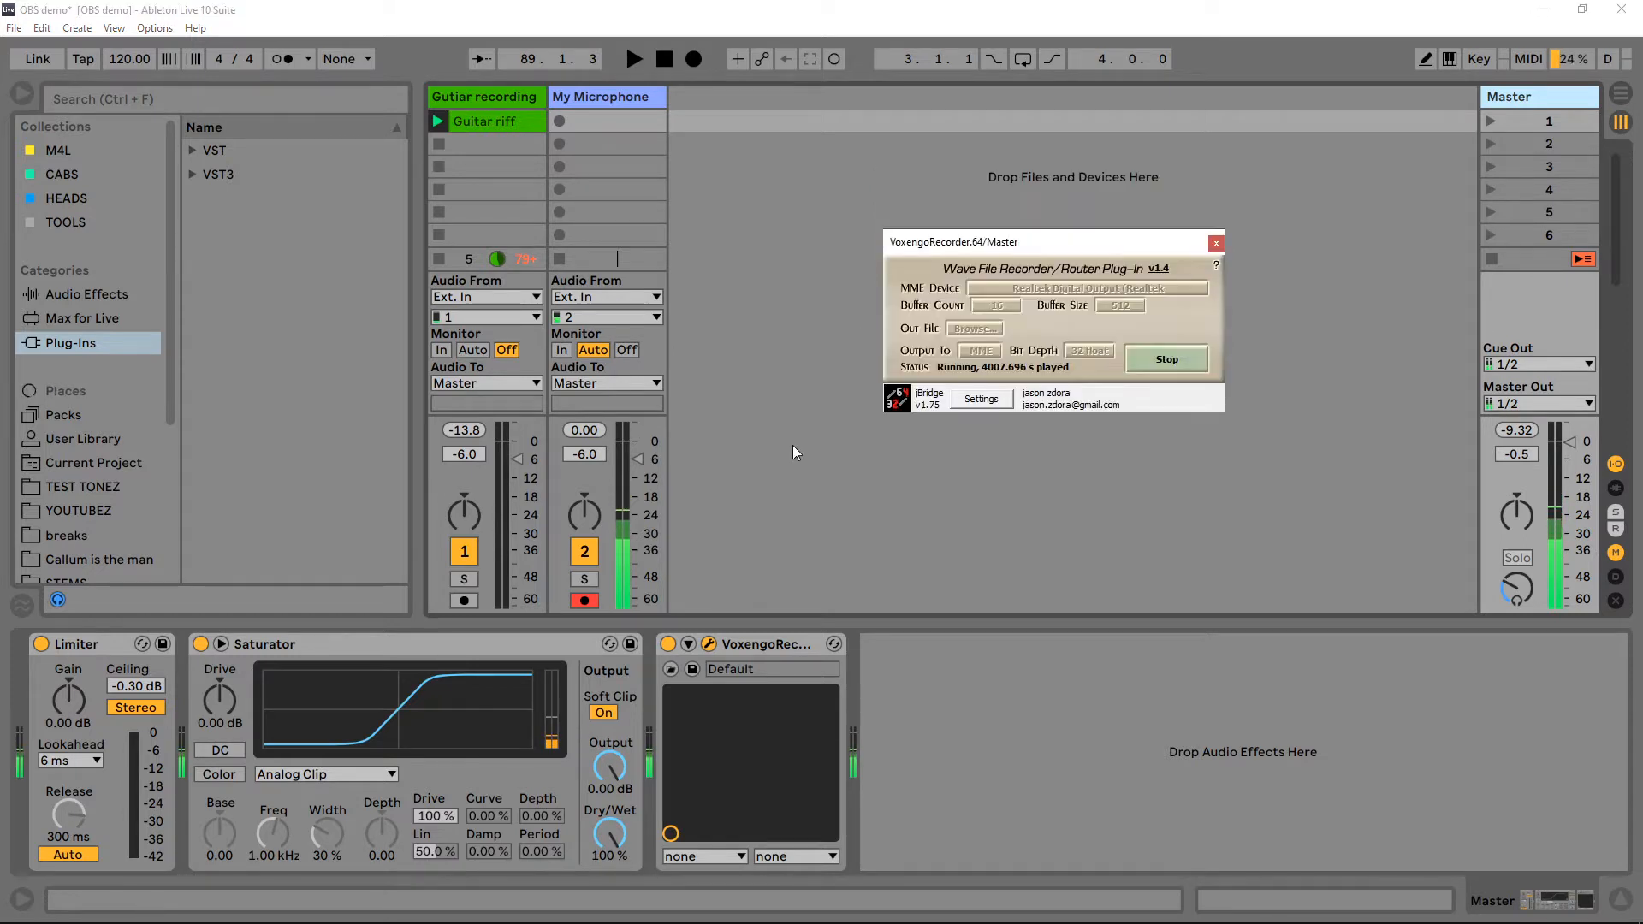
pyautogui.moveTo(1080, 425)
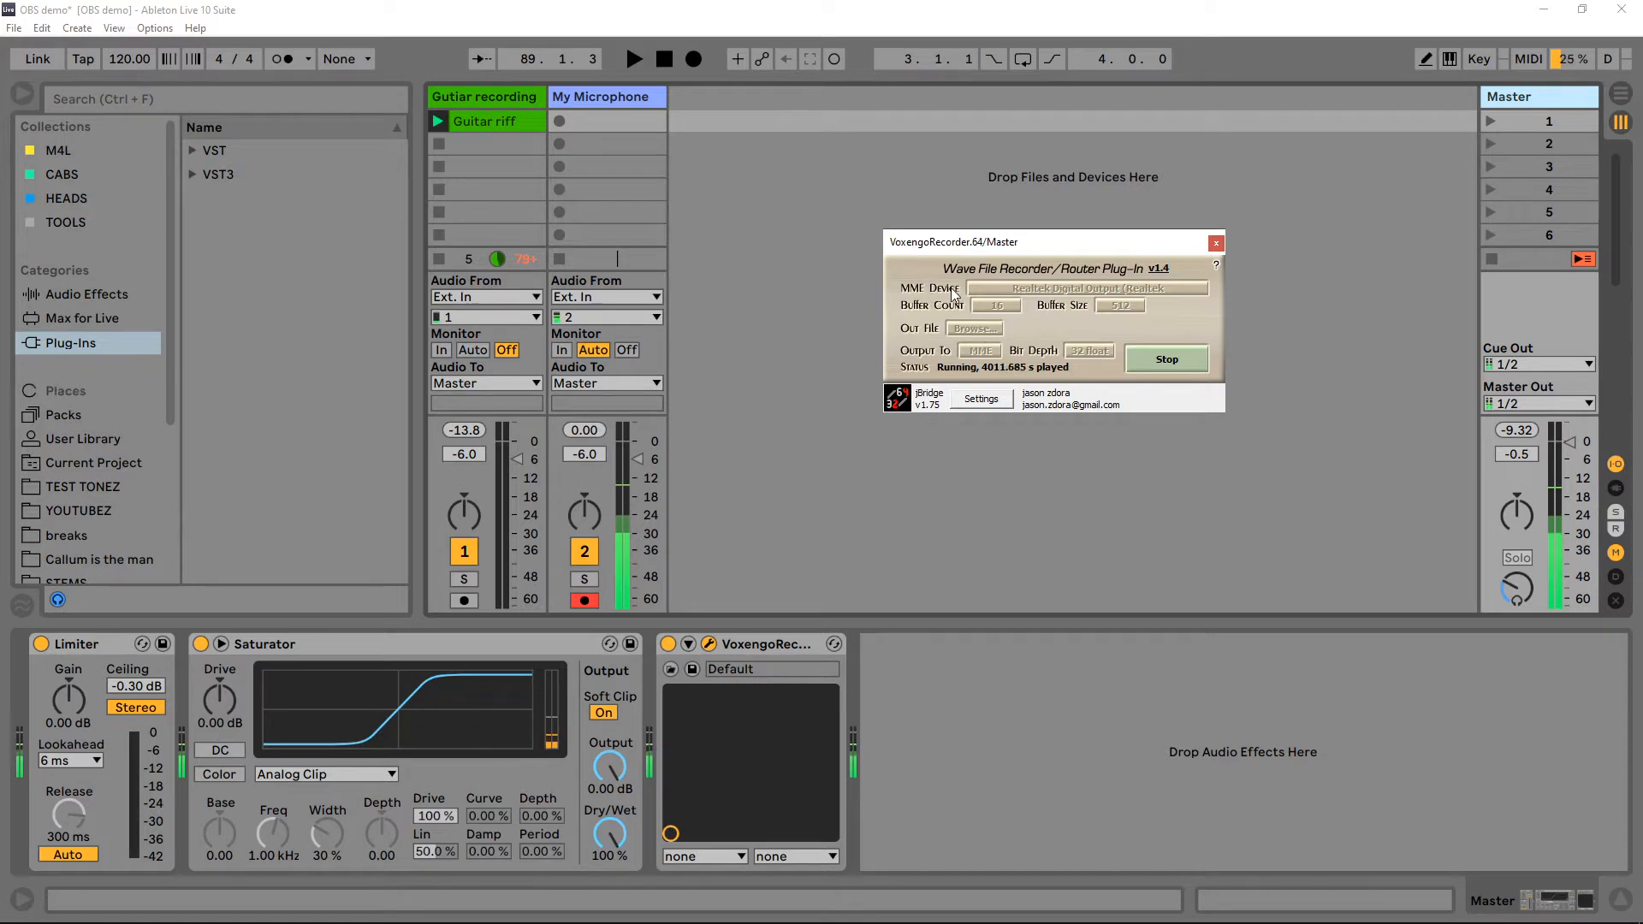
pyautogui.moveTo(1119, 294)
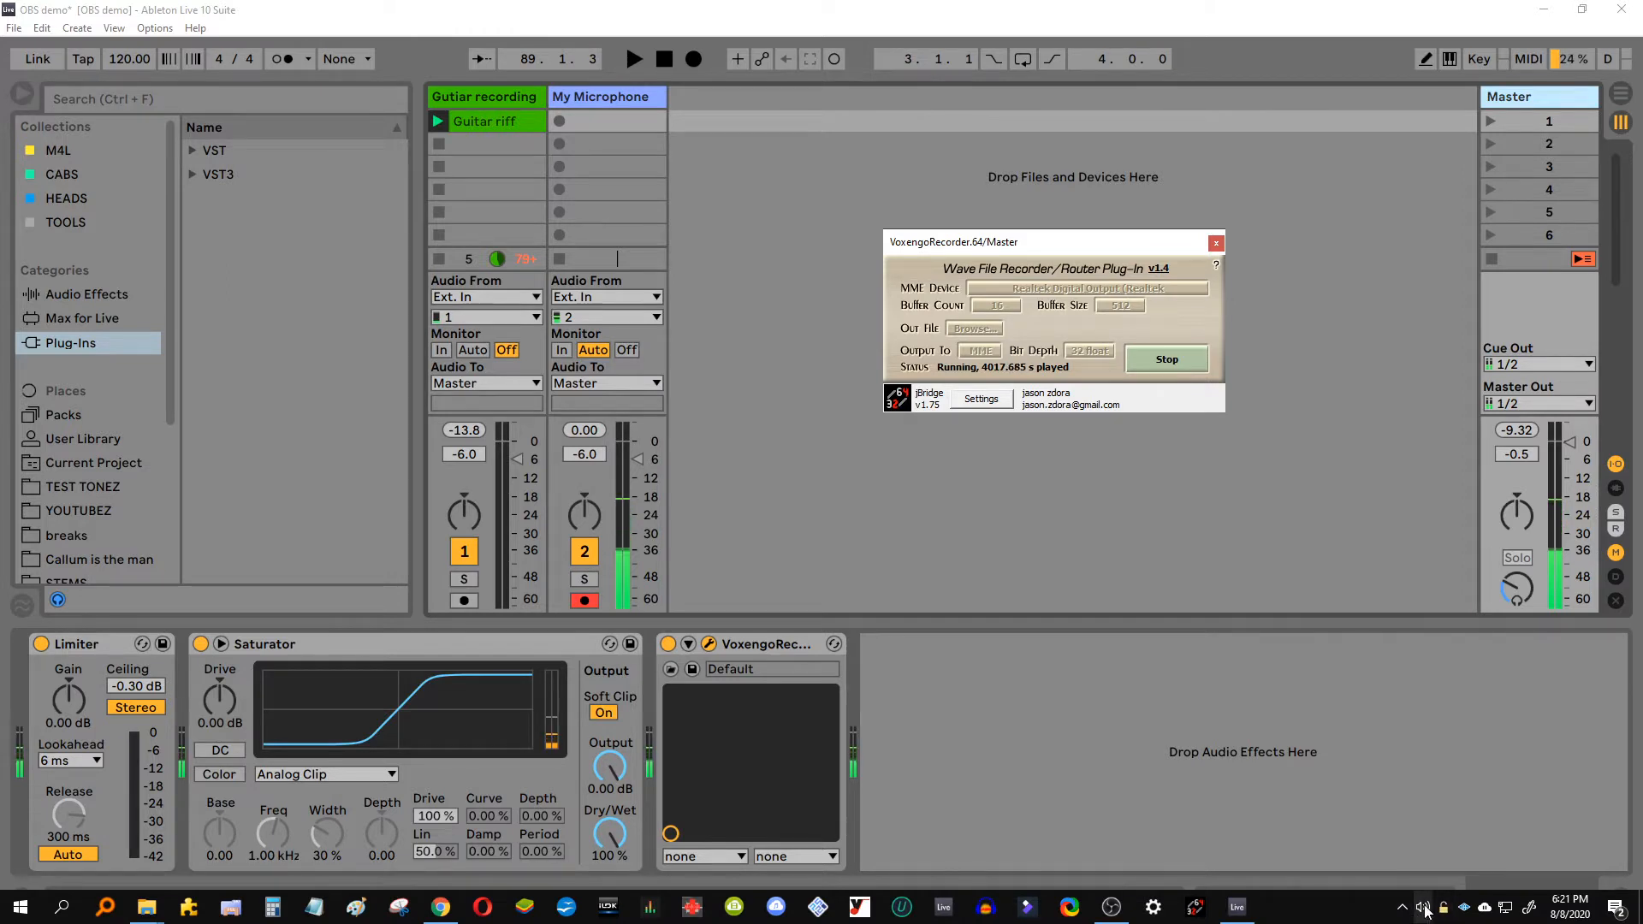
pyautogui.click(1150, 906)
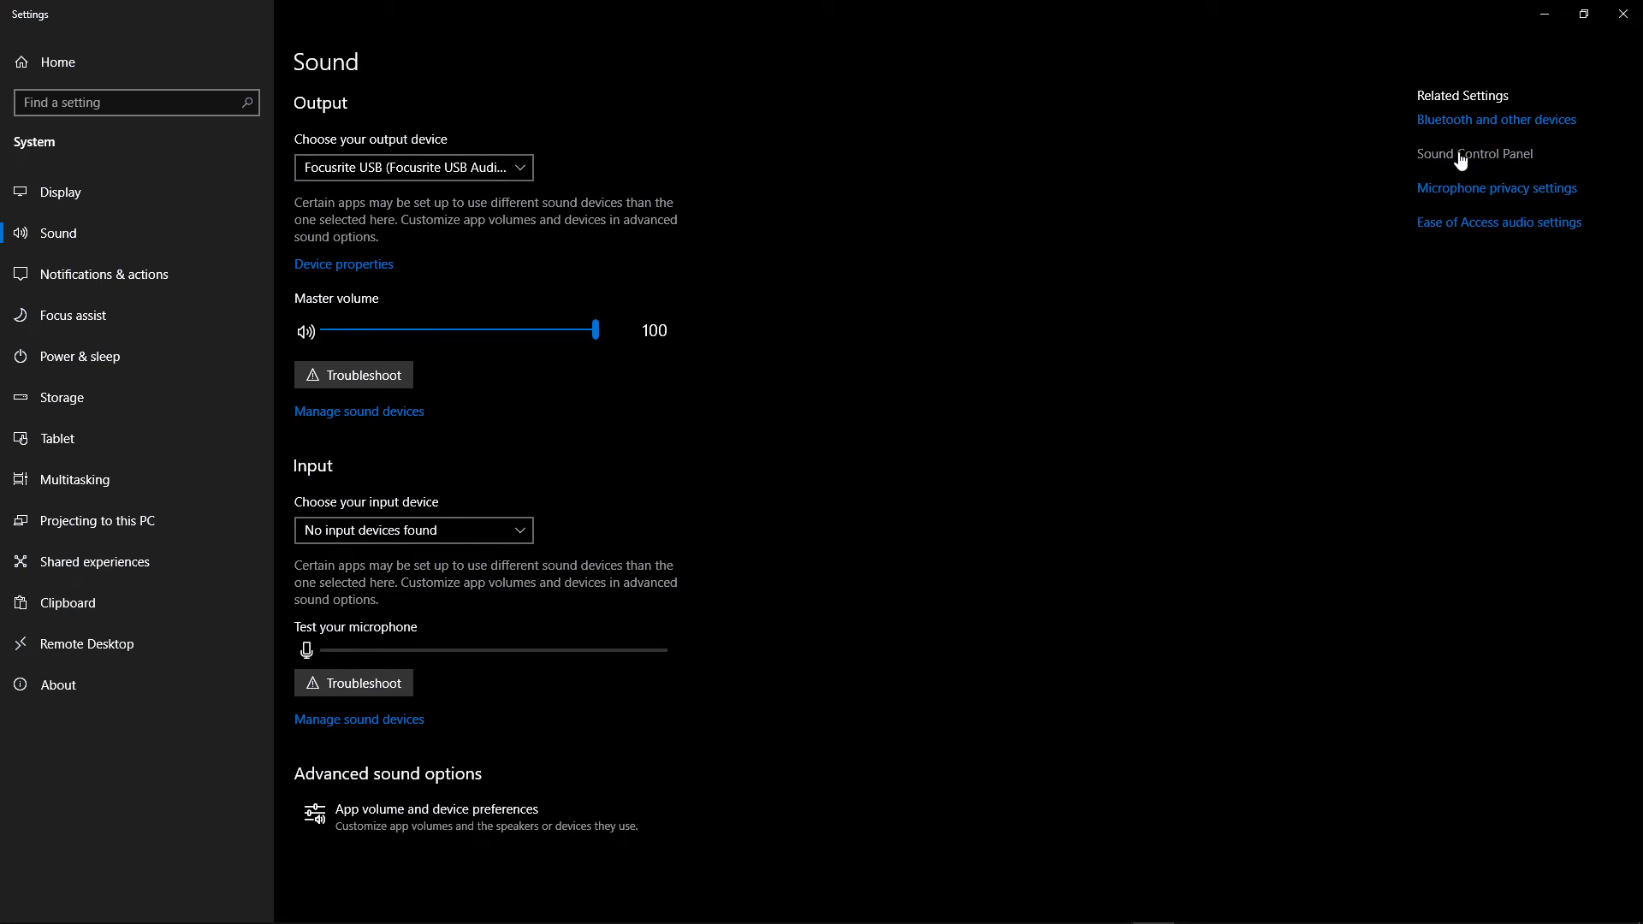
pyautogui.click(1474, 153)
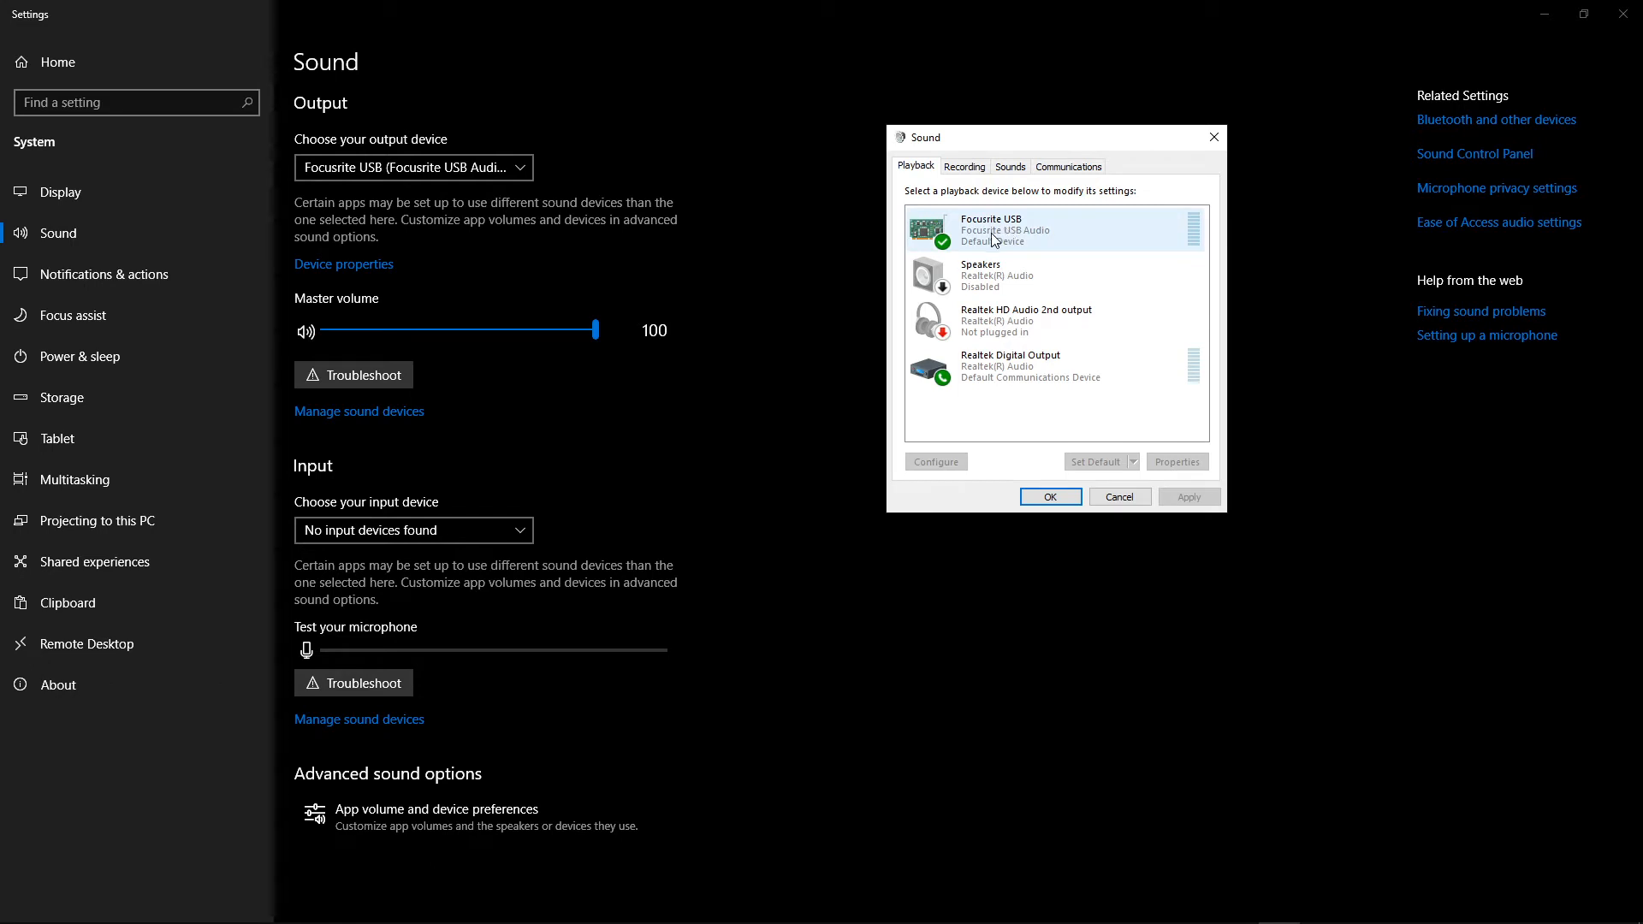
pyautogui.rightClick(990, 228)
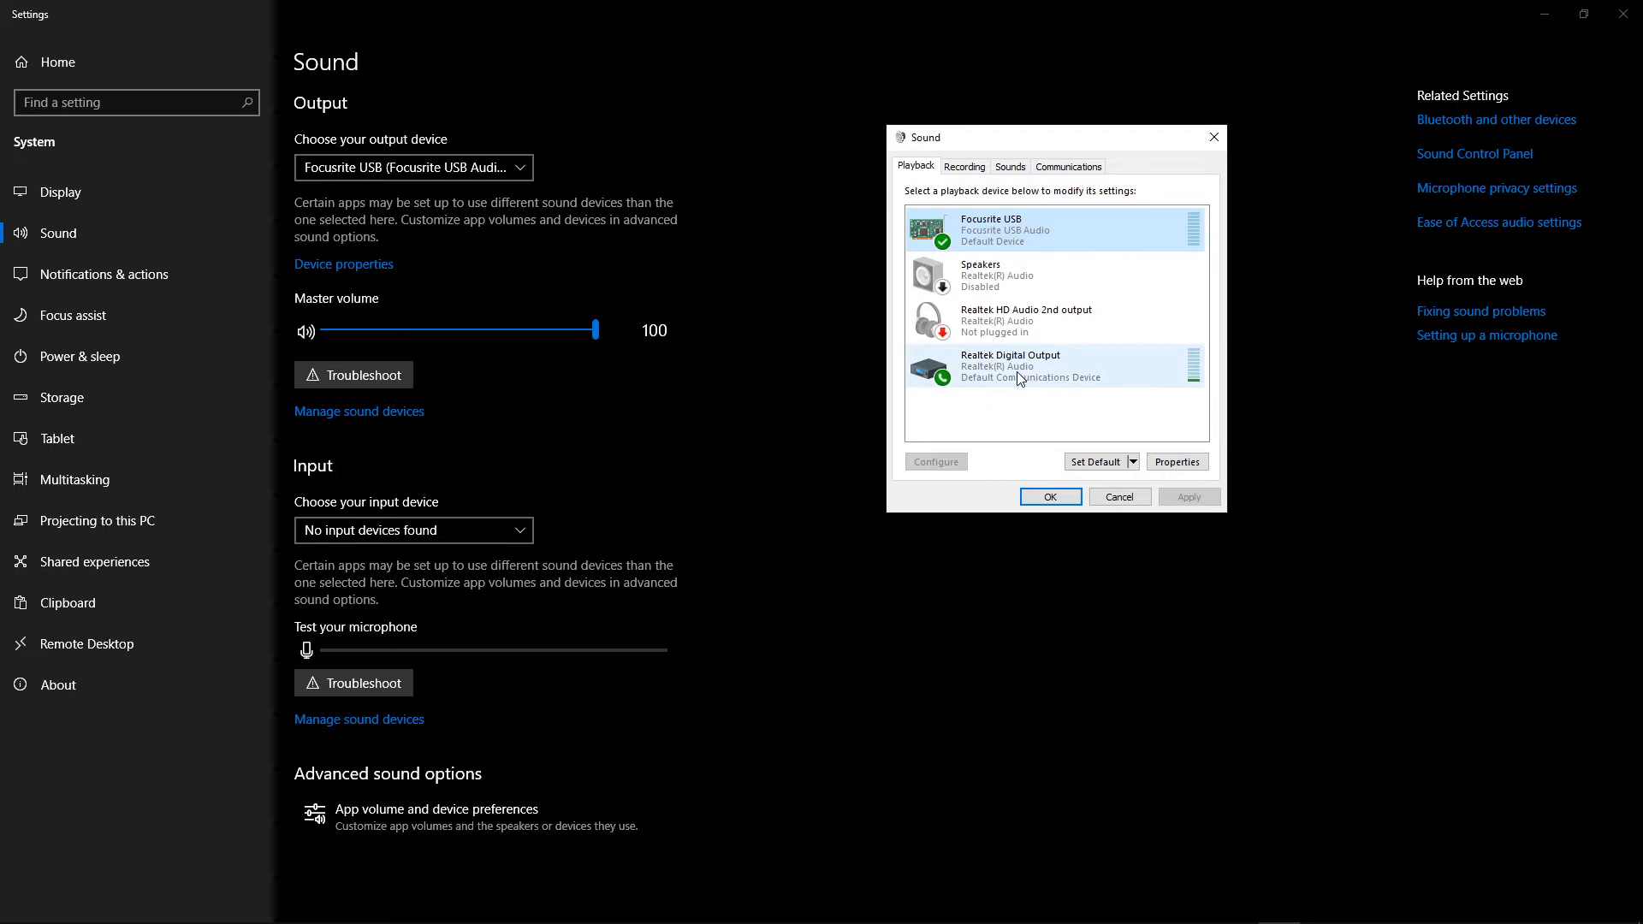
pyautogui.moveTo(1031, 374)
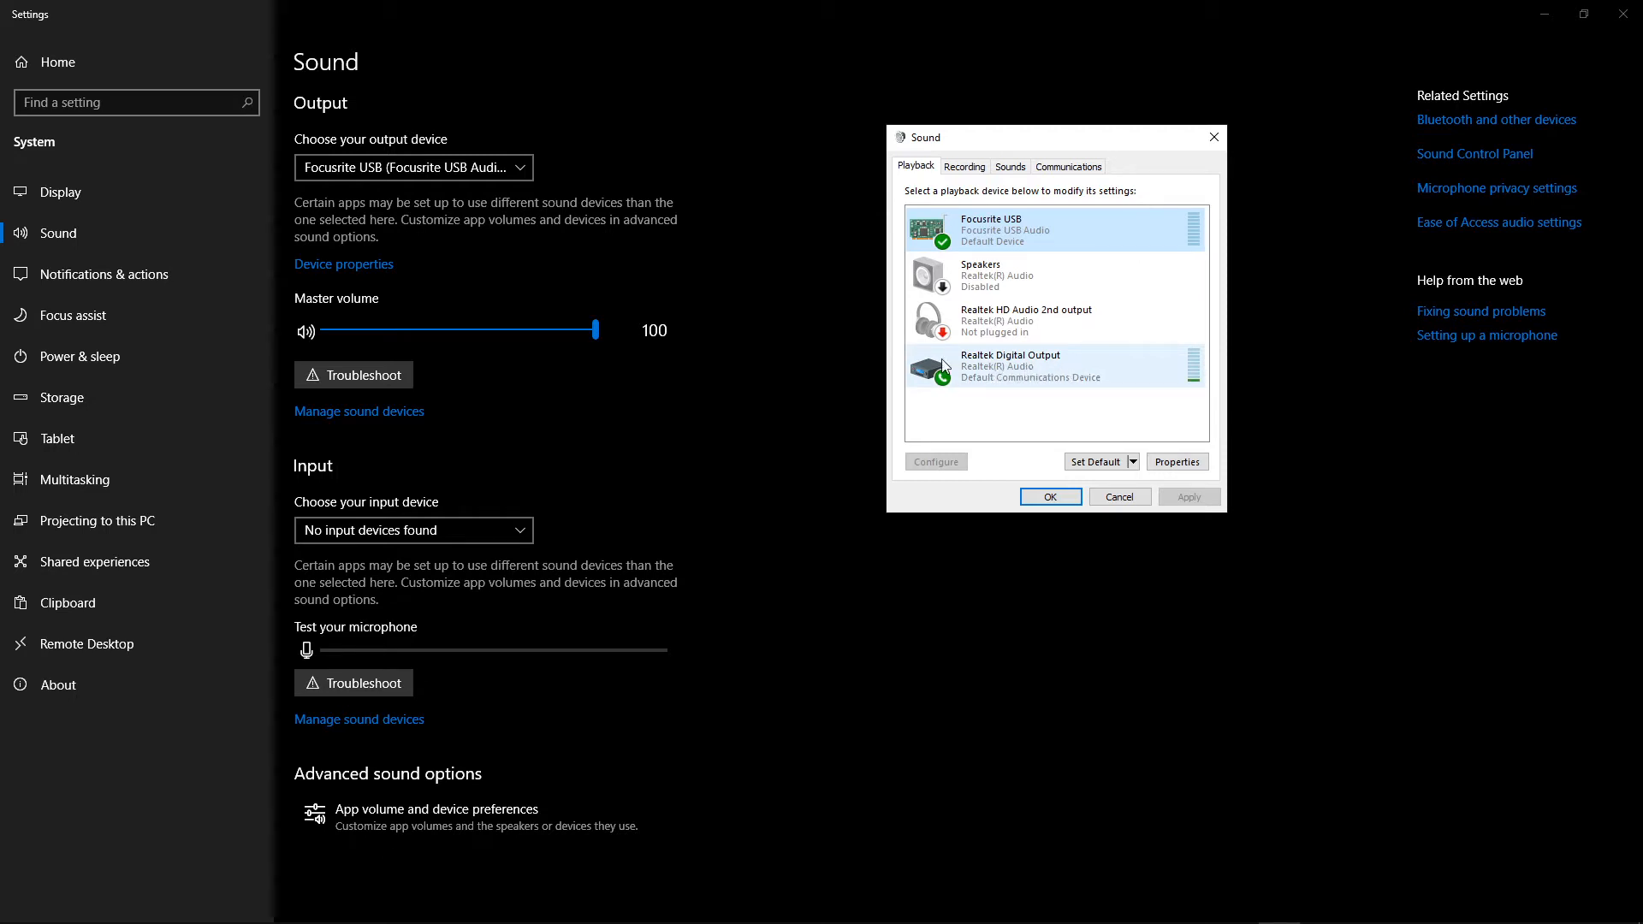
pyautogui.moveTo(979, 375)
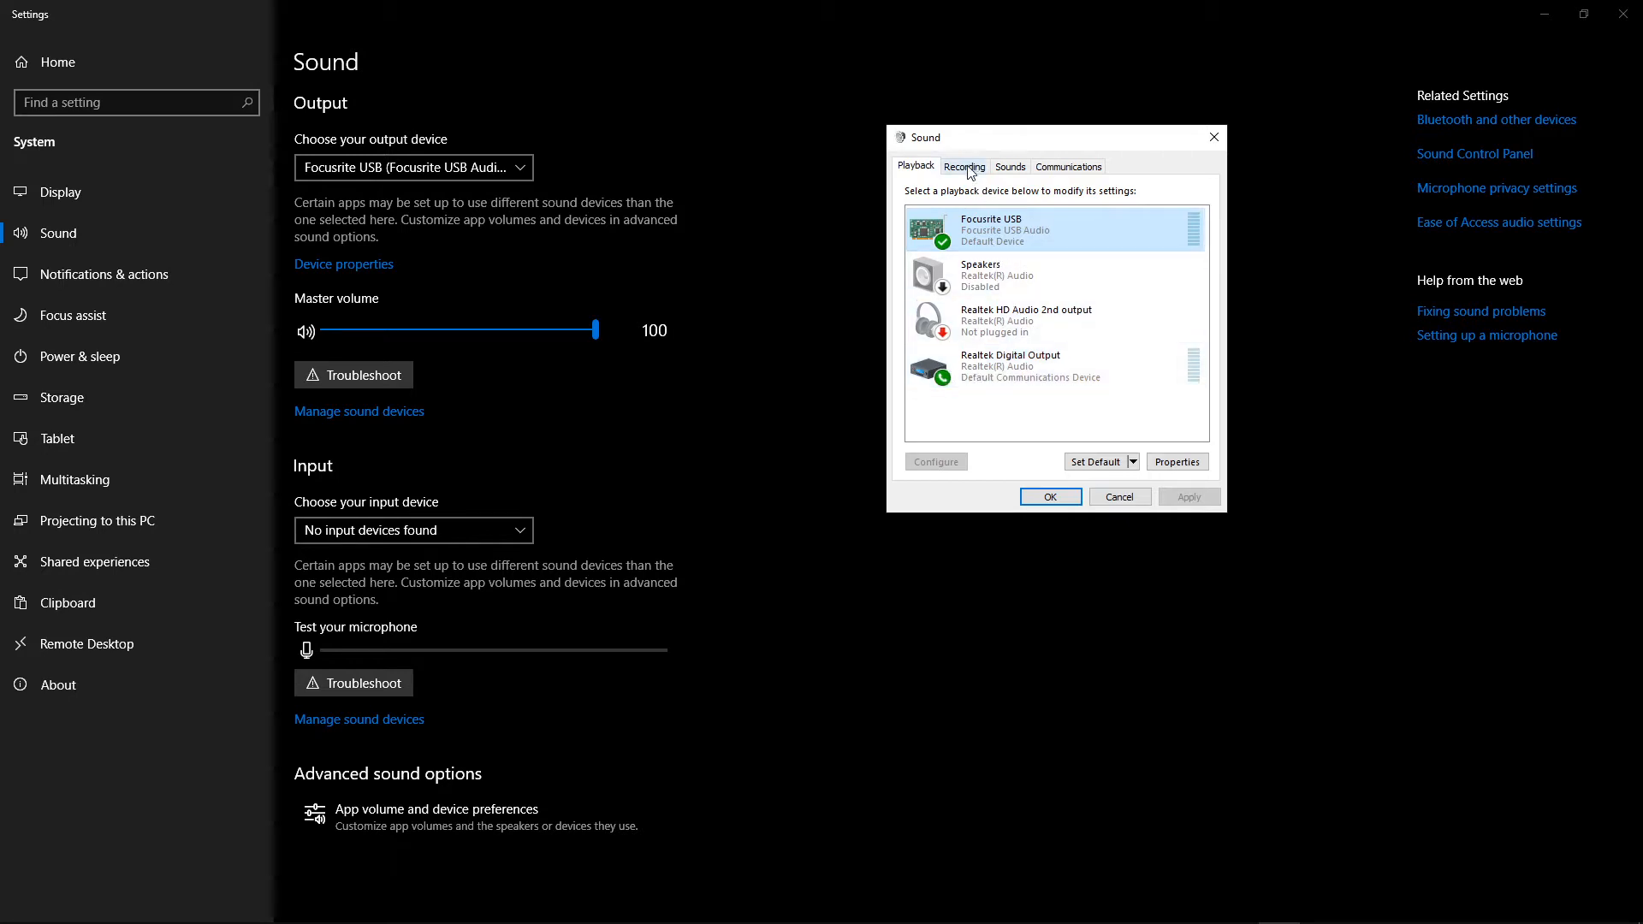
pyautogui.click(964, 165)
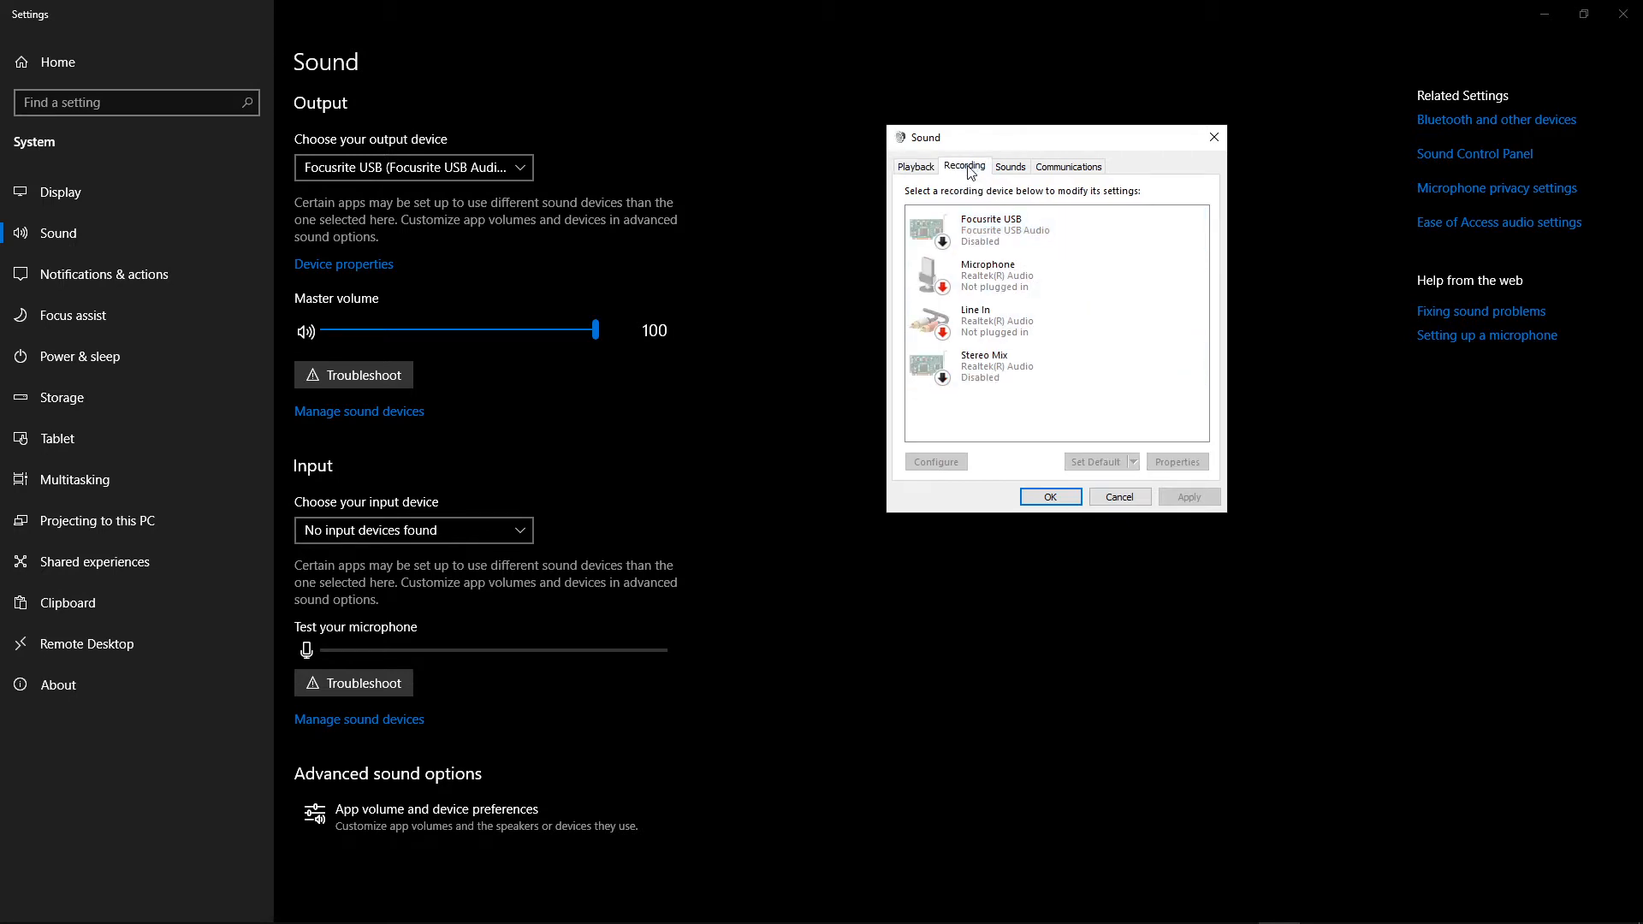
pyautogui.click(1027, 367)
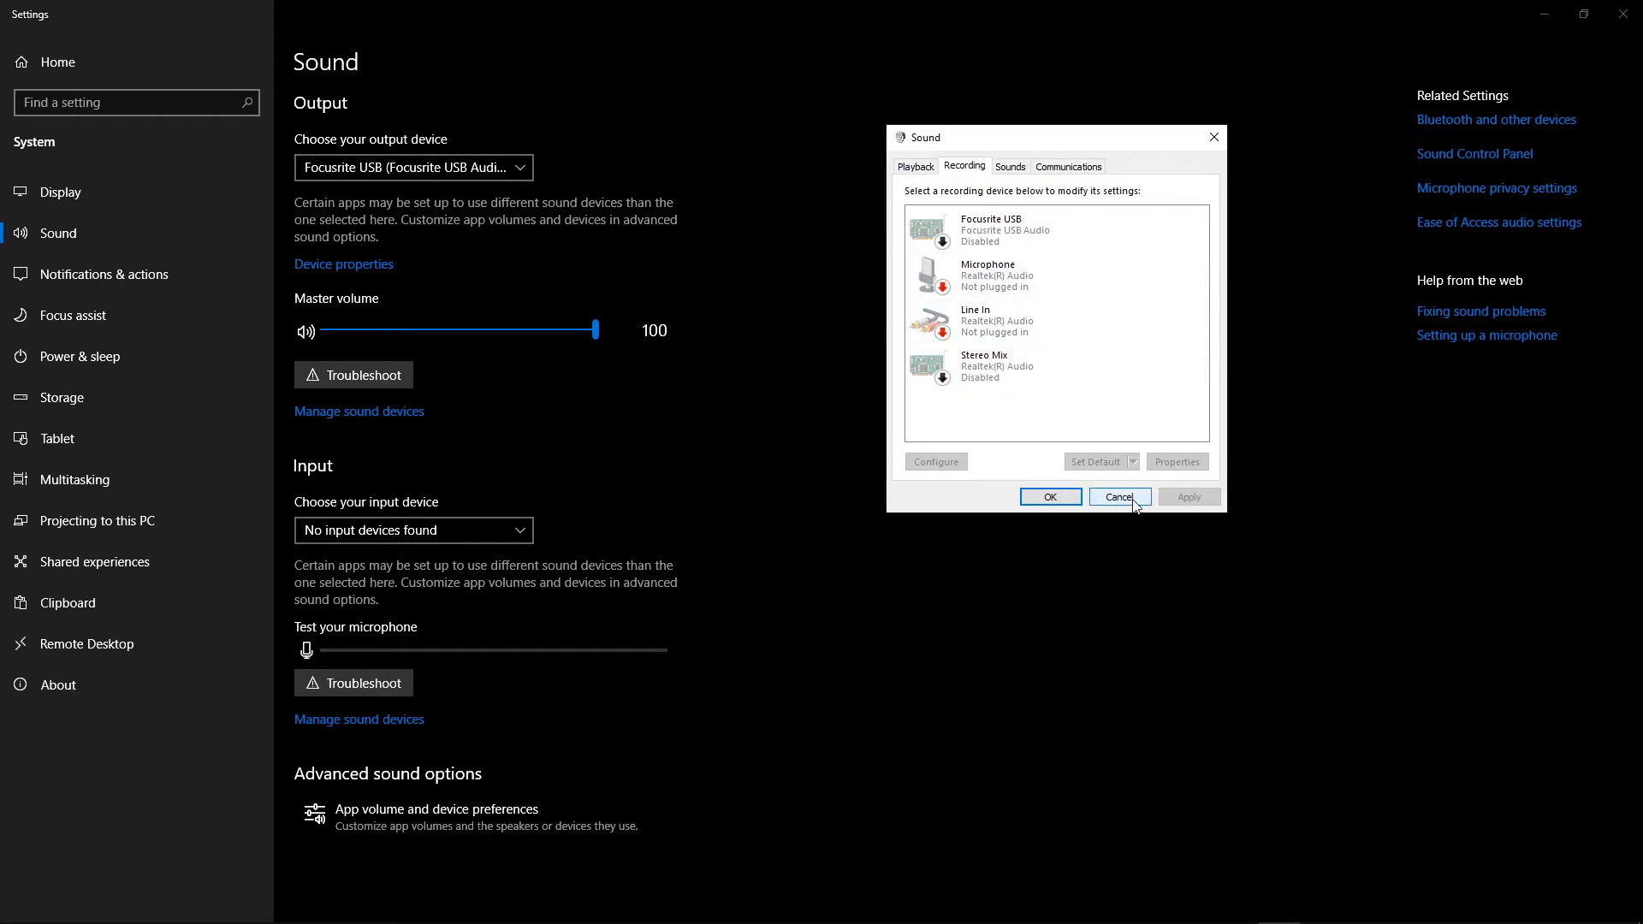
pyautogui.click(1116, 495)
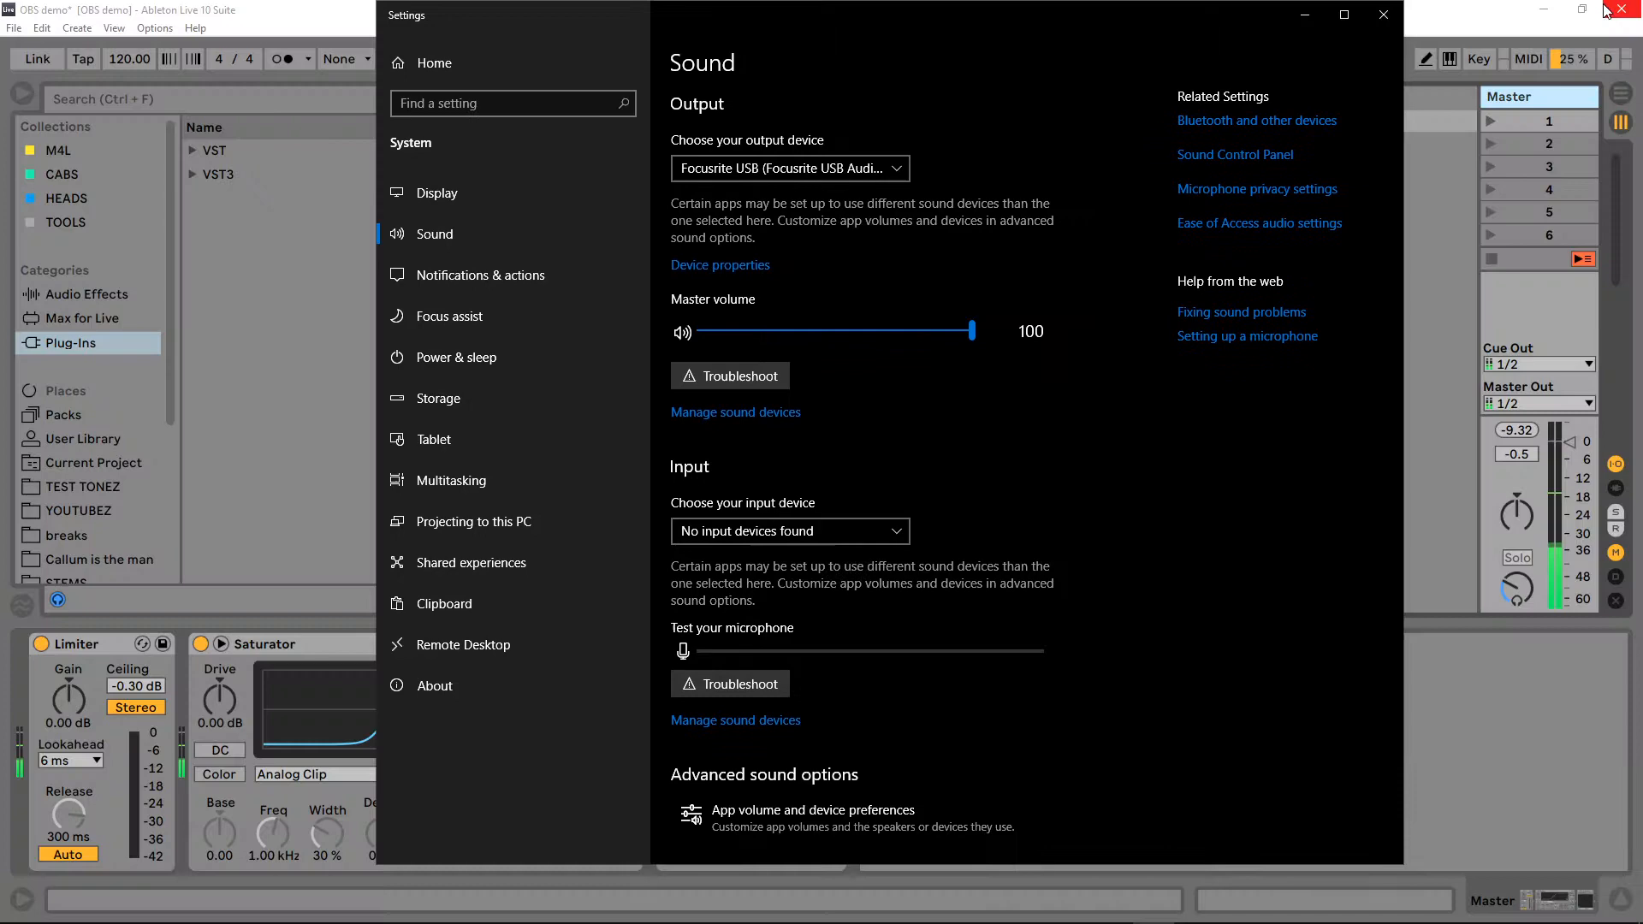
pyautogui.click(1382, 15)
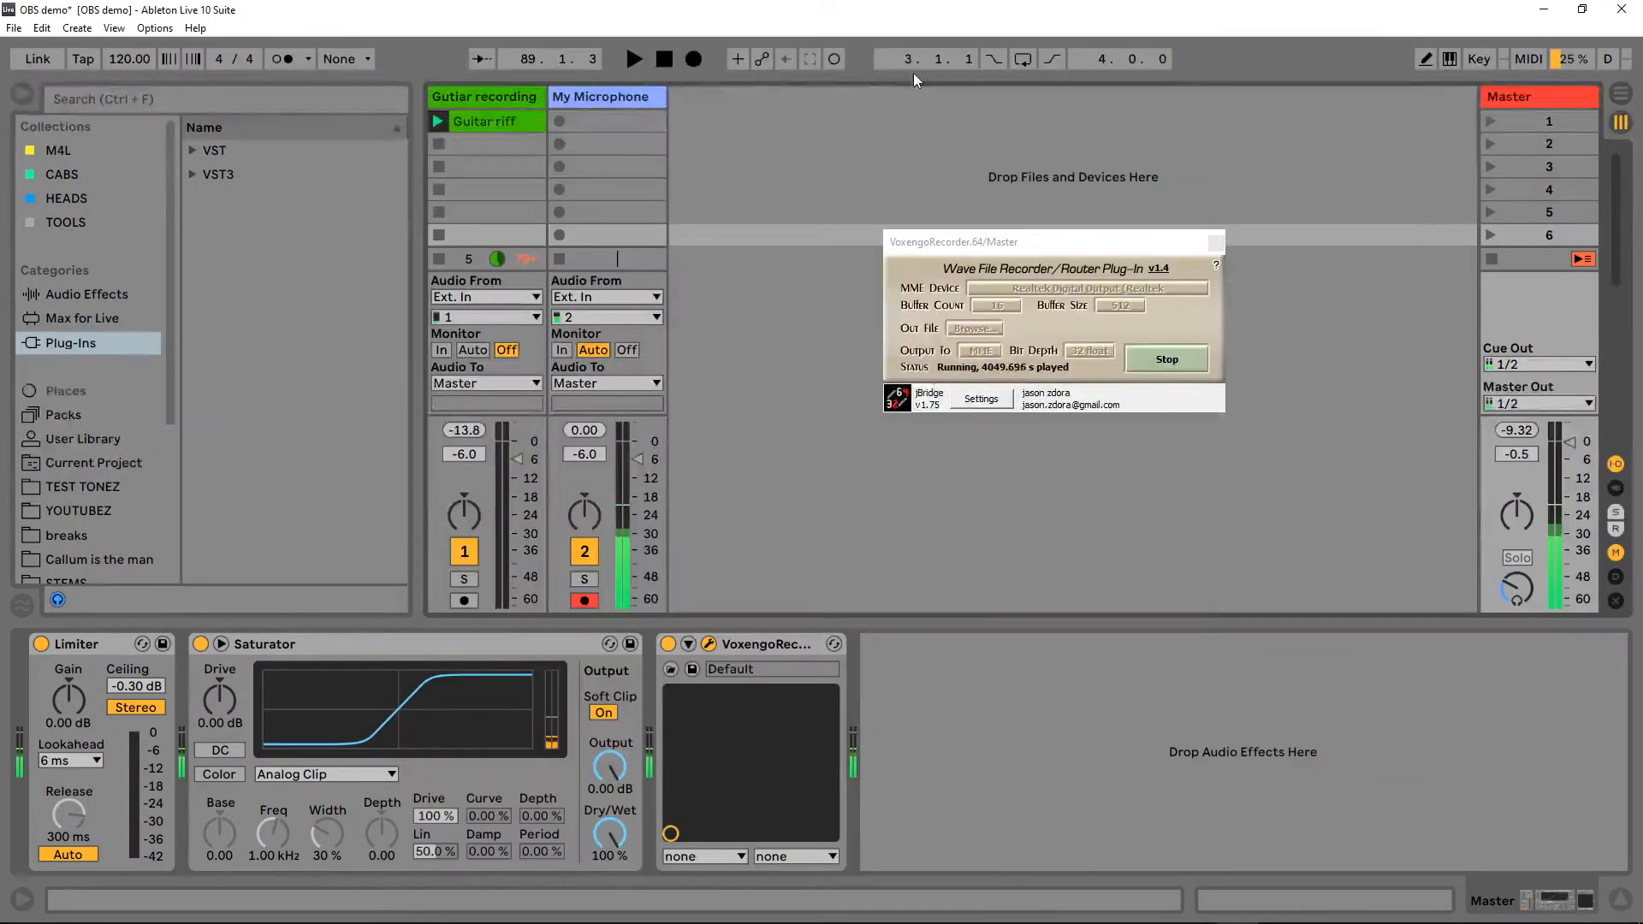
pyautogui.click(154, 27)
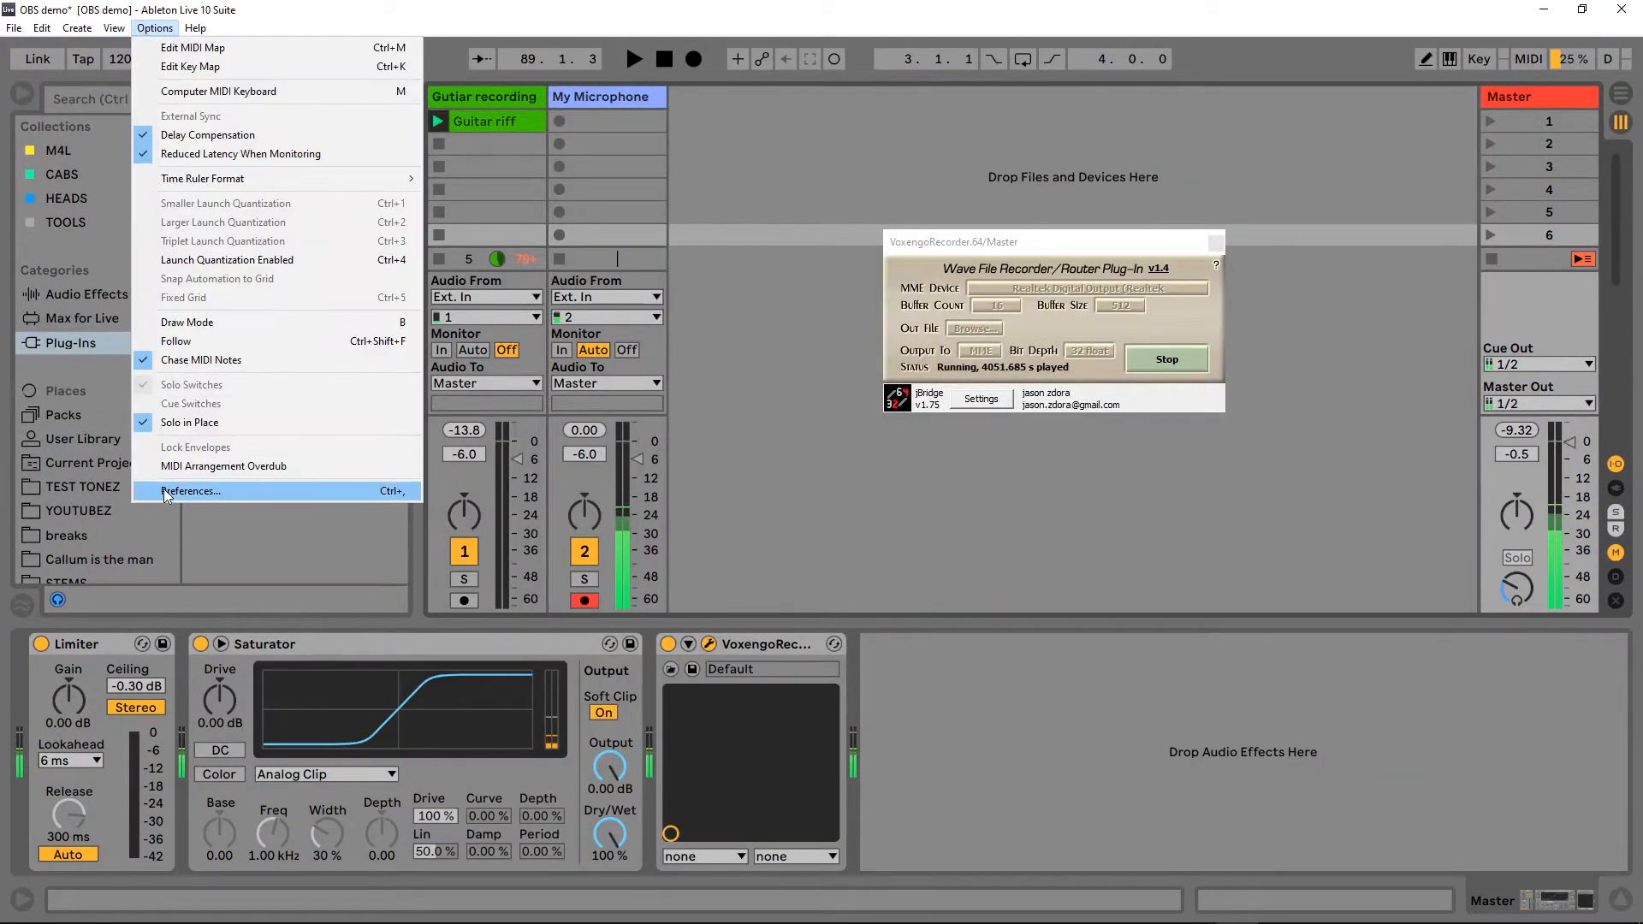
pyautogui.click(190, 490)
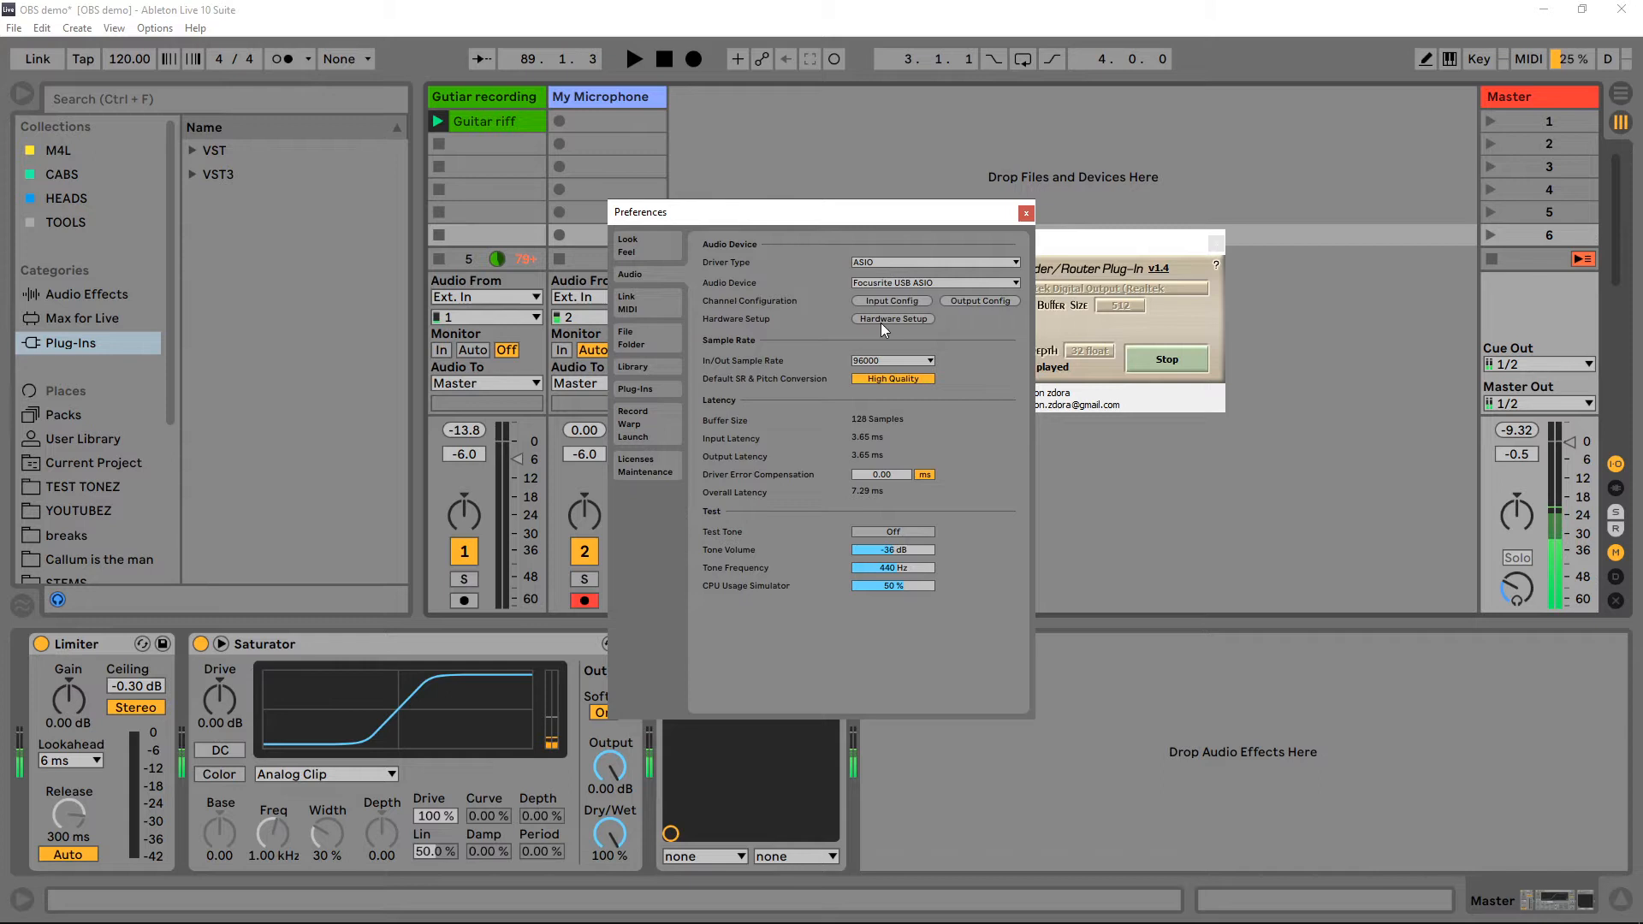
pyautogui.moveTo(876, 326)
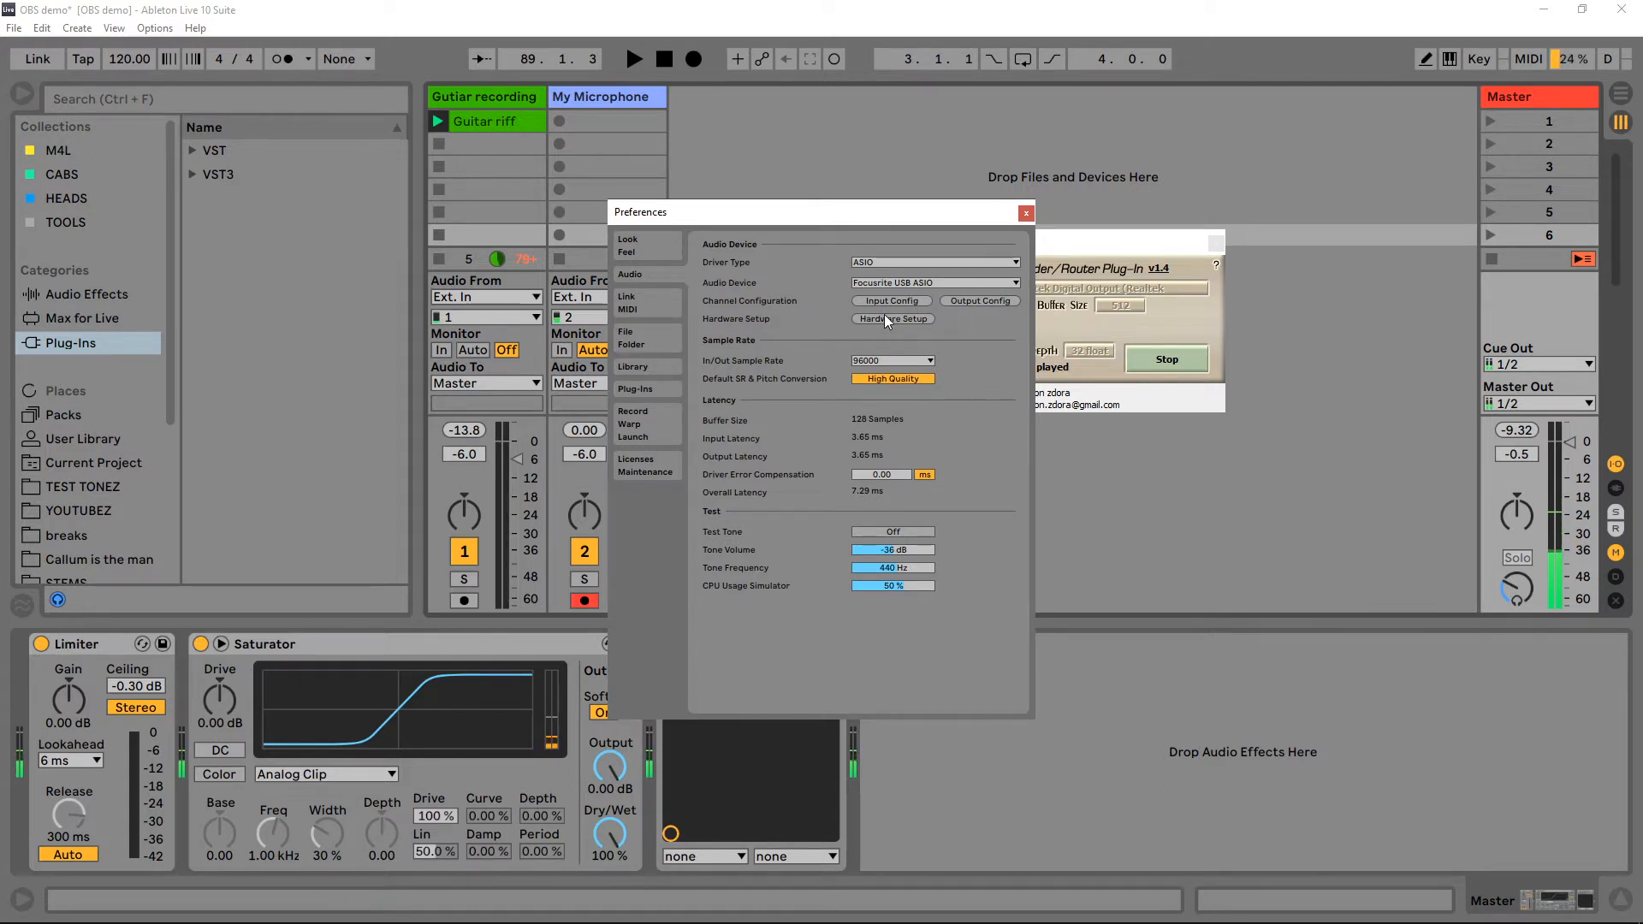
pyautogui.click(892, 318)
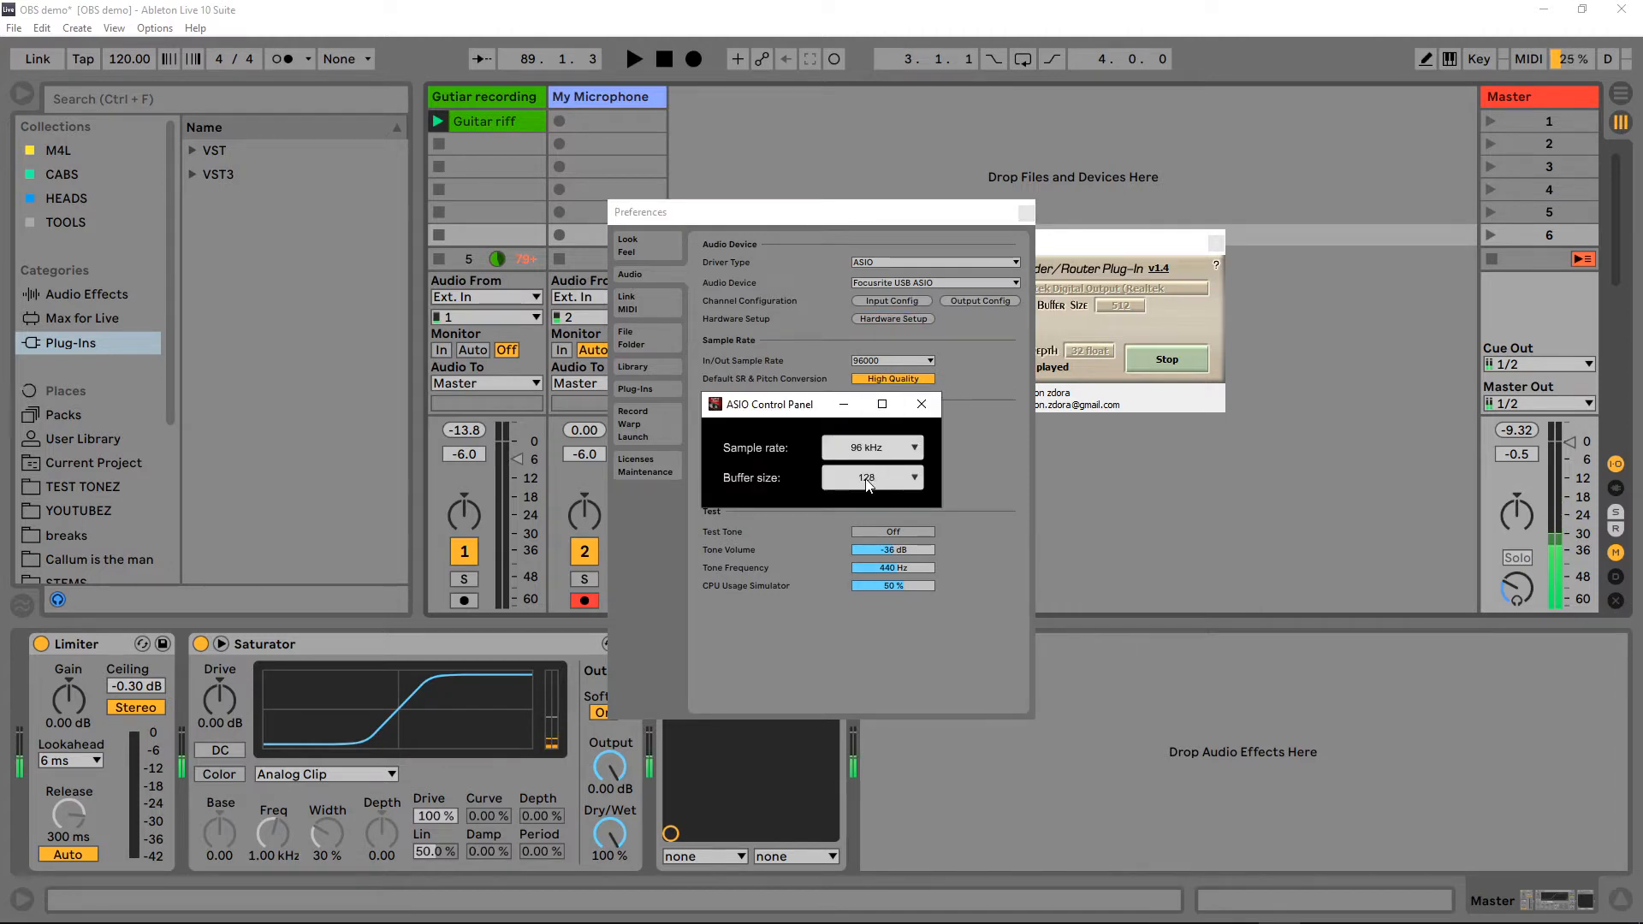
pyautogui.moveTo(925, 423)
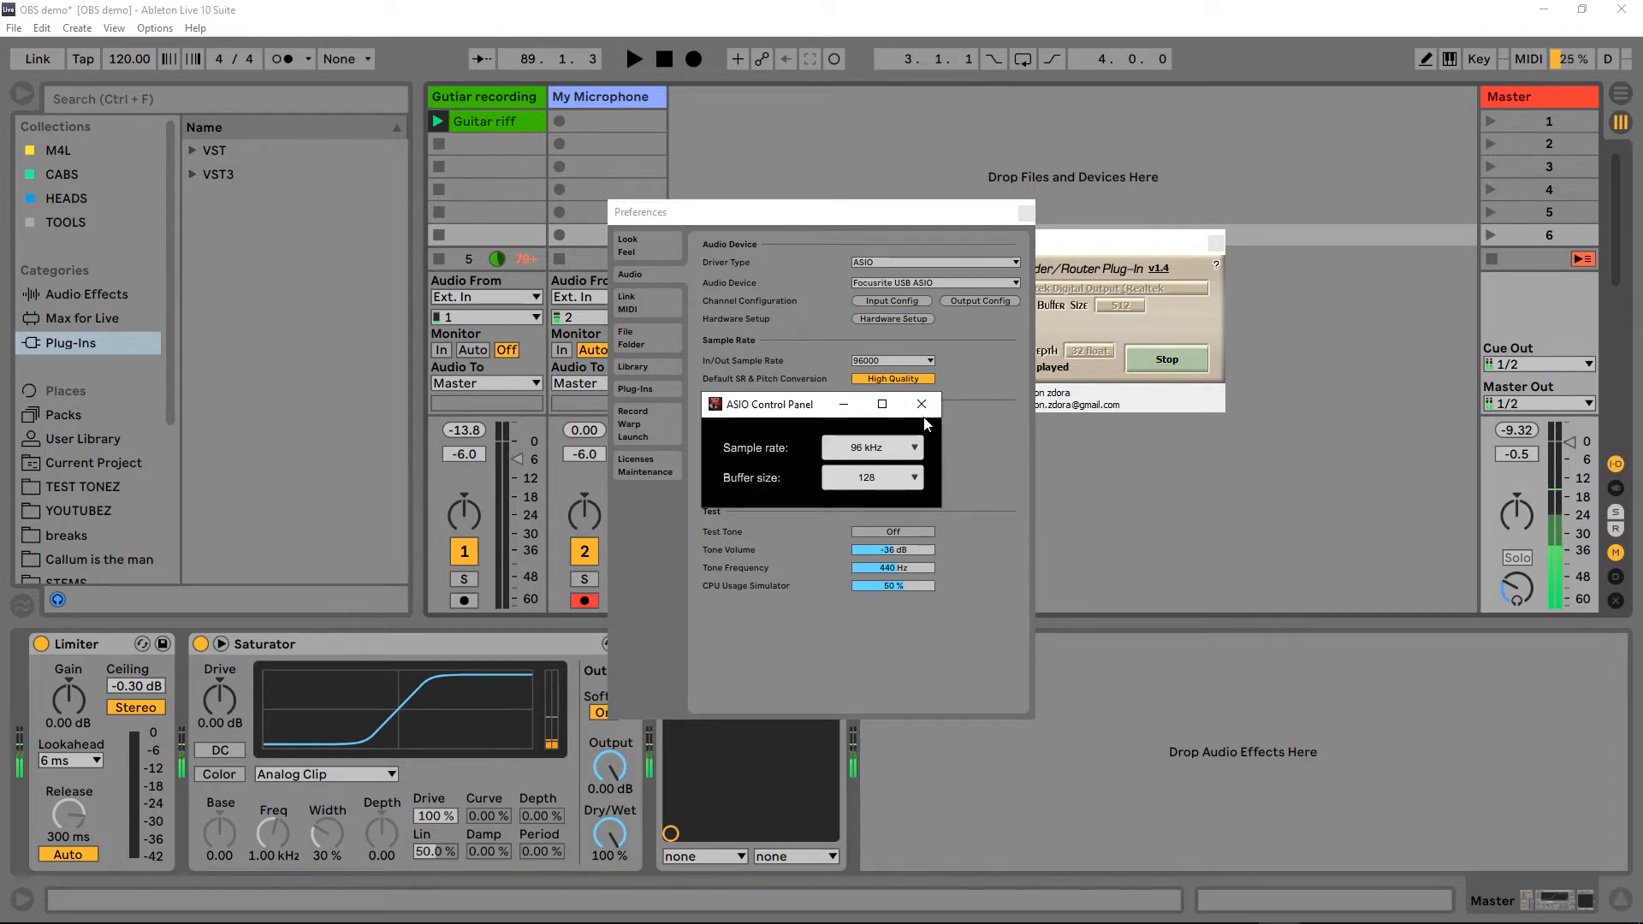
pyautogui.click(919, 403)
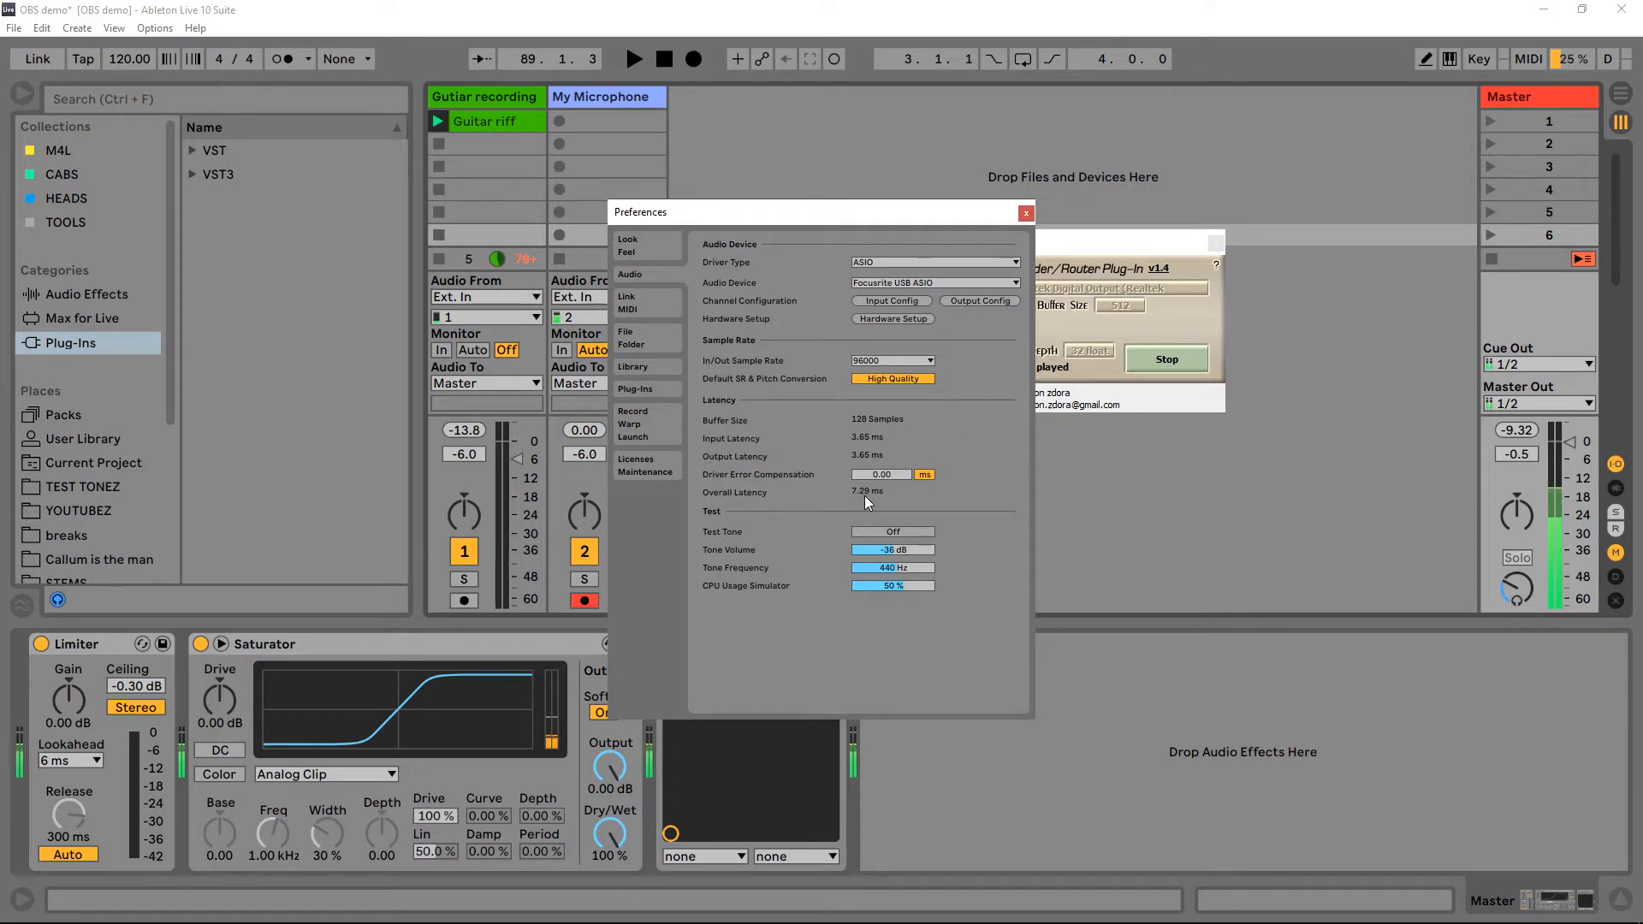
pyautogui.moveTo(975, 275)
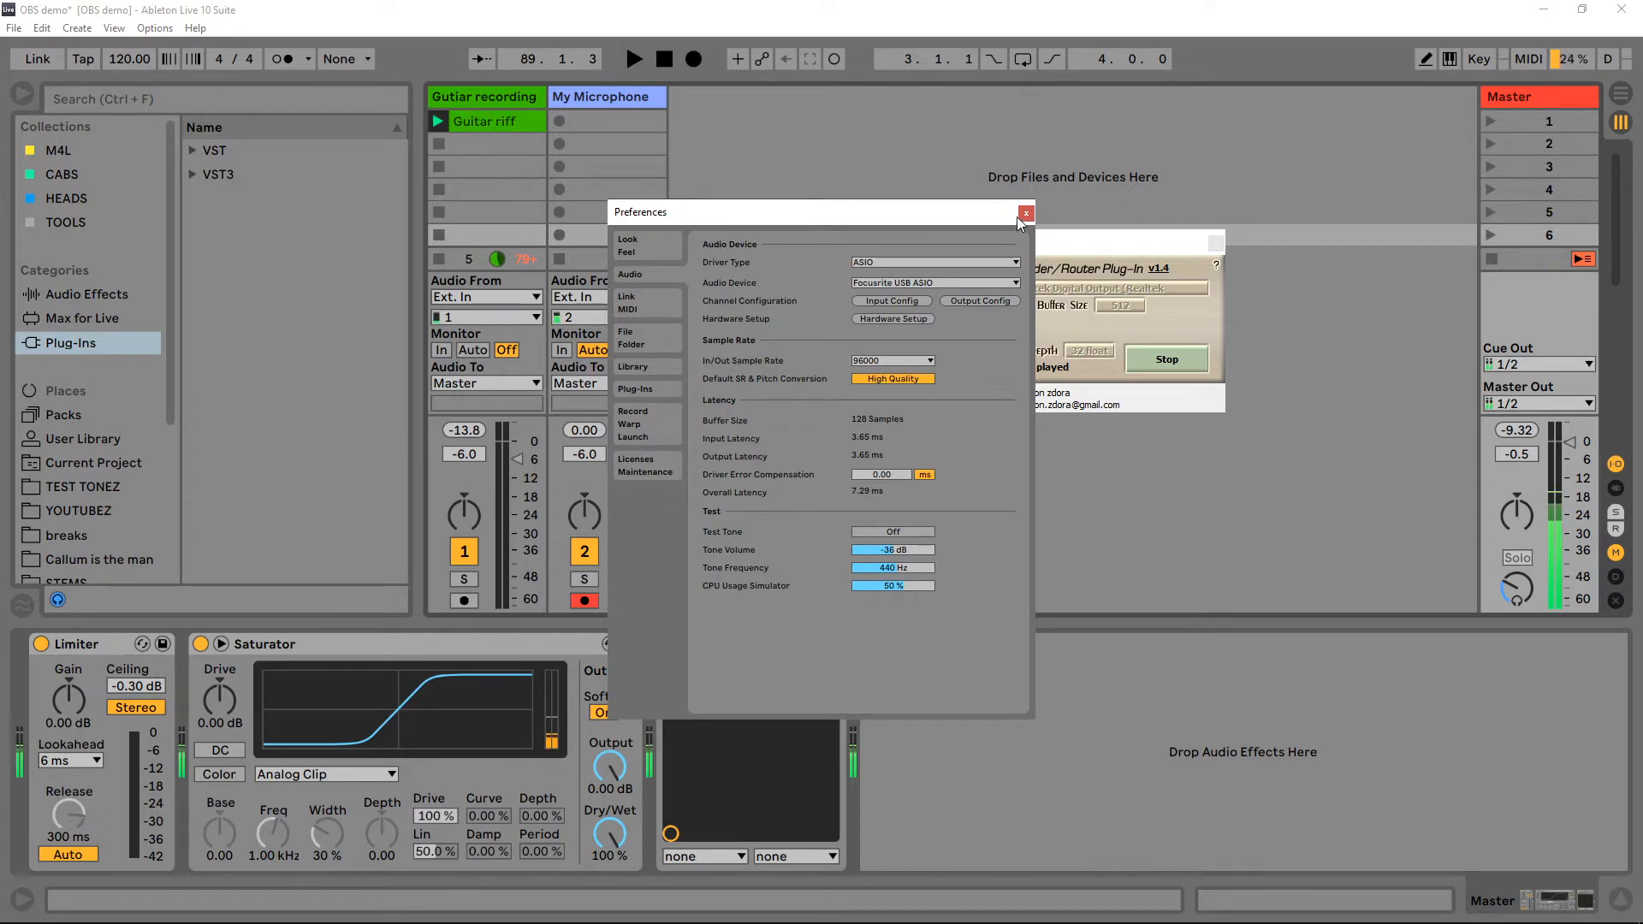
pyautogui.click(1026, 213)
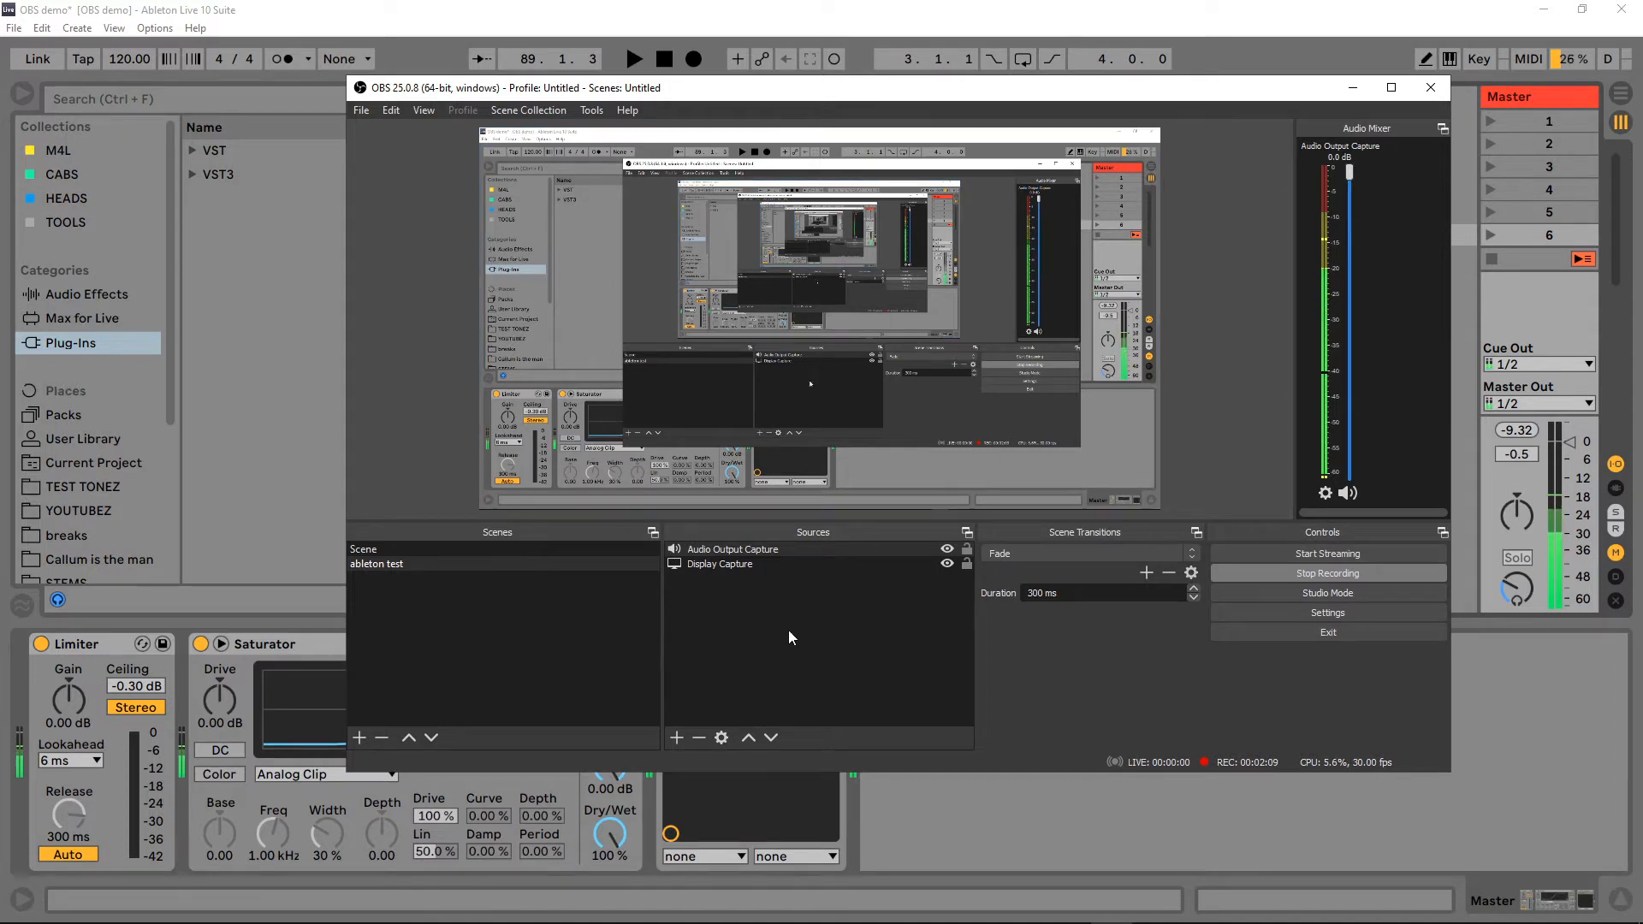
# Step: Check the Audio Output Capture source's properties and its available audio devices in OBS
pyautogui.click(676, 737)
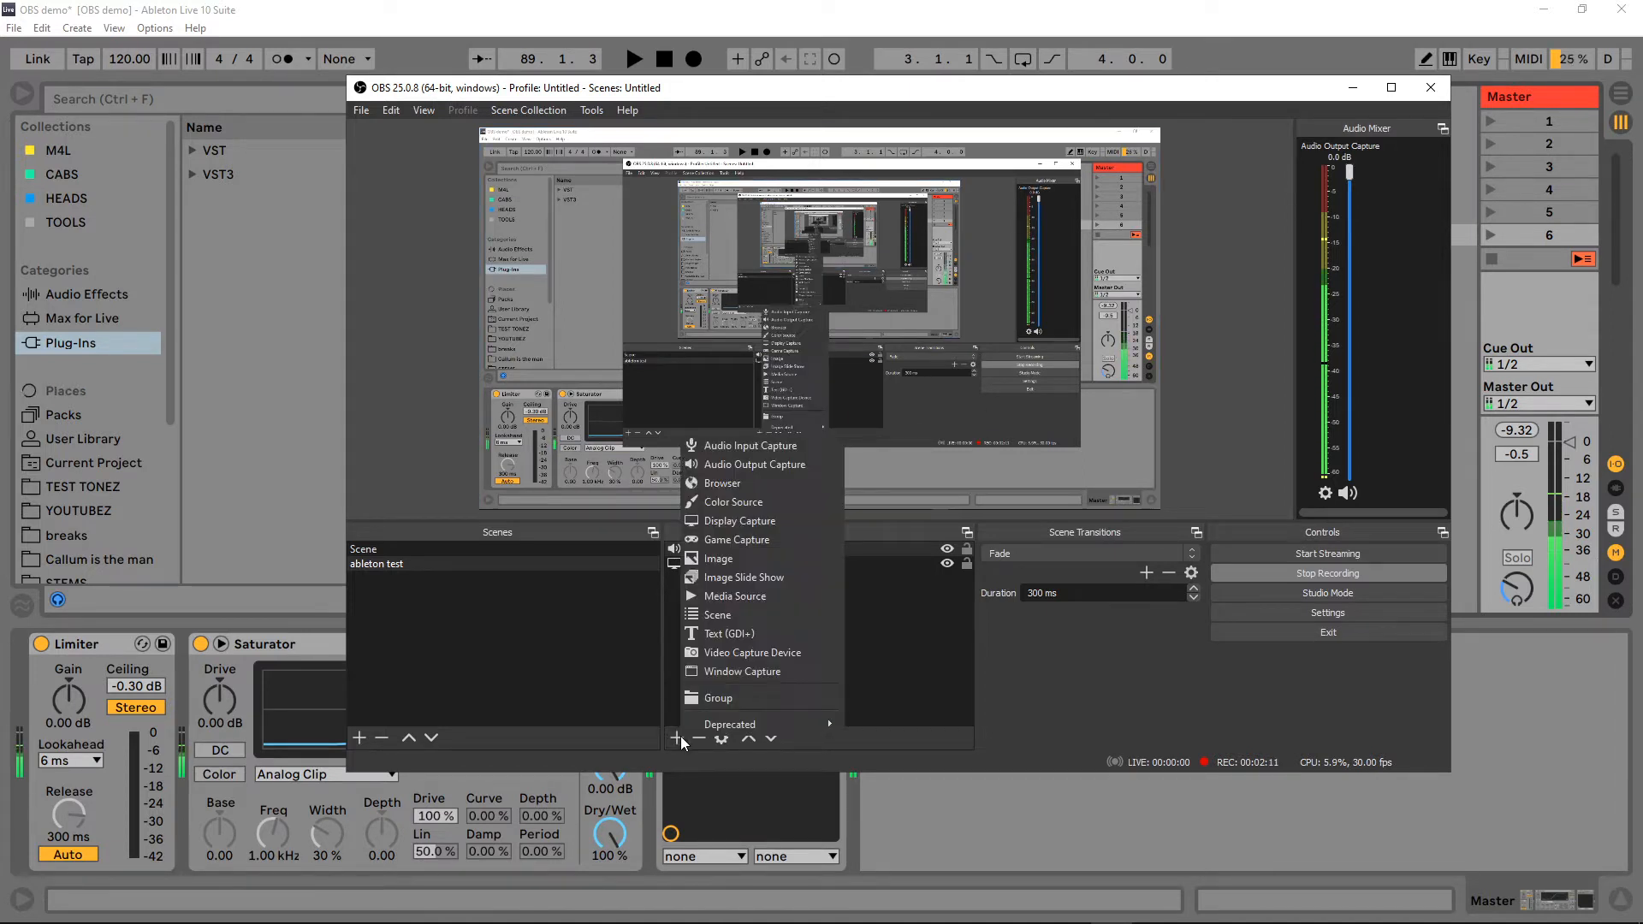
pyautogui.moveTo(753, 464)
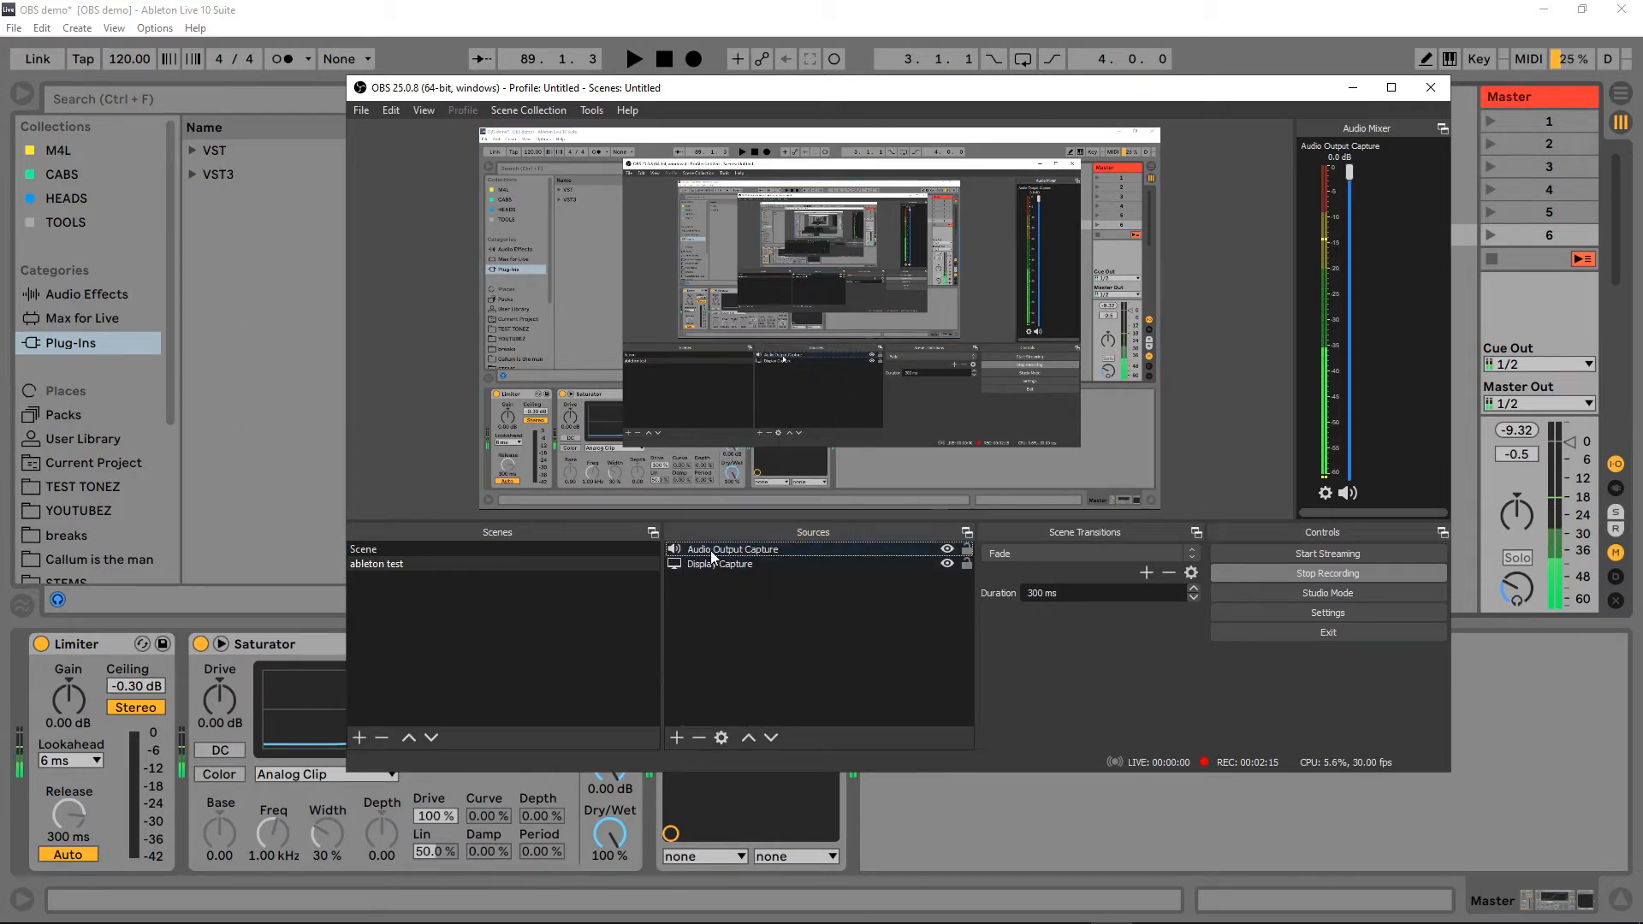
pyautogui.doubleClick(734, 547)
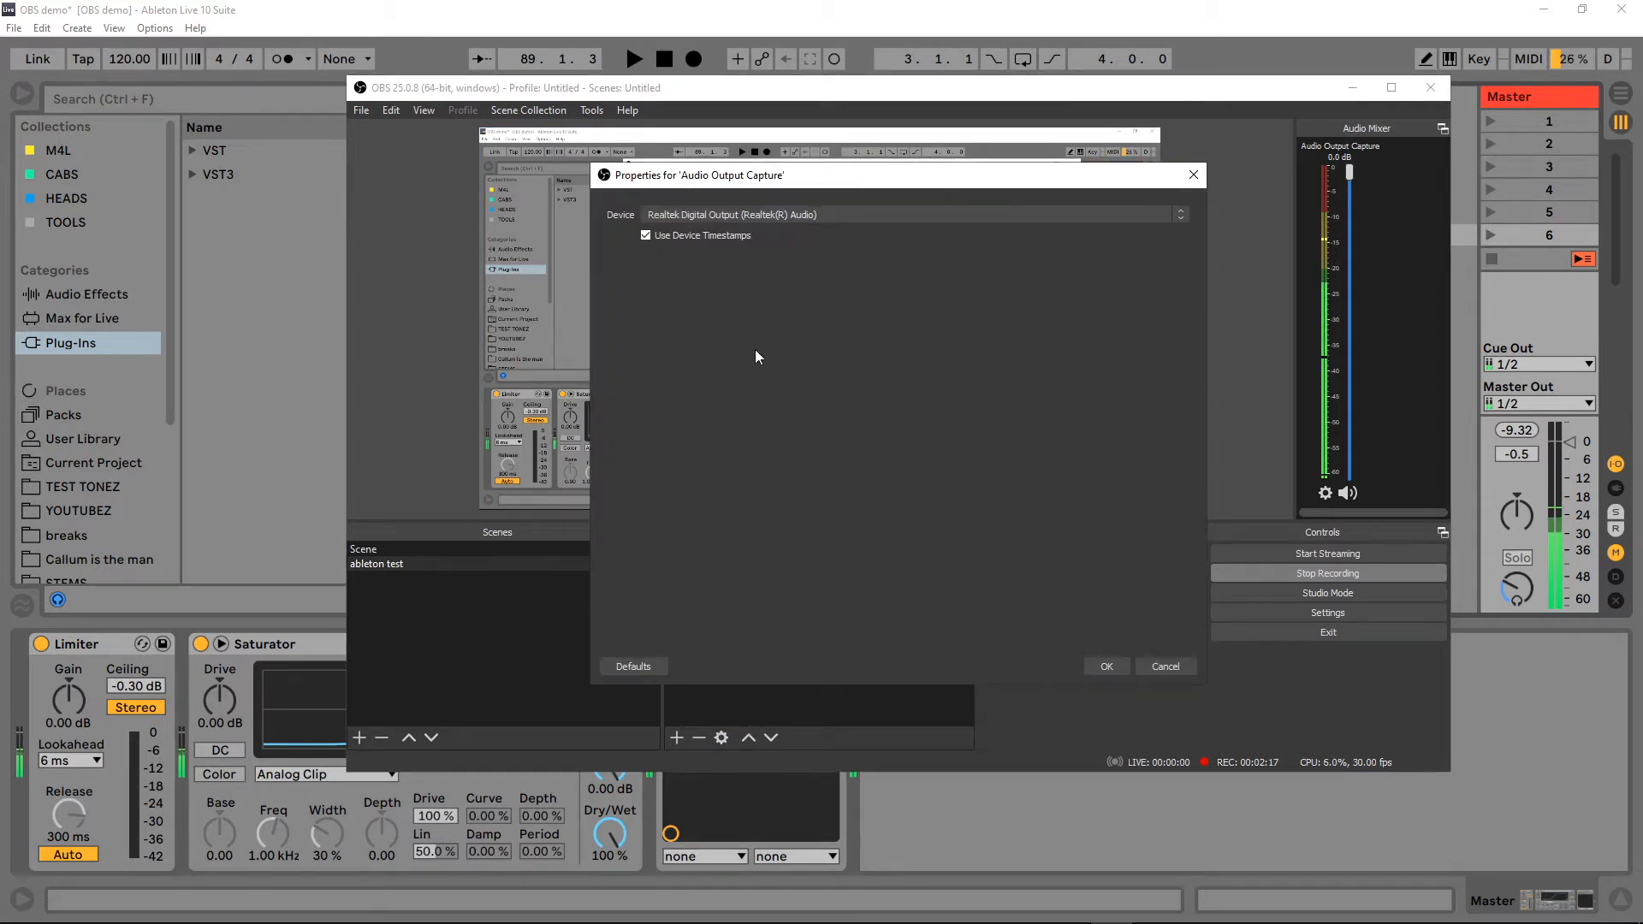
pyautogui.click(1177, 213)
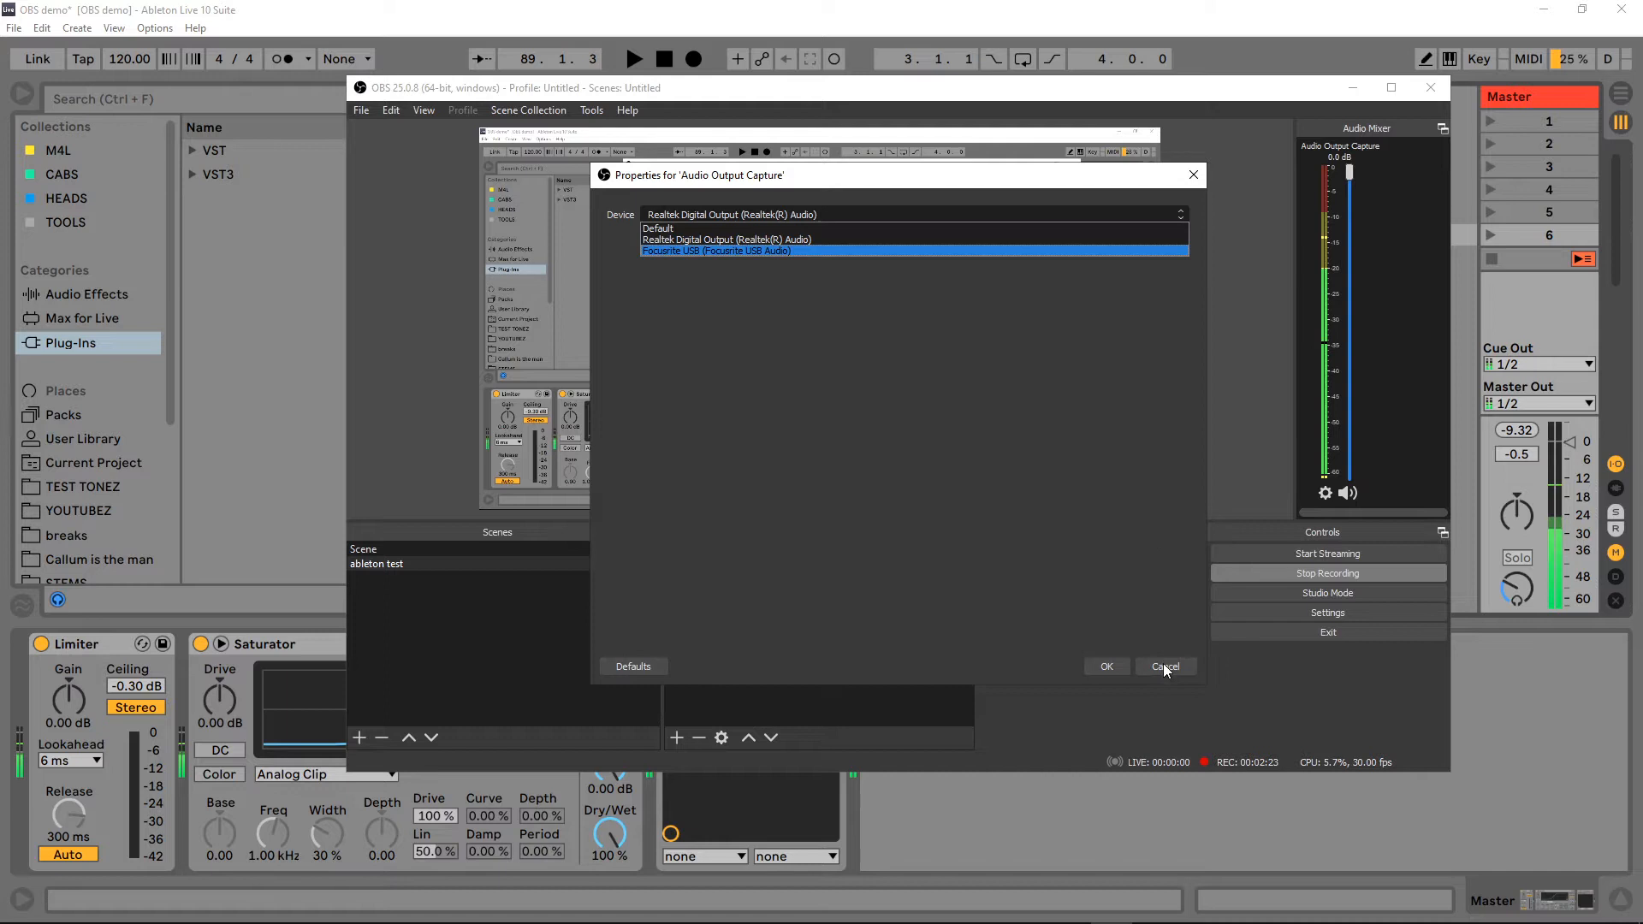
pyautogui.click(1164, 666)
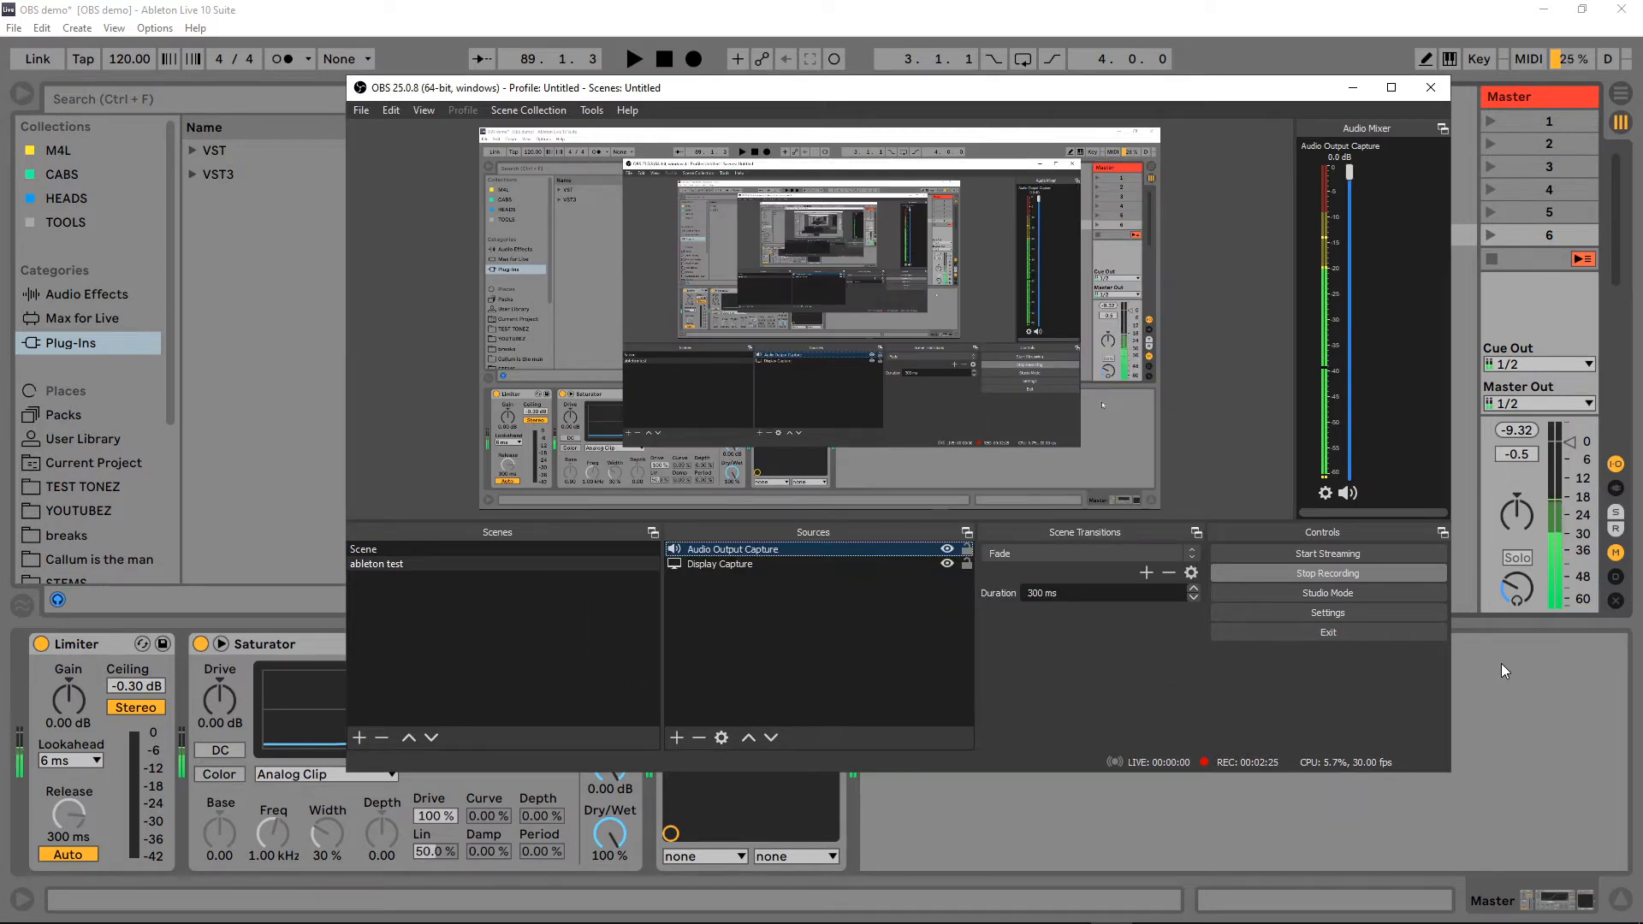
pyautogui.moveTo(1212, 587)
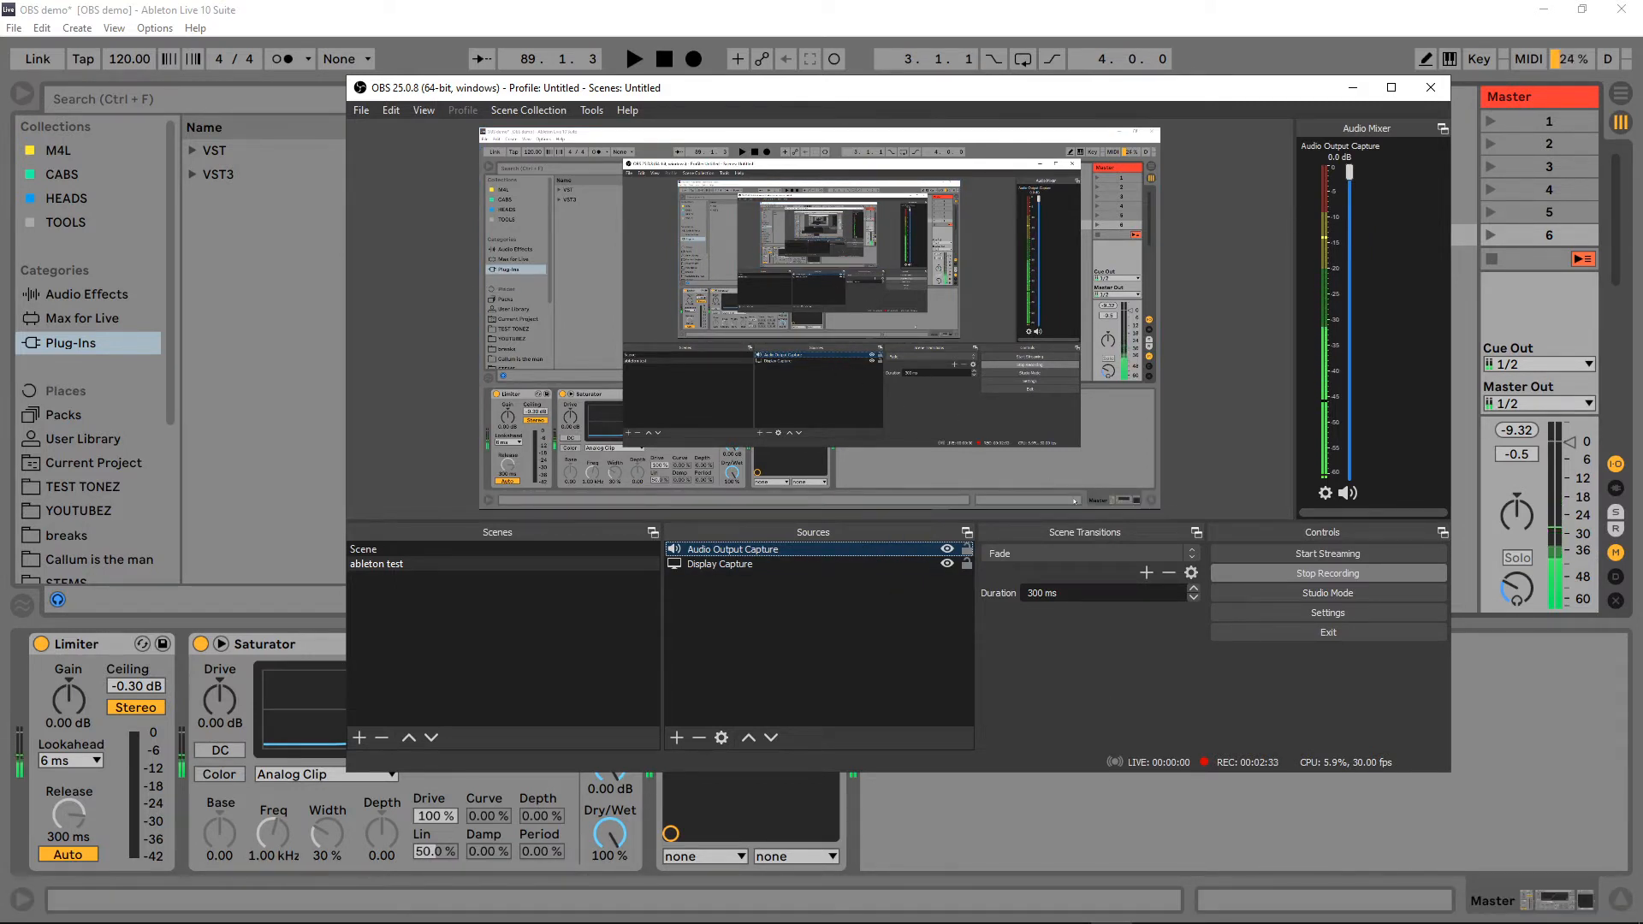
pyautogui.moveTo(943, 639)
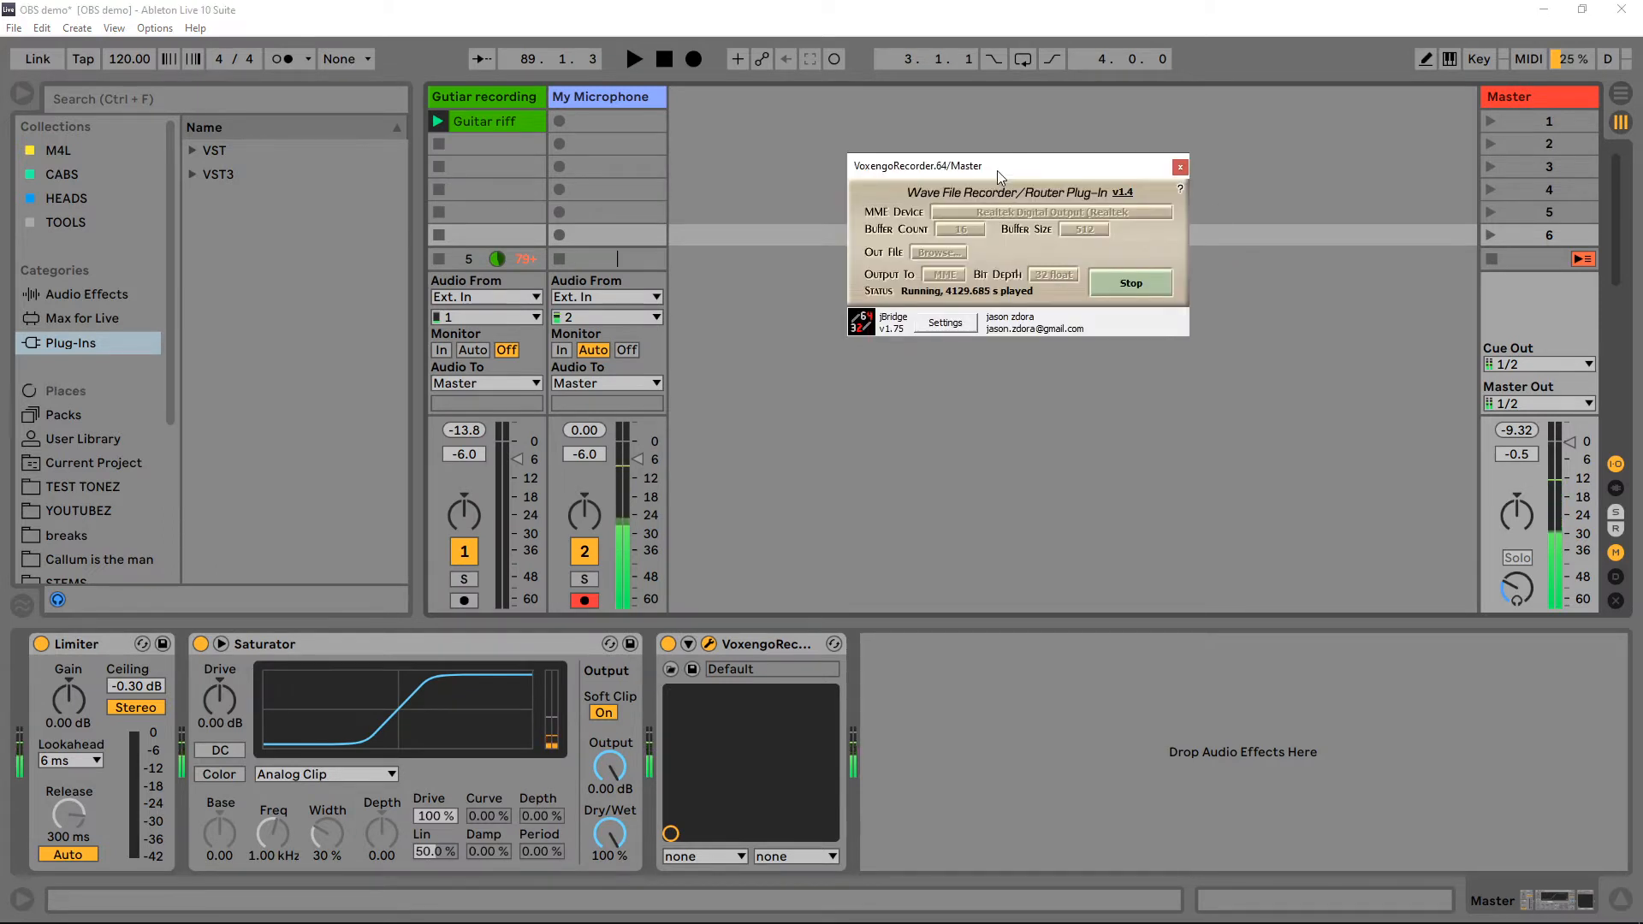
pyautogui.moveTo(924, 215)
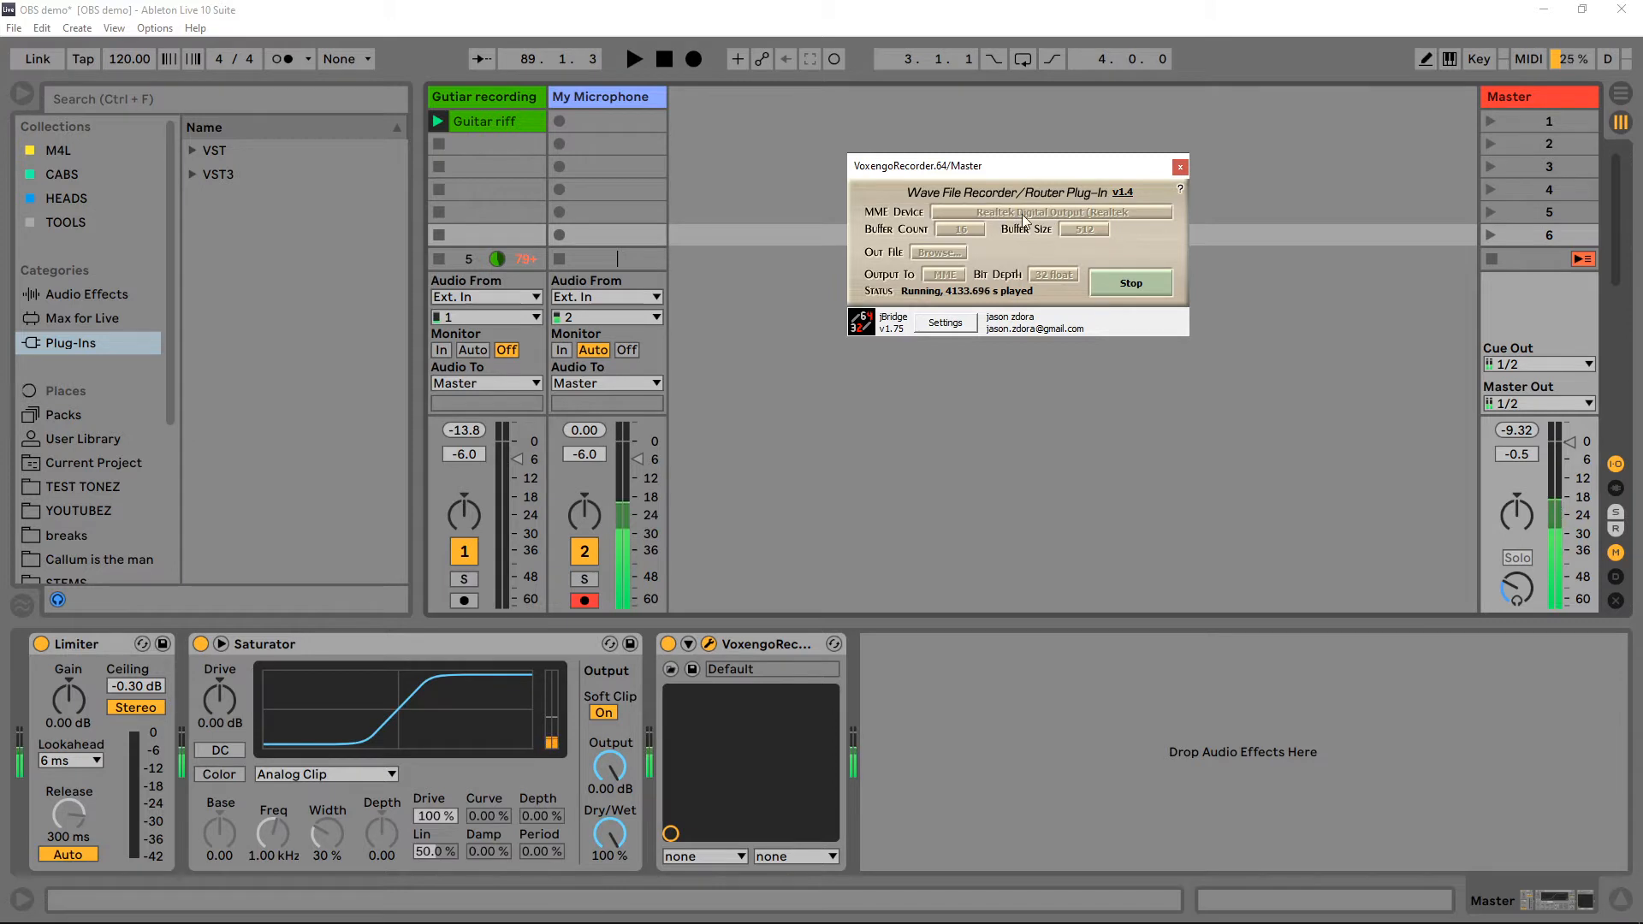
pyautogui.moveTo(906, 239)
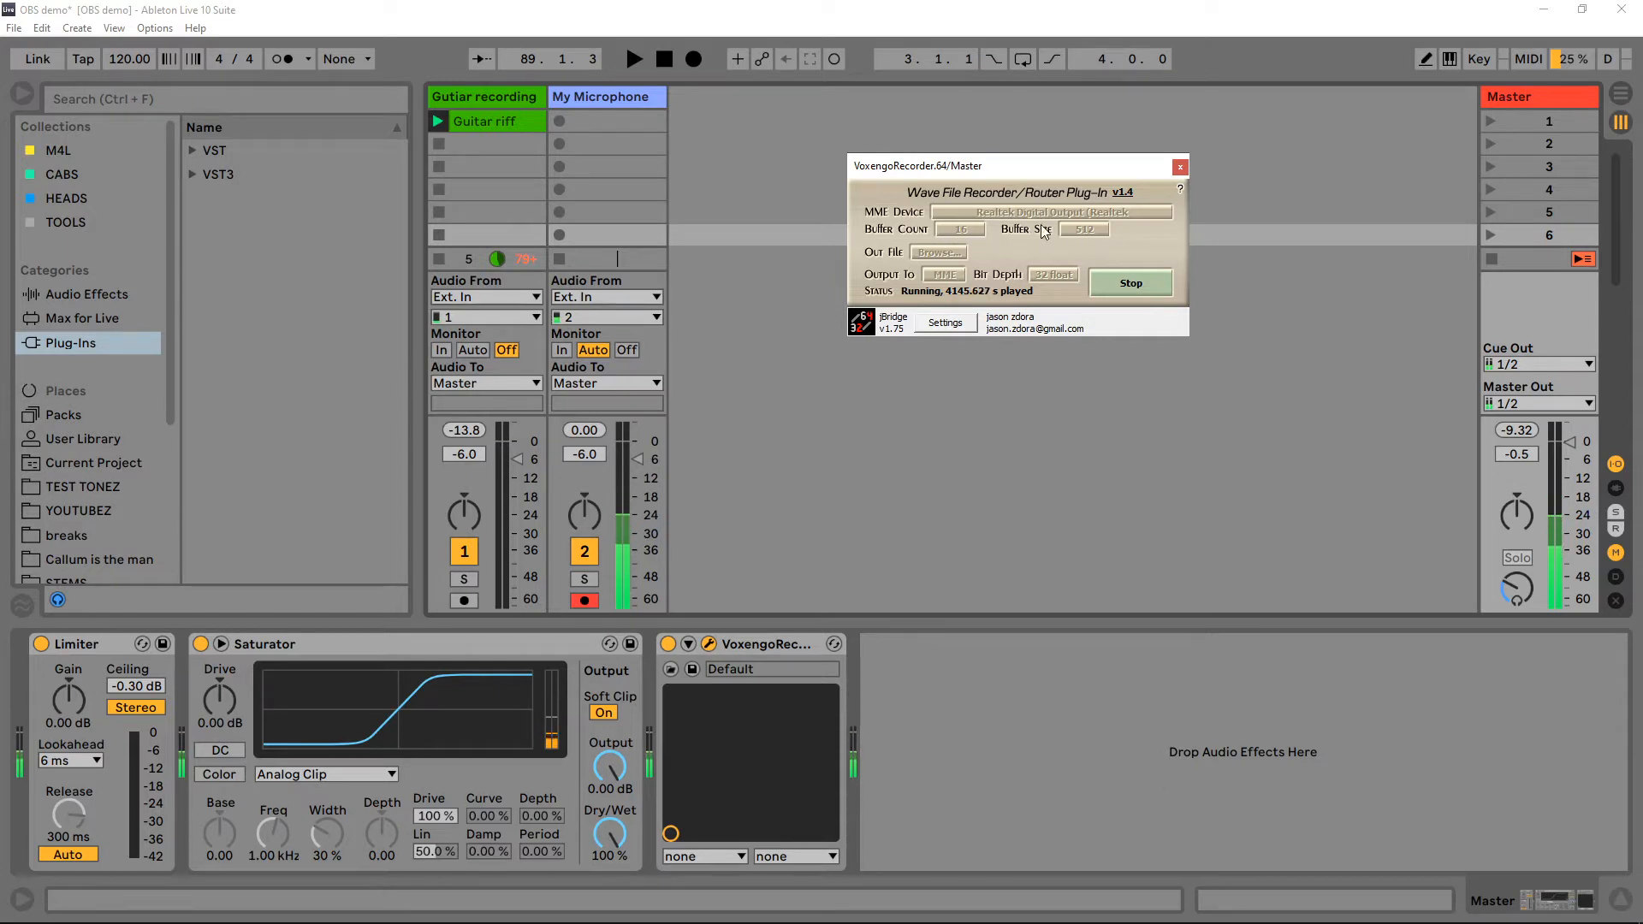
pyautogui.moveTo(906, 279)
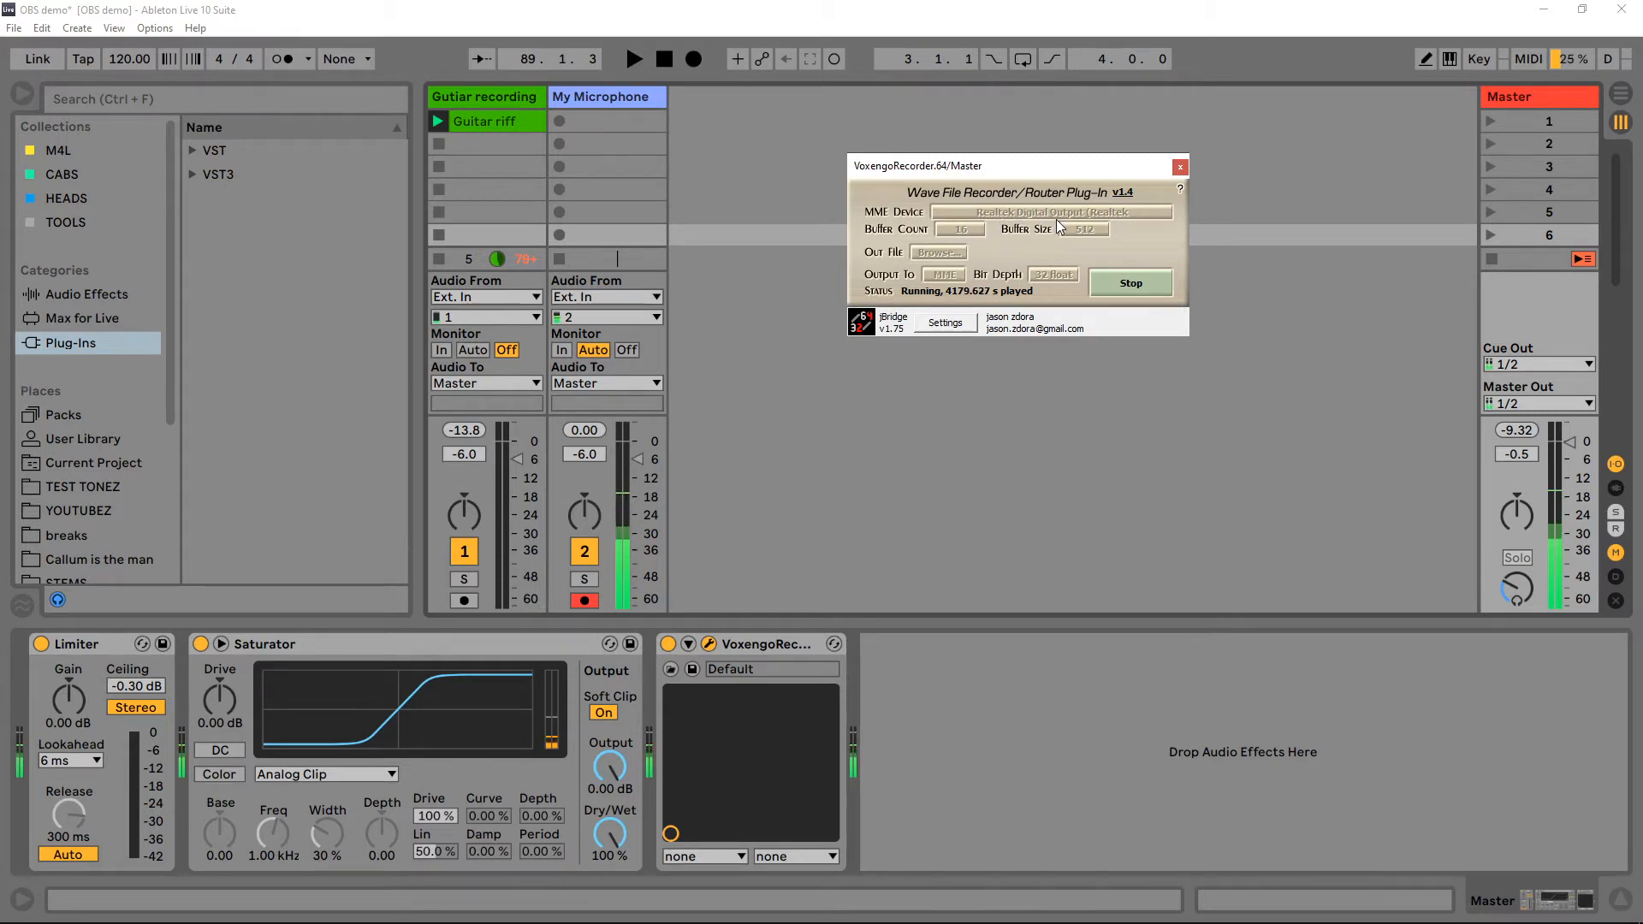
pyautogui.moveTo(854, 212)
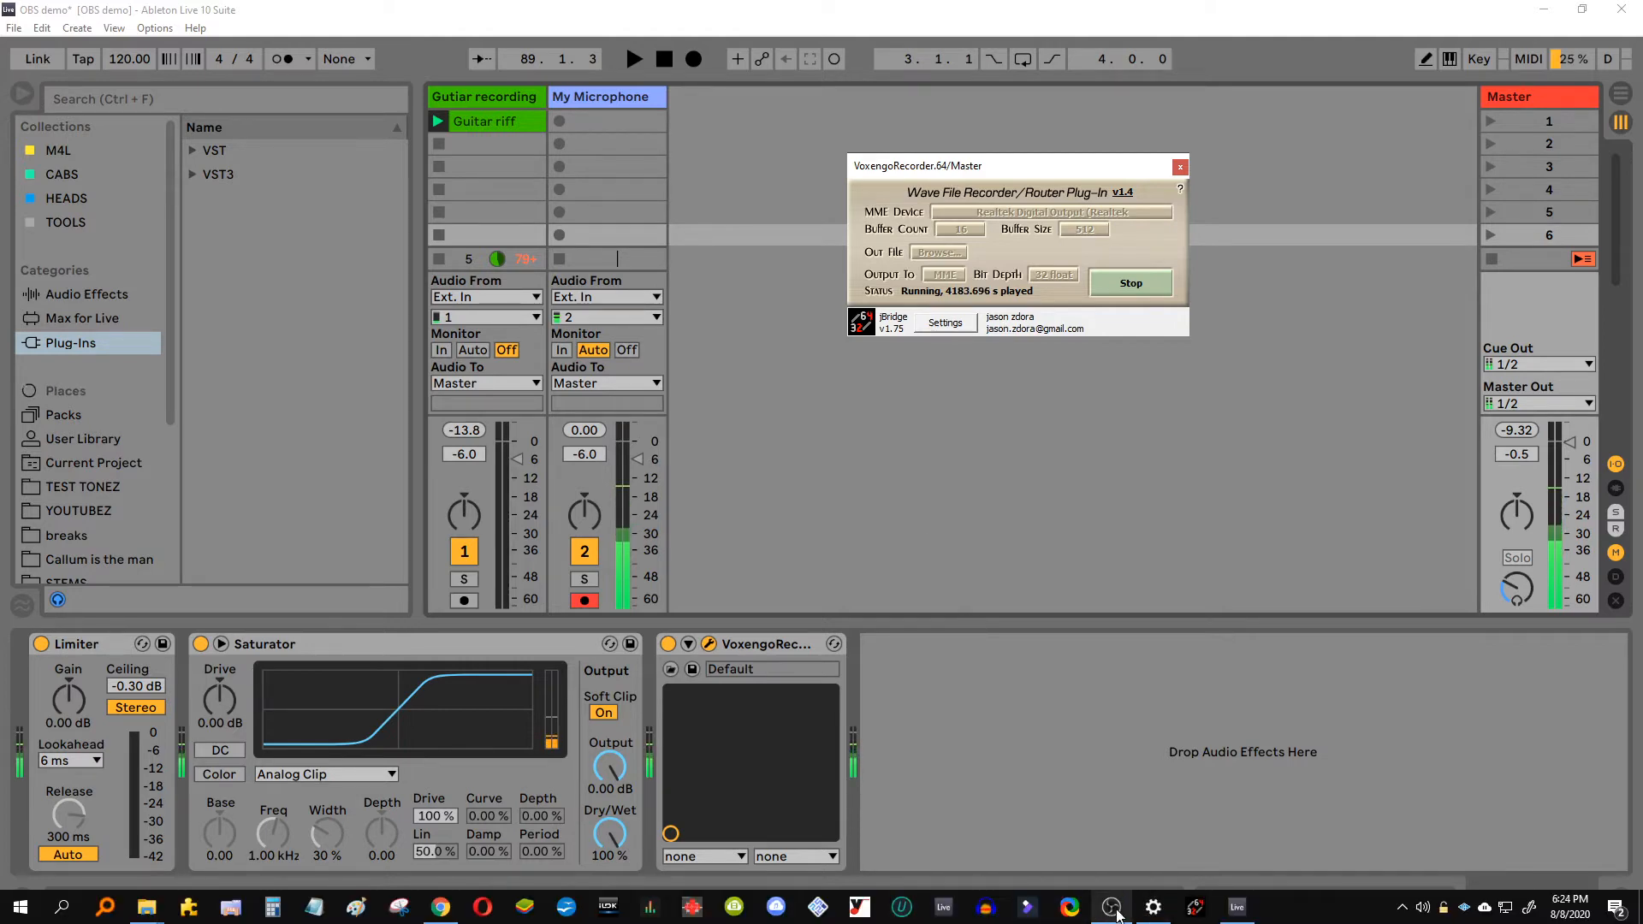
pyautogui.click(1113, 906)
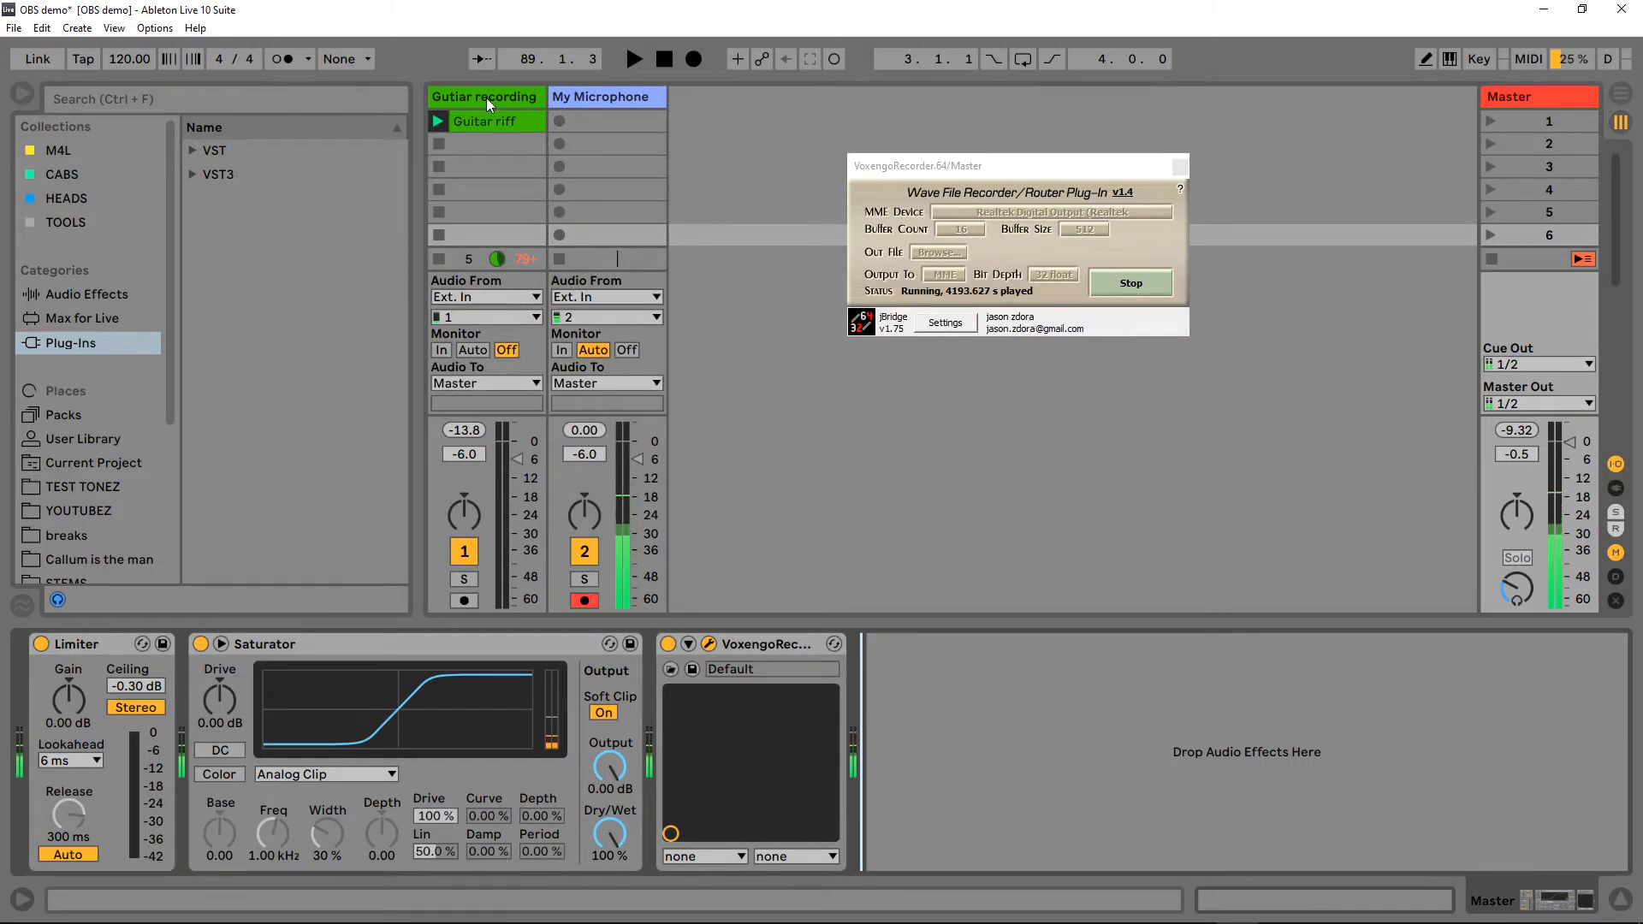
# Step: Open Plugin Shootout on Gutiar recording, play the riff, and audition NA Mh810, TH-U-64, Spark, Plini
pyautogui.click(484, 97)
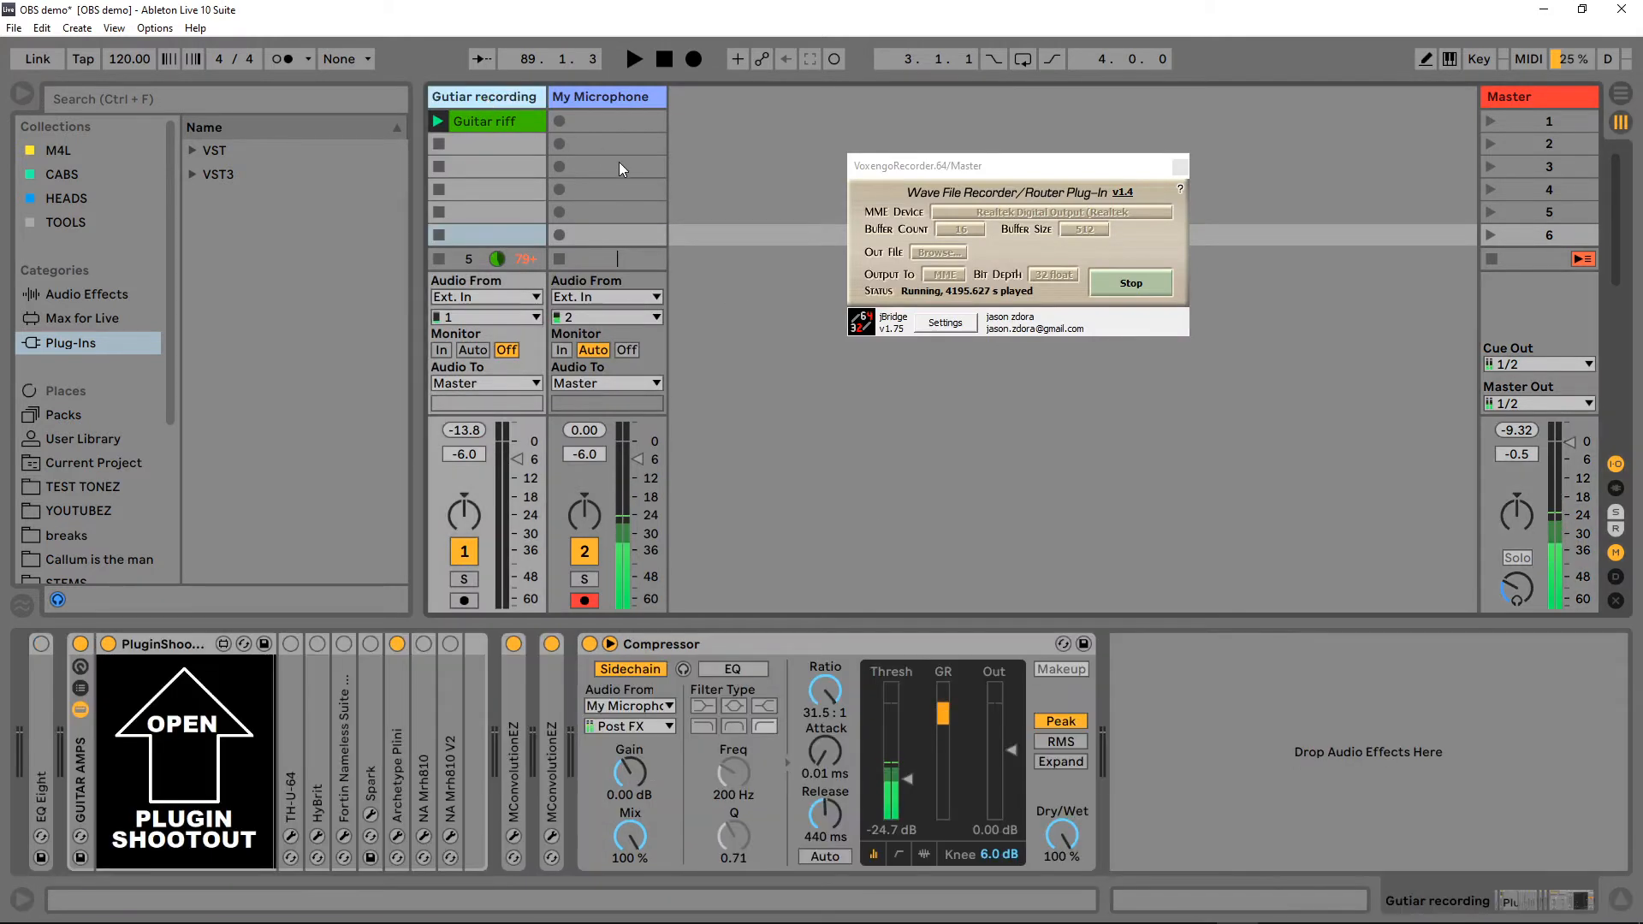
pyautogui.click(485, 121)
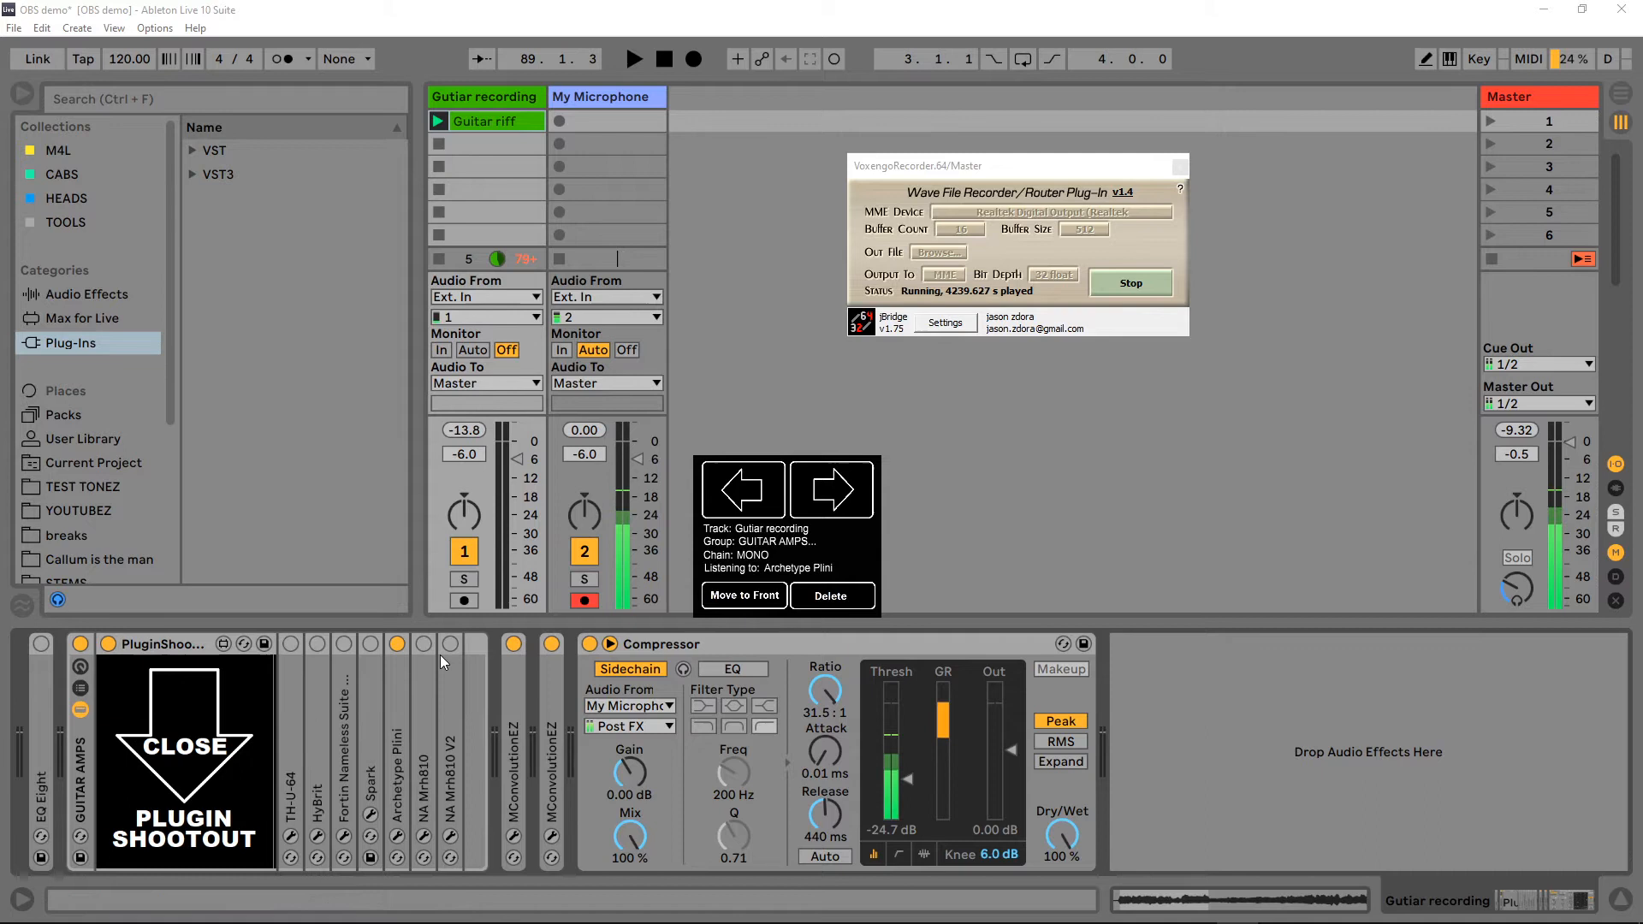
pyautogui.moveTo(319, 661)
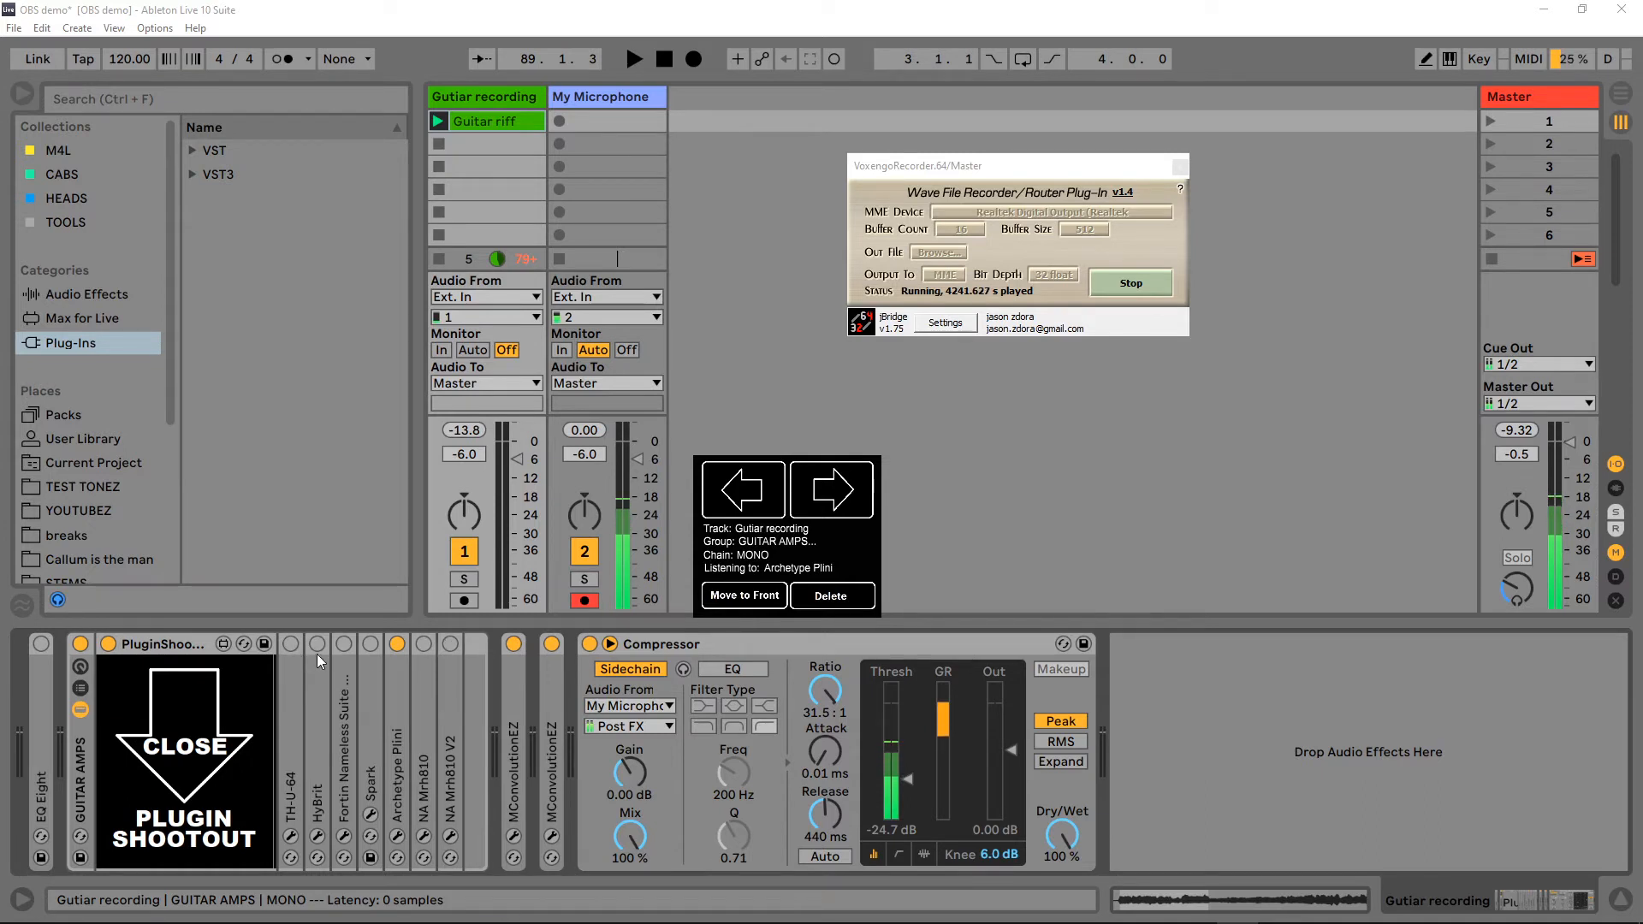
pyautogui.moveTo(449, 752)
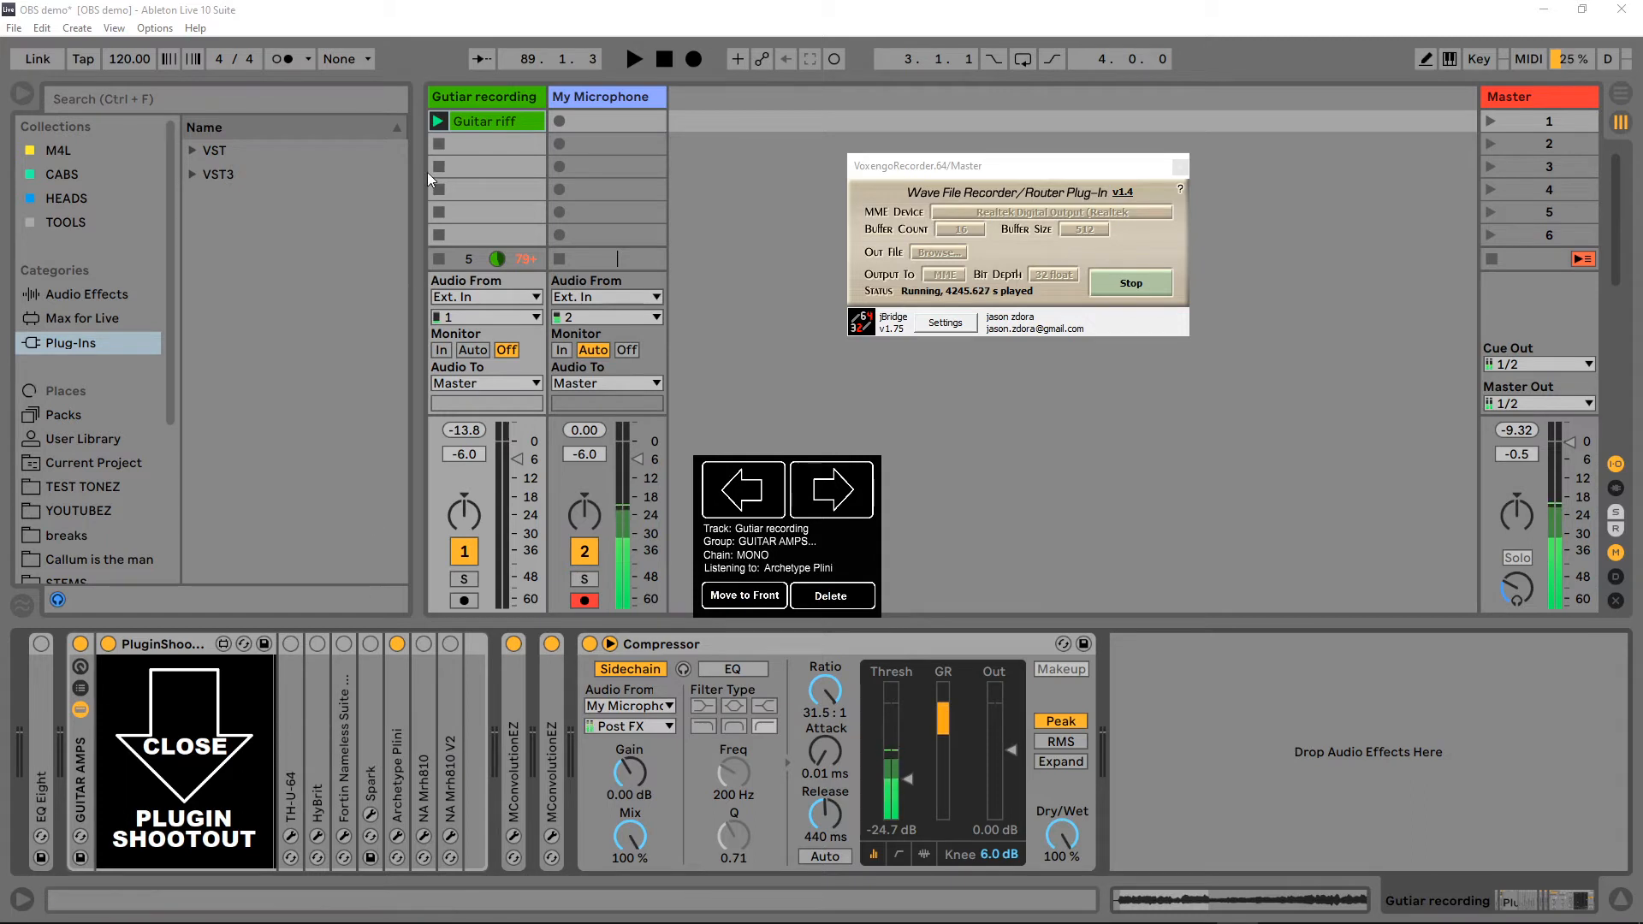
pyautogui.click(633, 59)
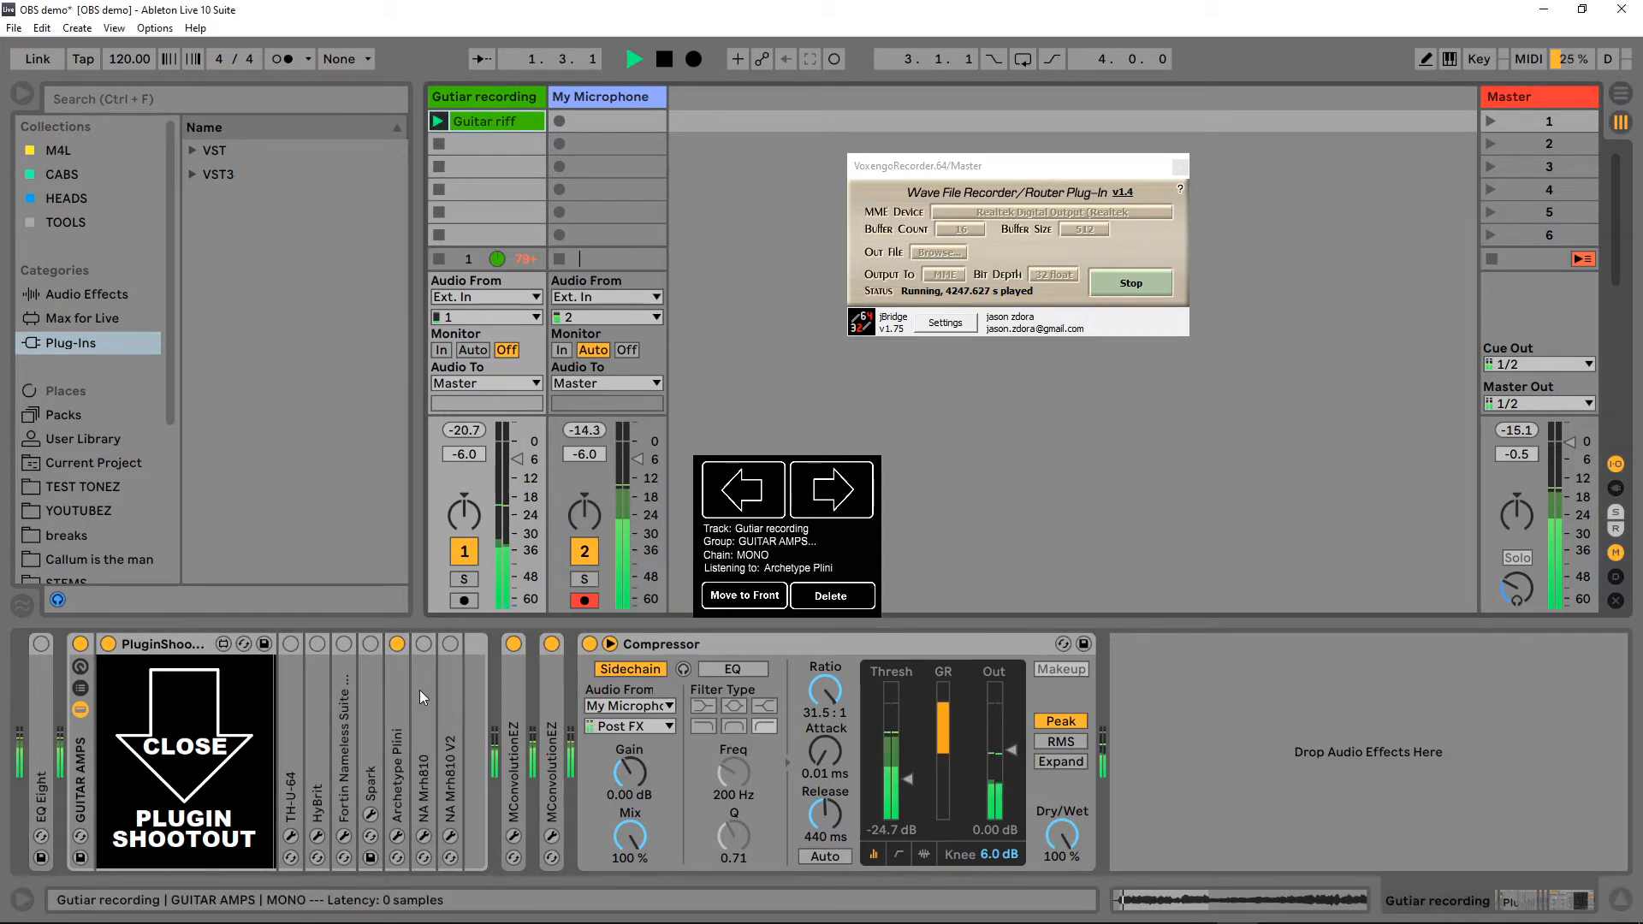
pyautogui.click(831, 489)
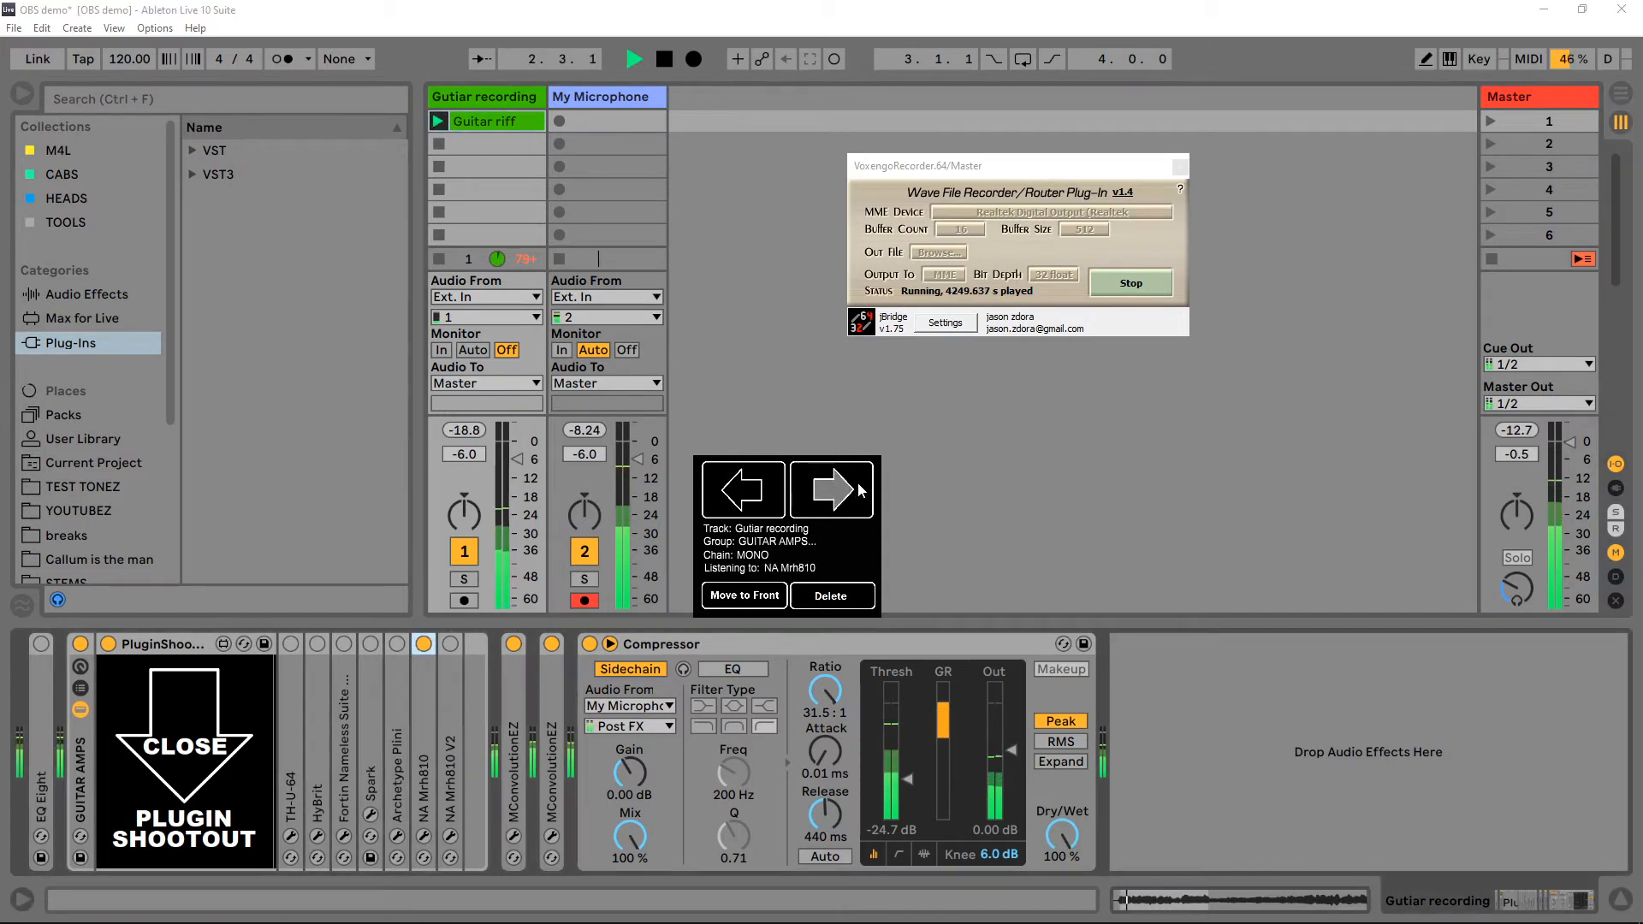
pyautogui.click(831, 490)
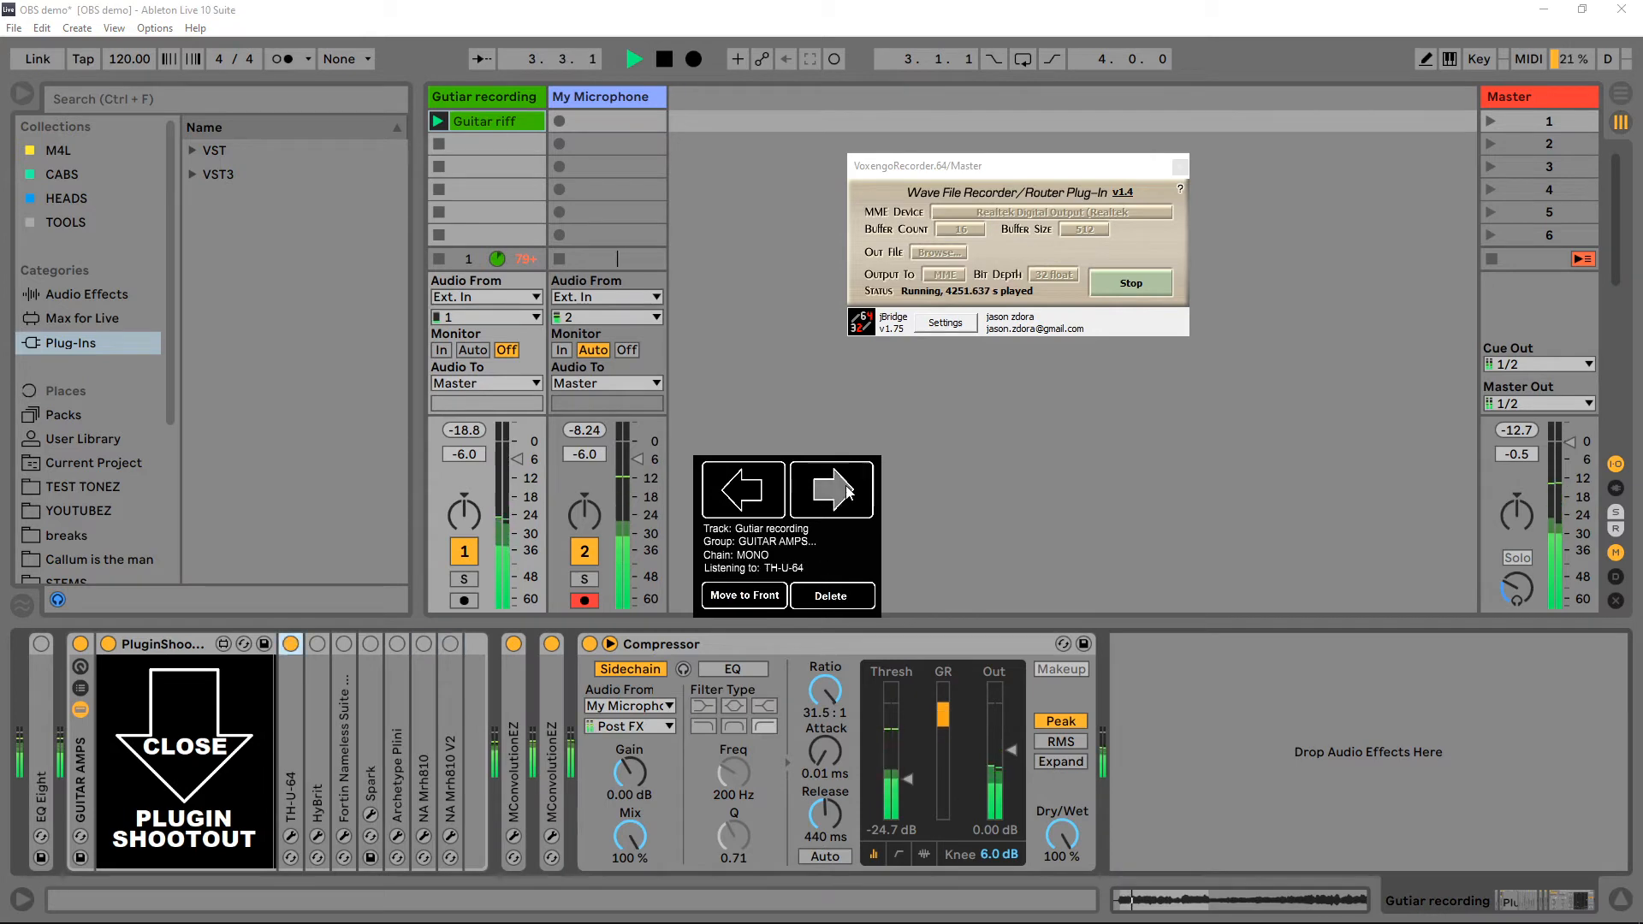
pyautogui.click(831, 490)
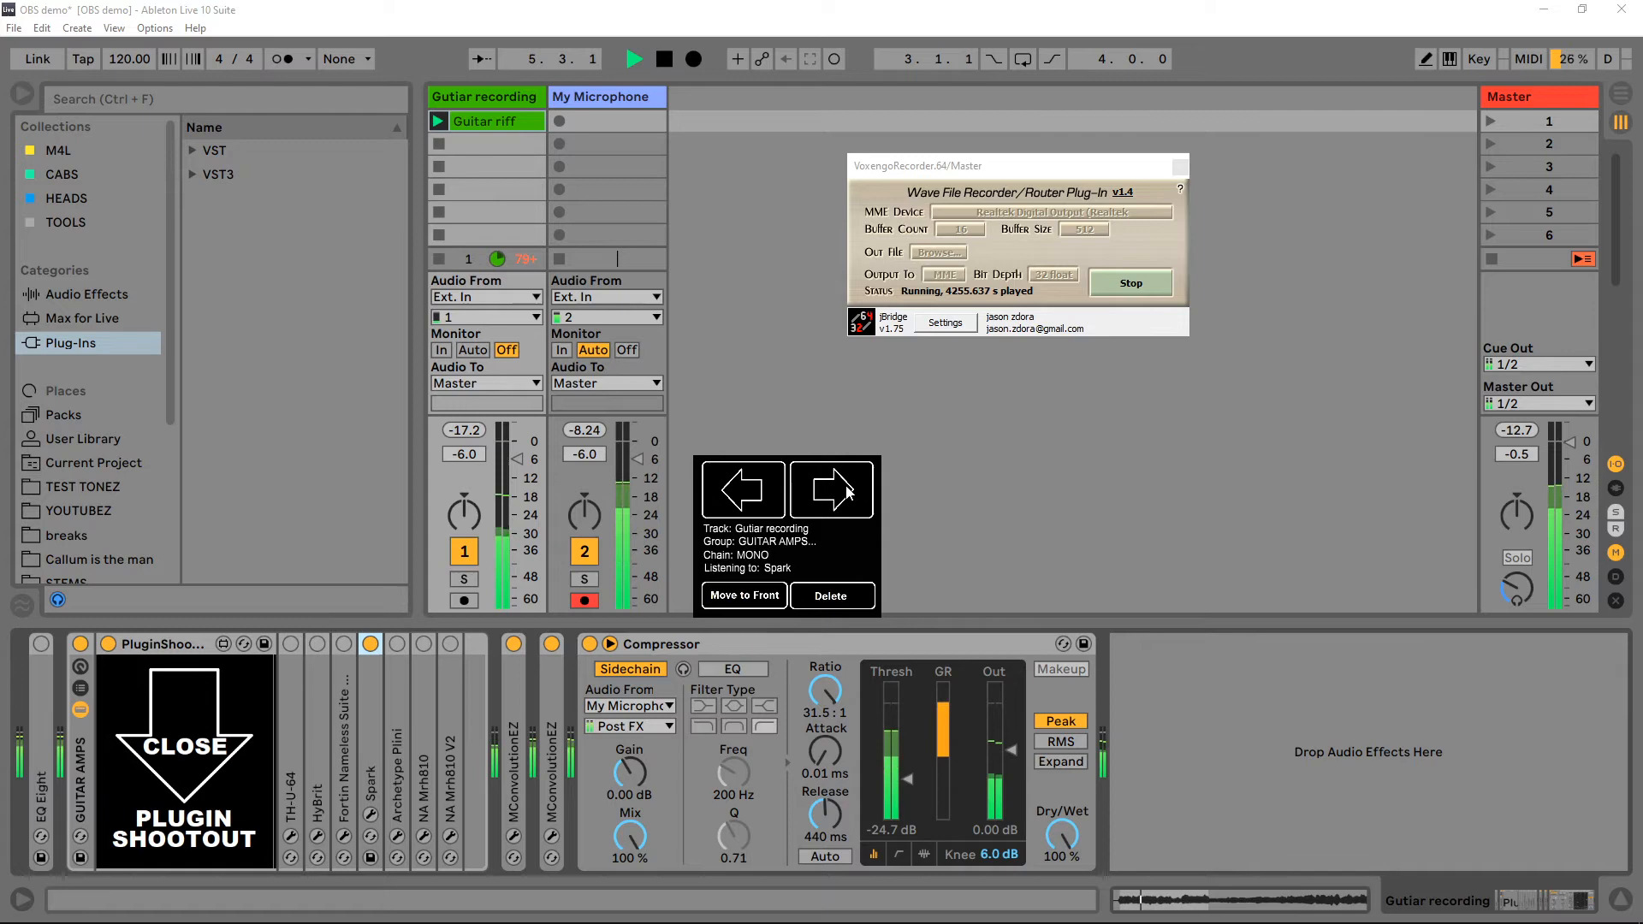
pyautogui.click(832, 488)
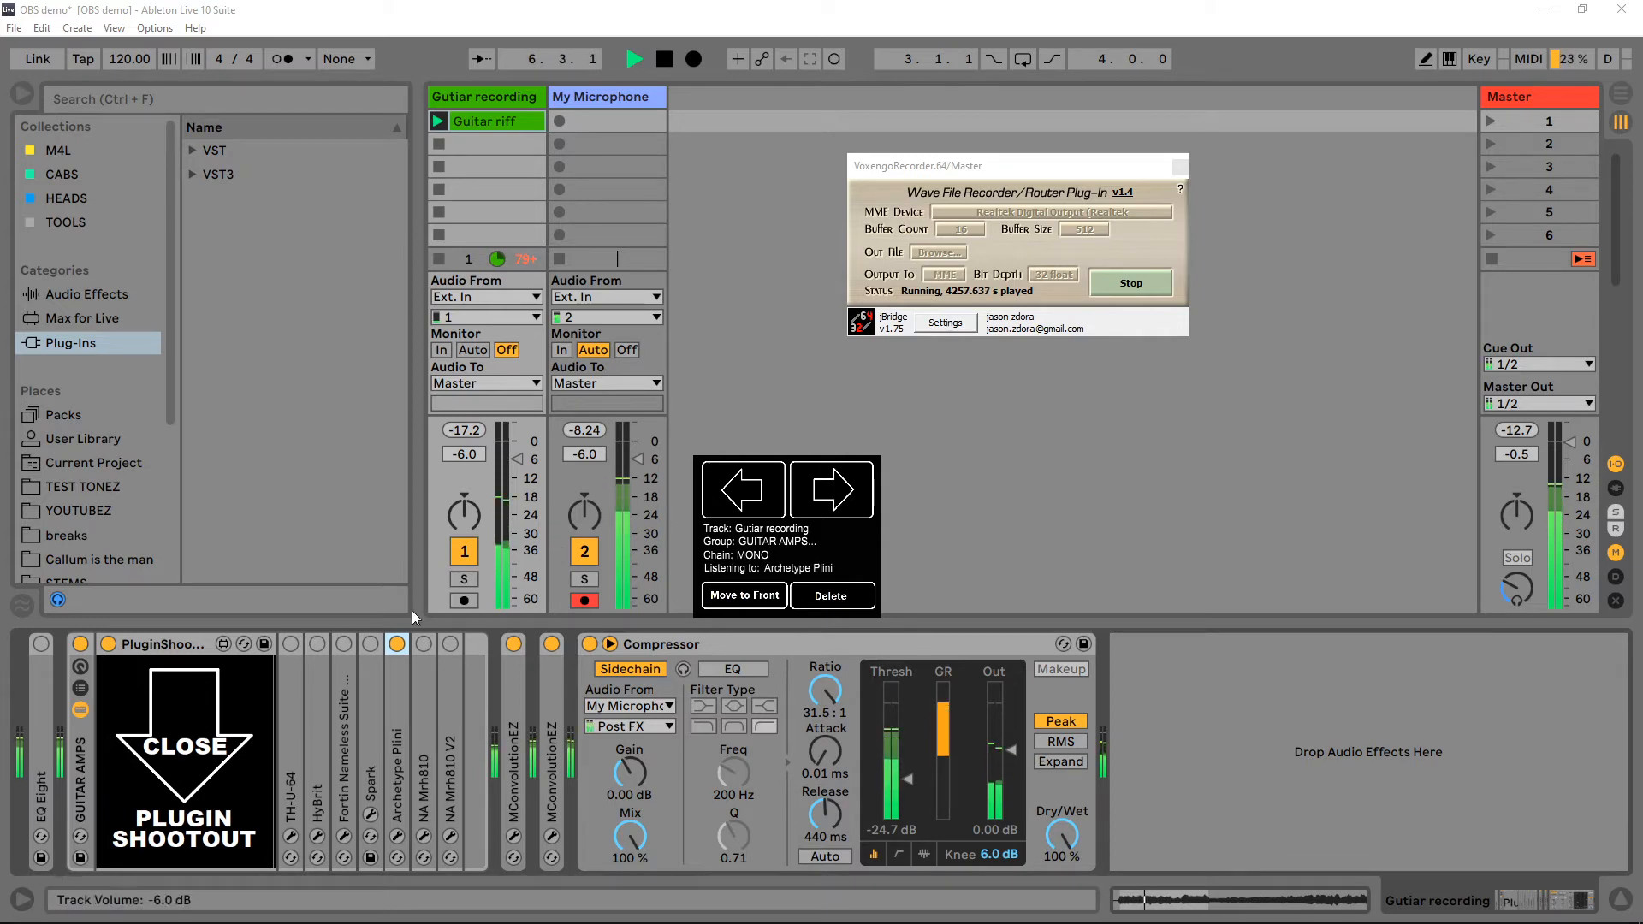
pyautogui.click(741, 488)
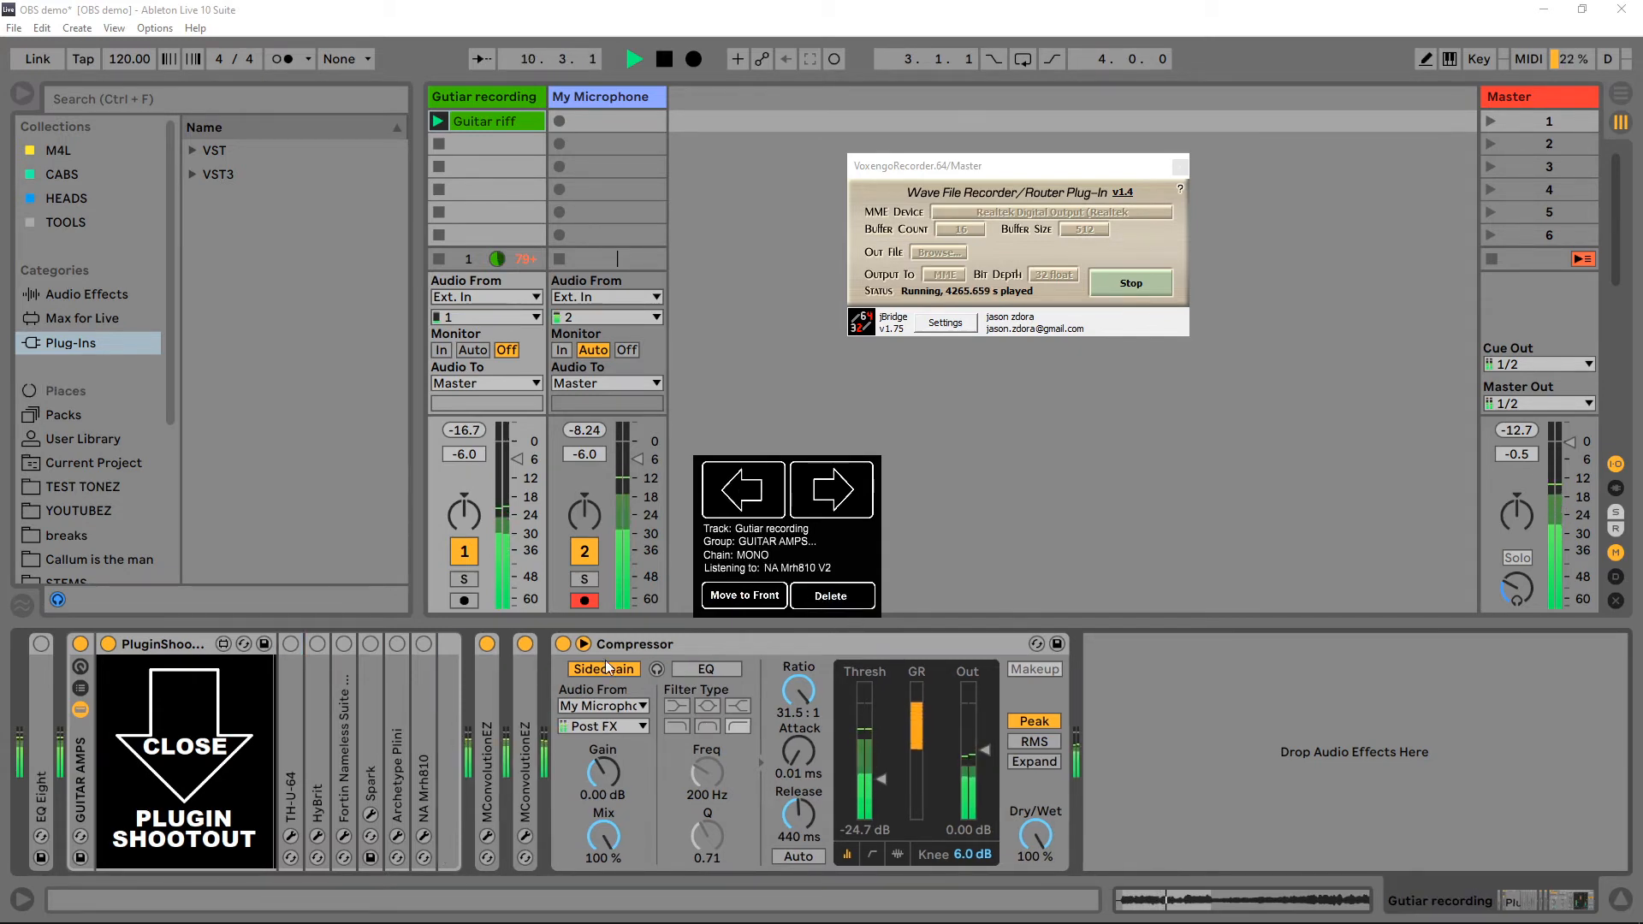
# Step: Re-audition TH-U-64, Fortin, Archetype Plini and Spark, then move Spark to the front
pyautogui.click(831, 487)
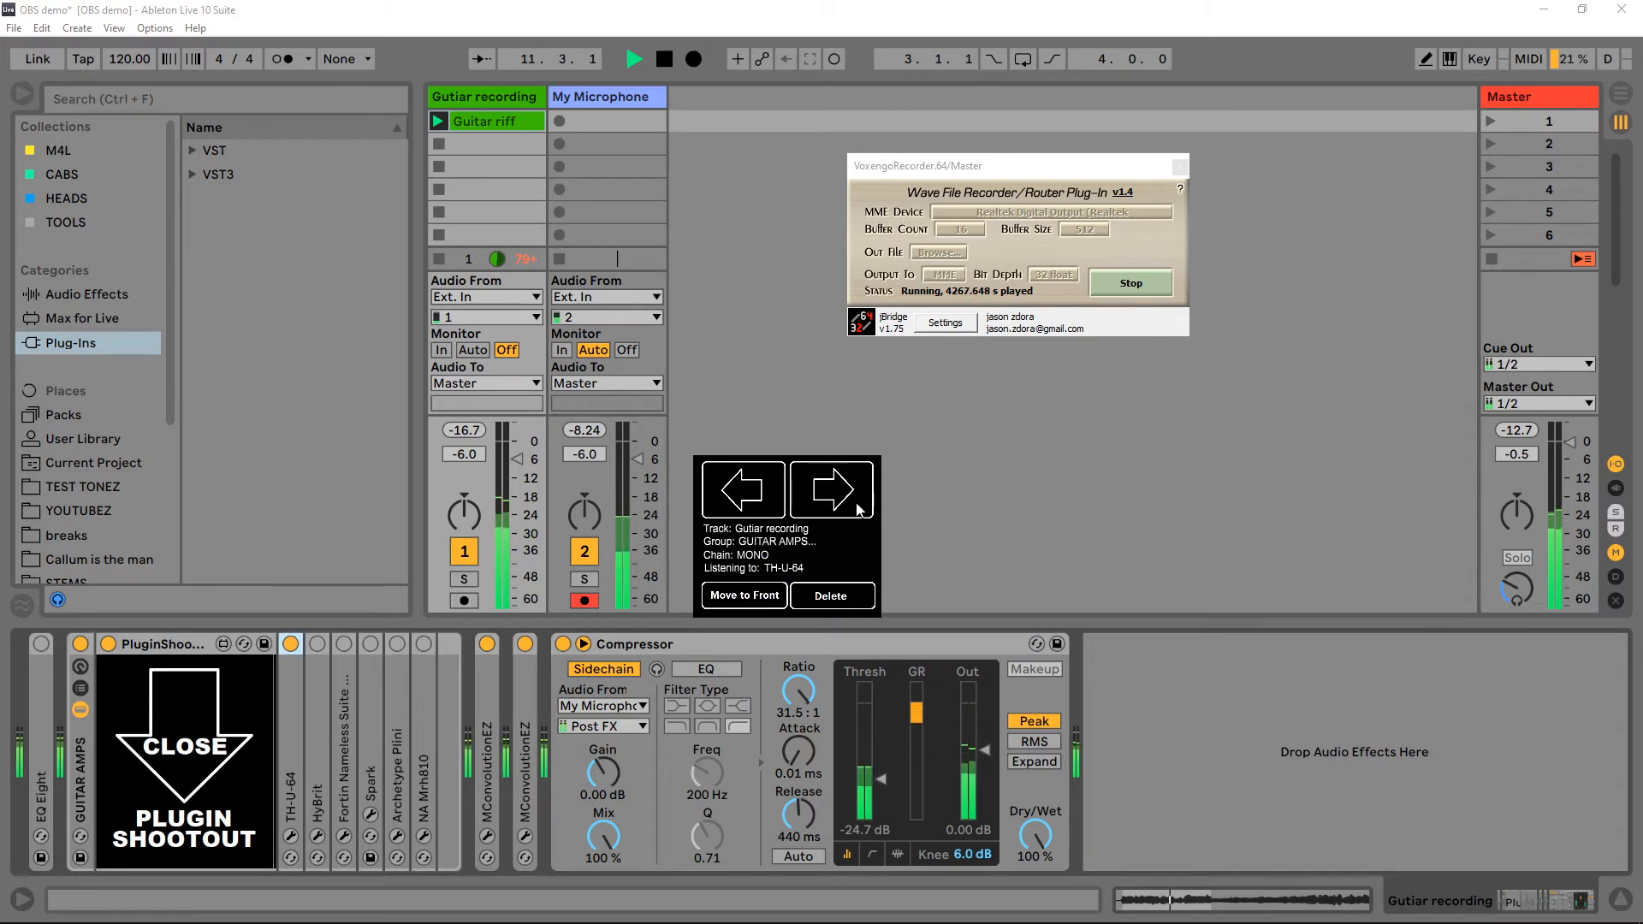
pyautogui.click(832, 489)
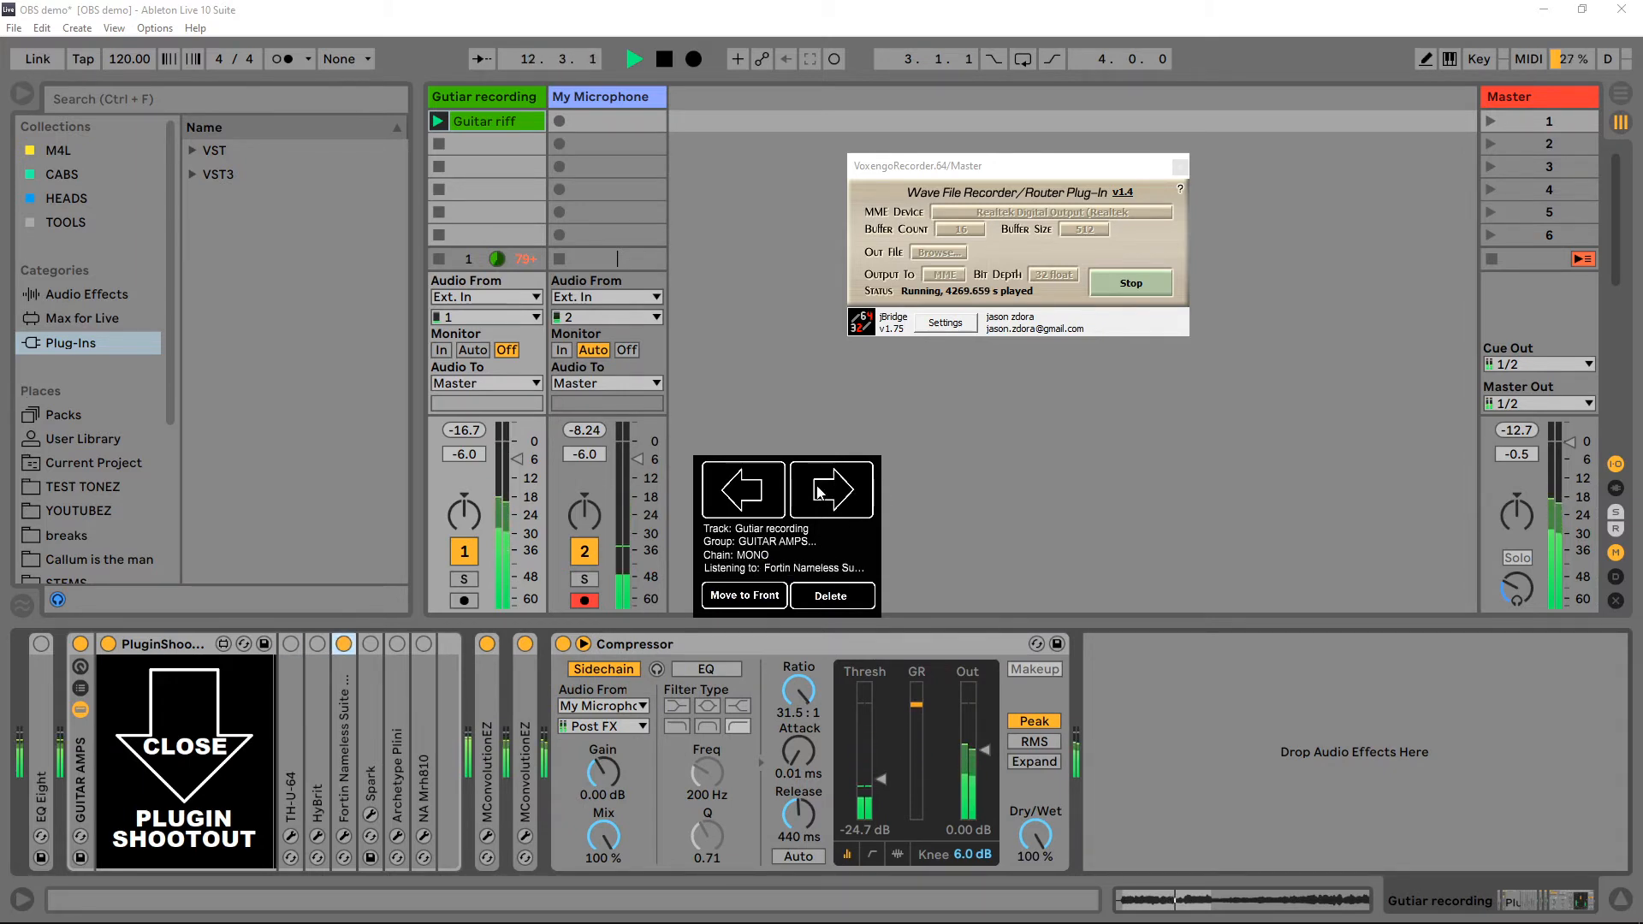
pyautogui.click(830, 490)
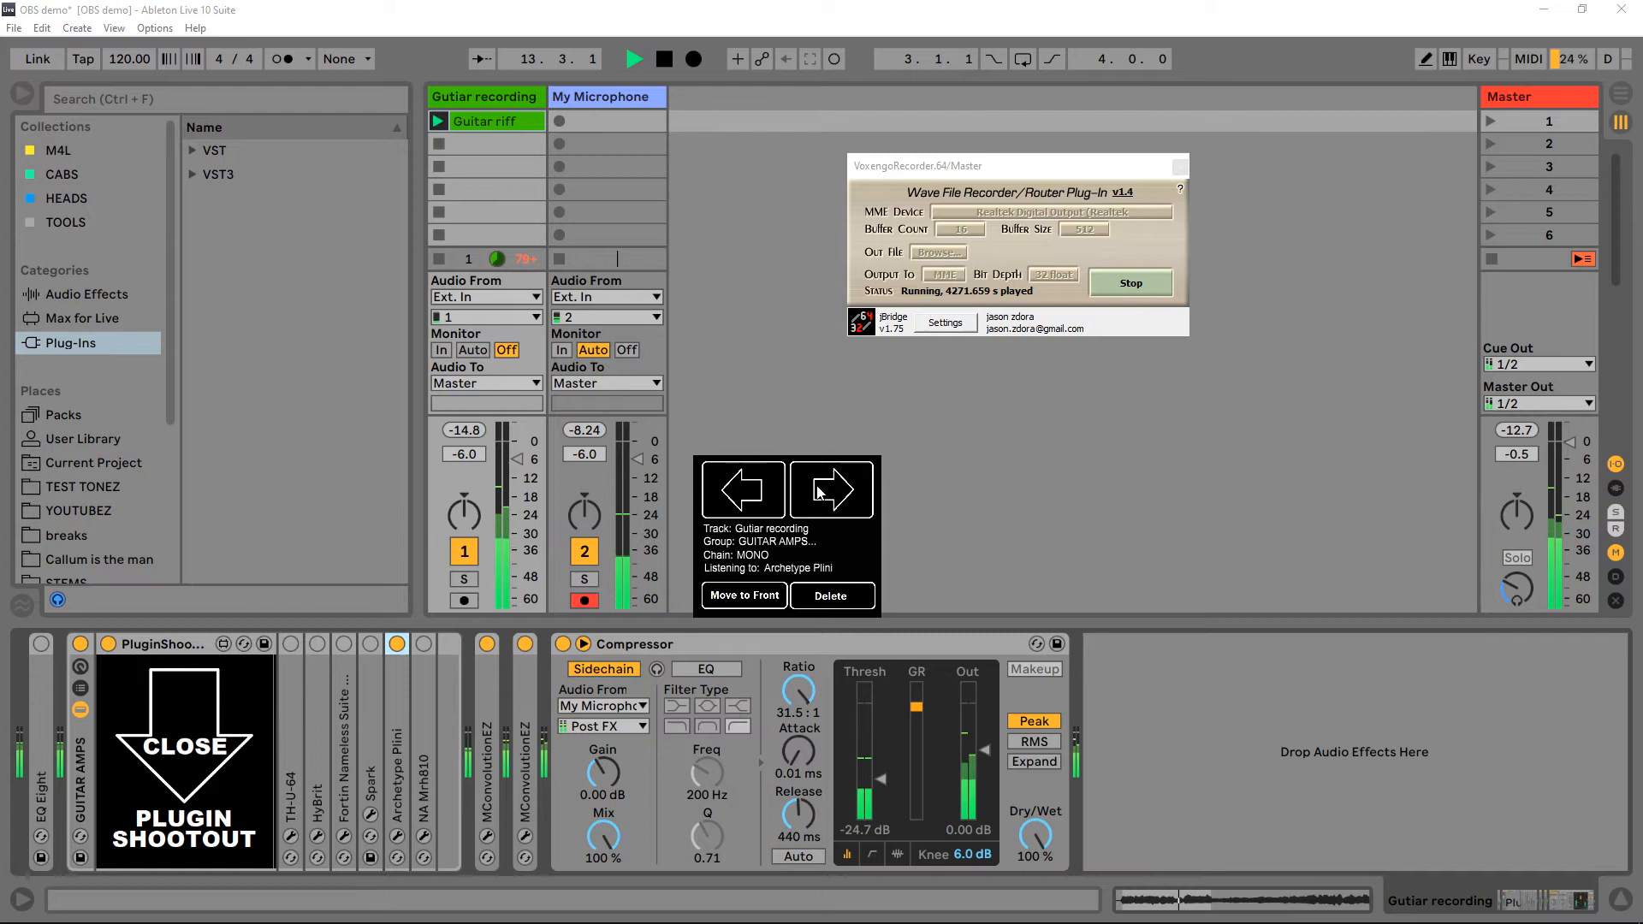
pyautogui.click(831, 489)
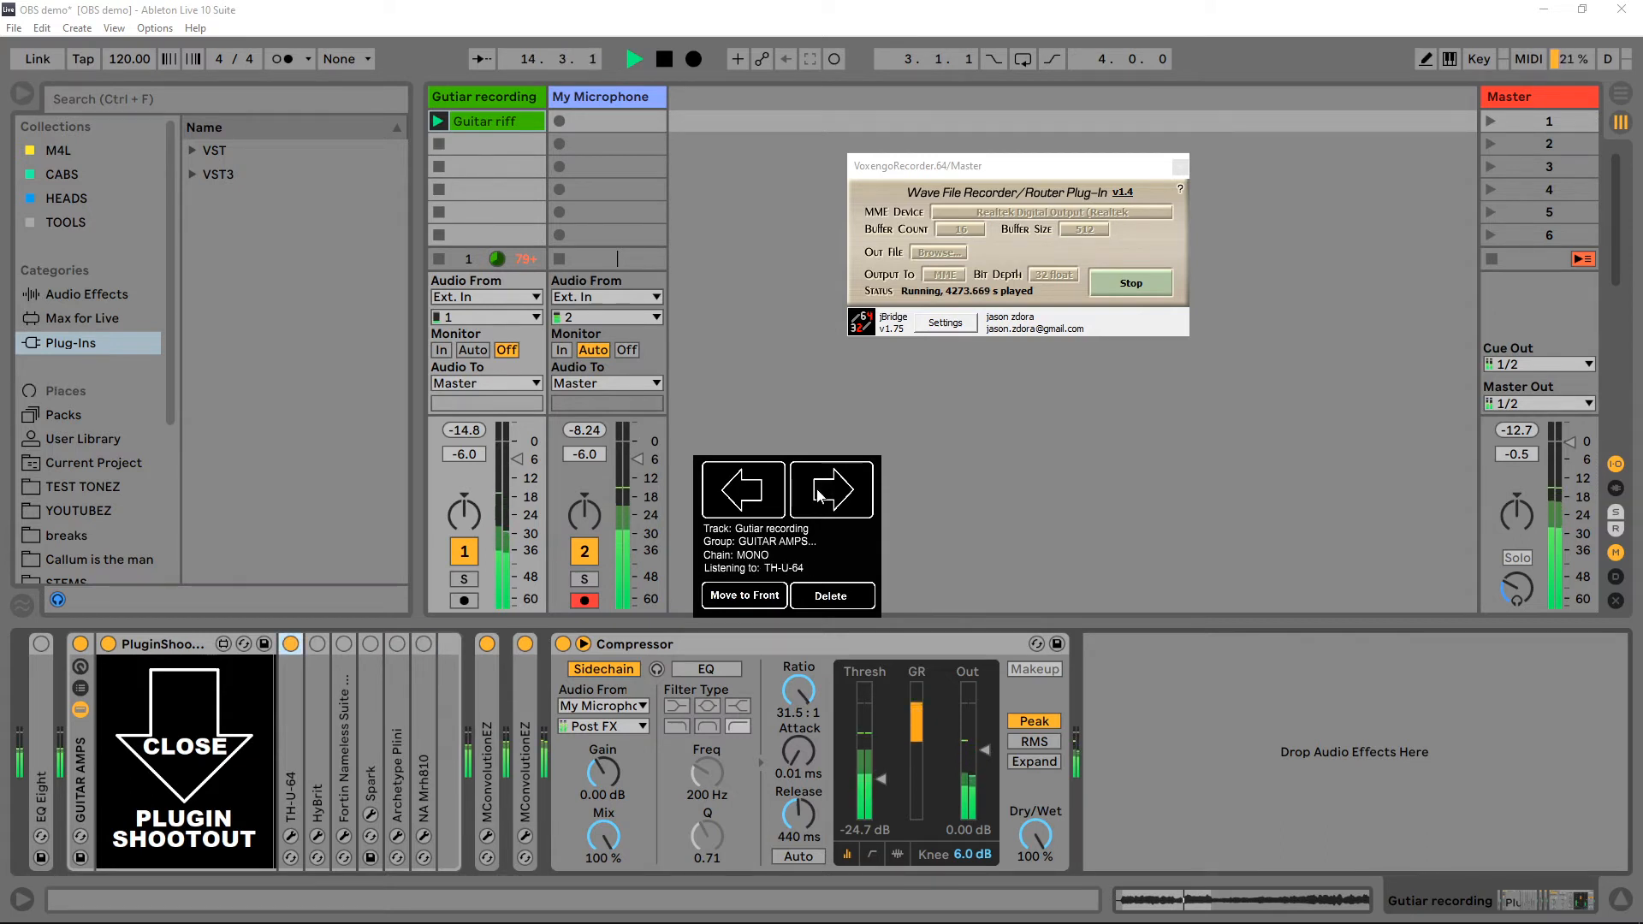
pyautogui.click(831, 486)
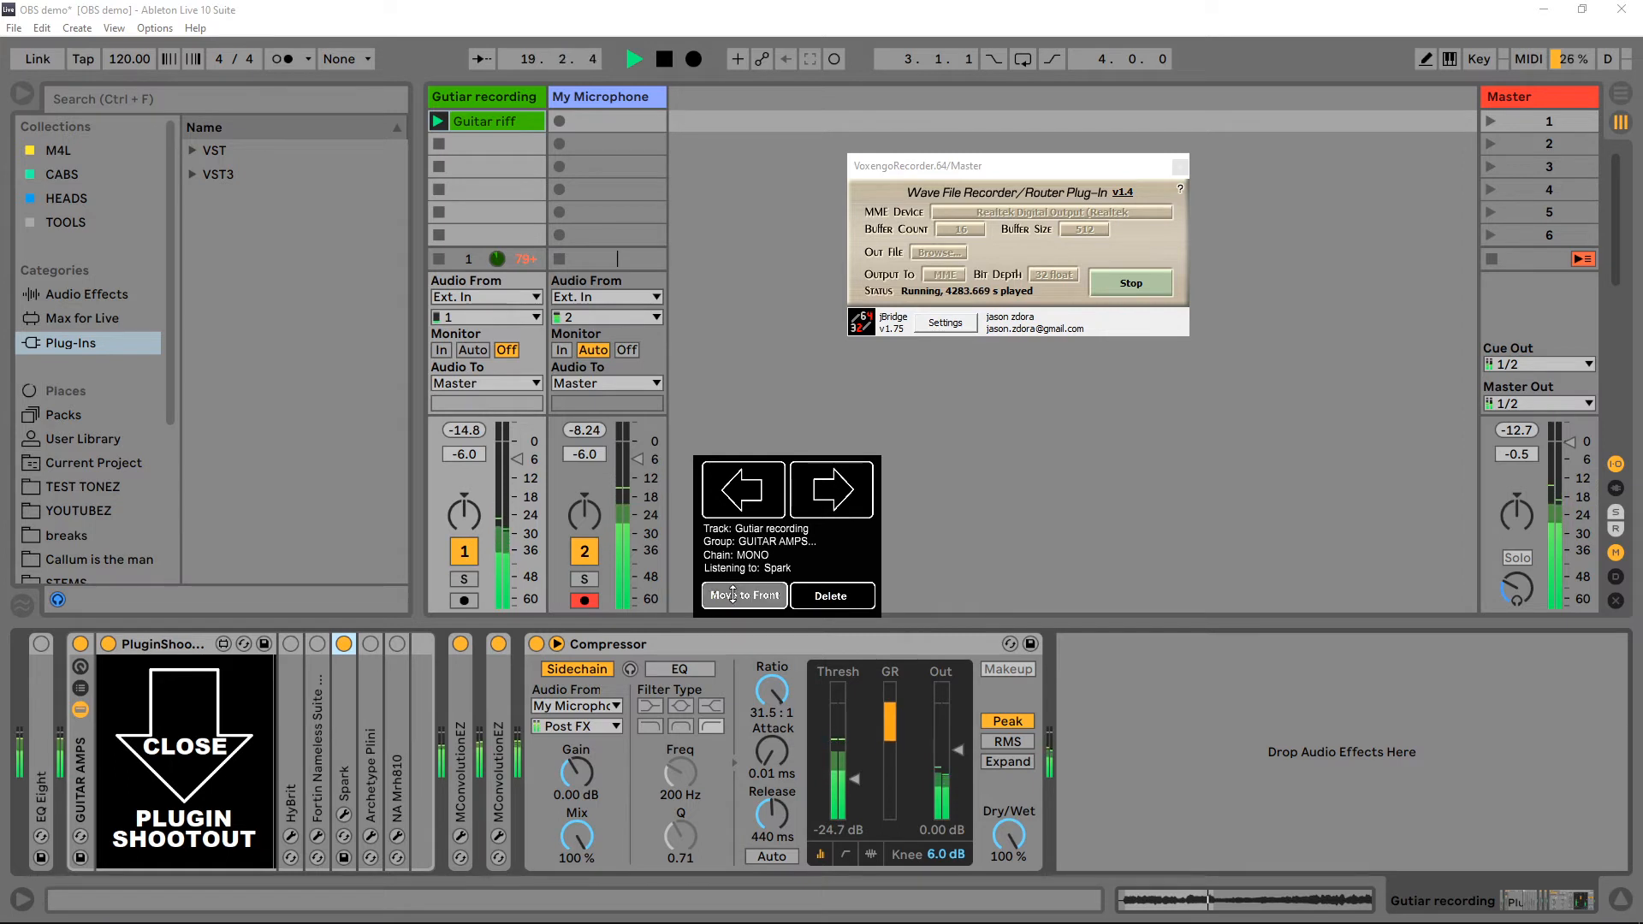
pyautogui.click(831, 487)
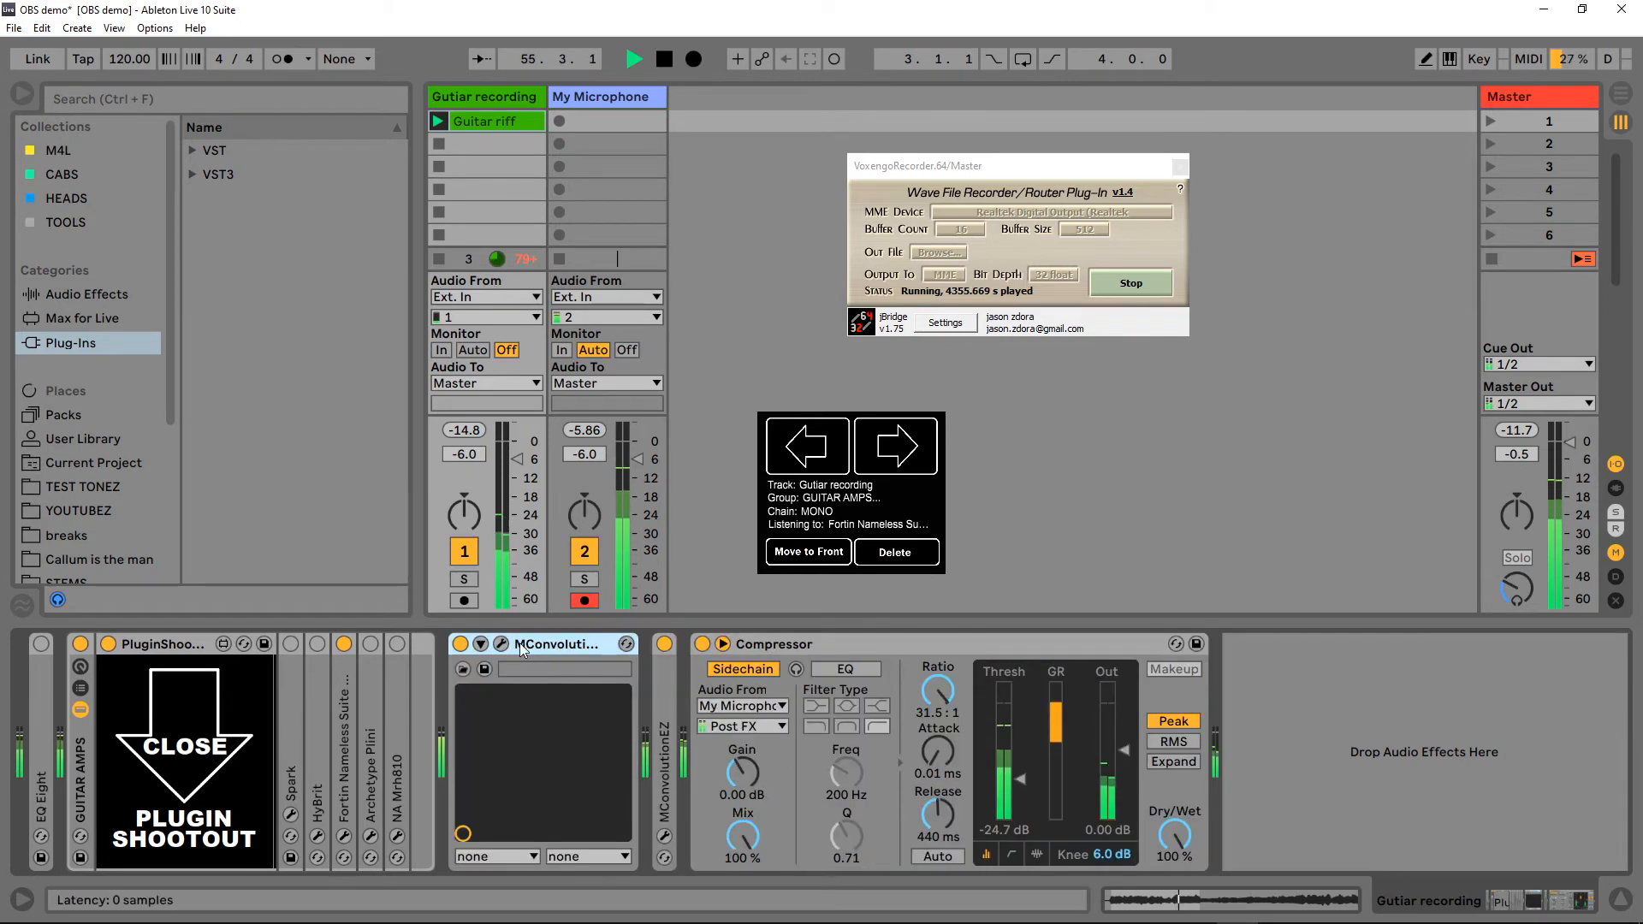
# Step: Open MConvolutionEZ and audition the Direct Celestion IR and Fortin MesaA DeadHorse impulse responses
pyautogui.click(501, 643)
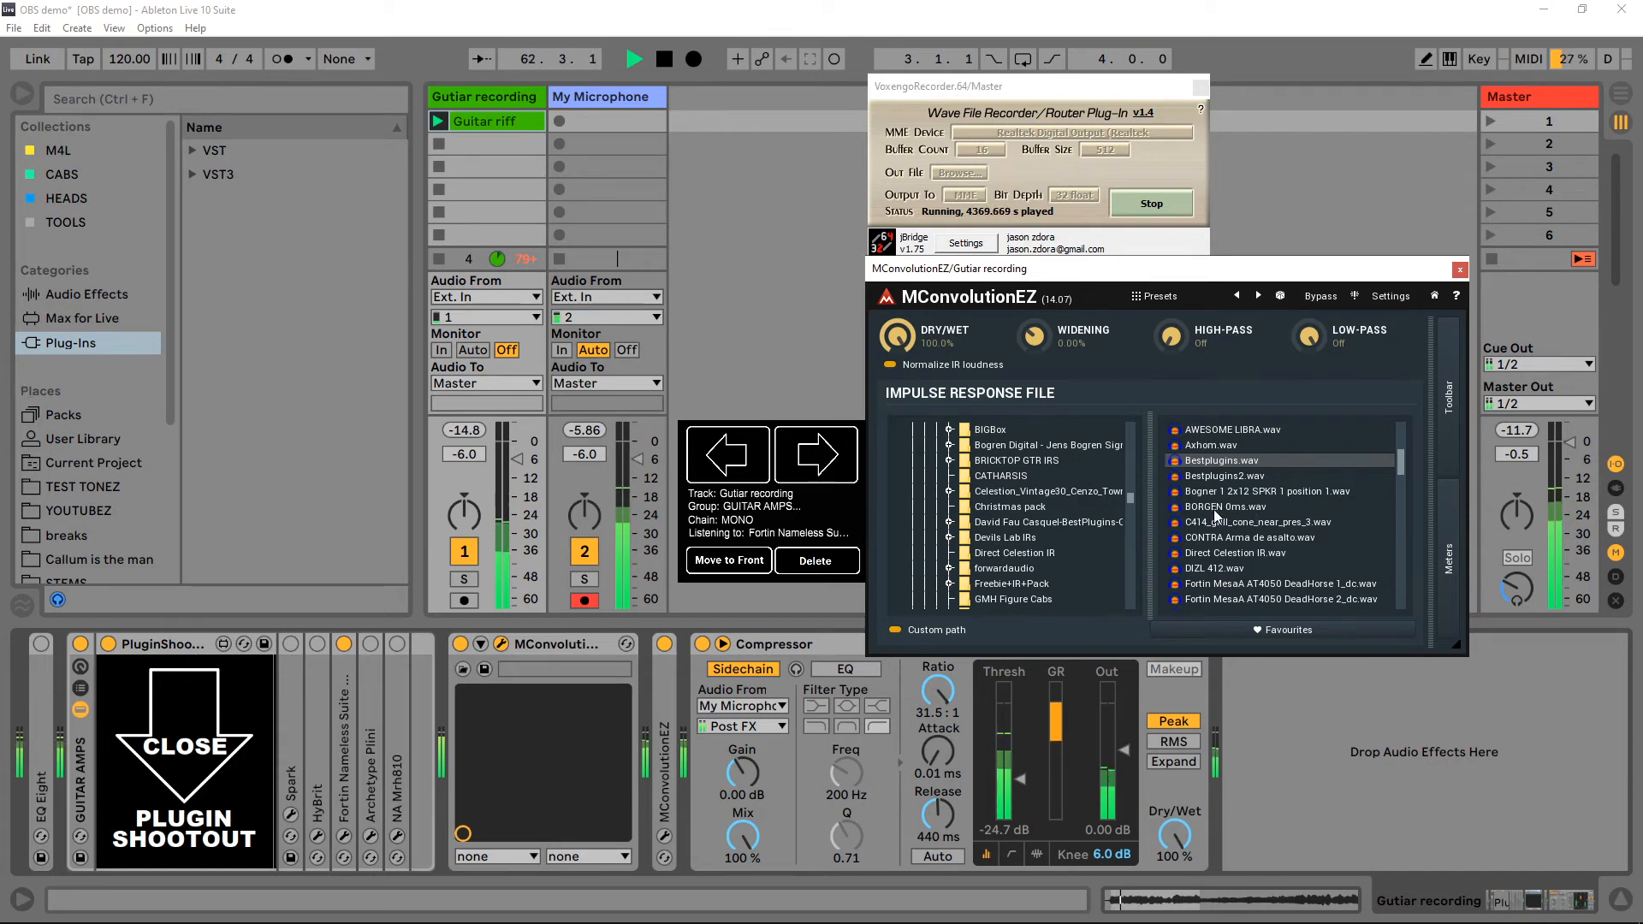
pyautogui.click(1234, 552)
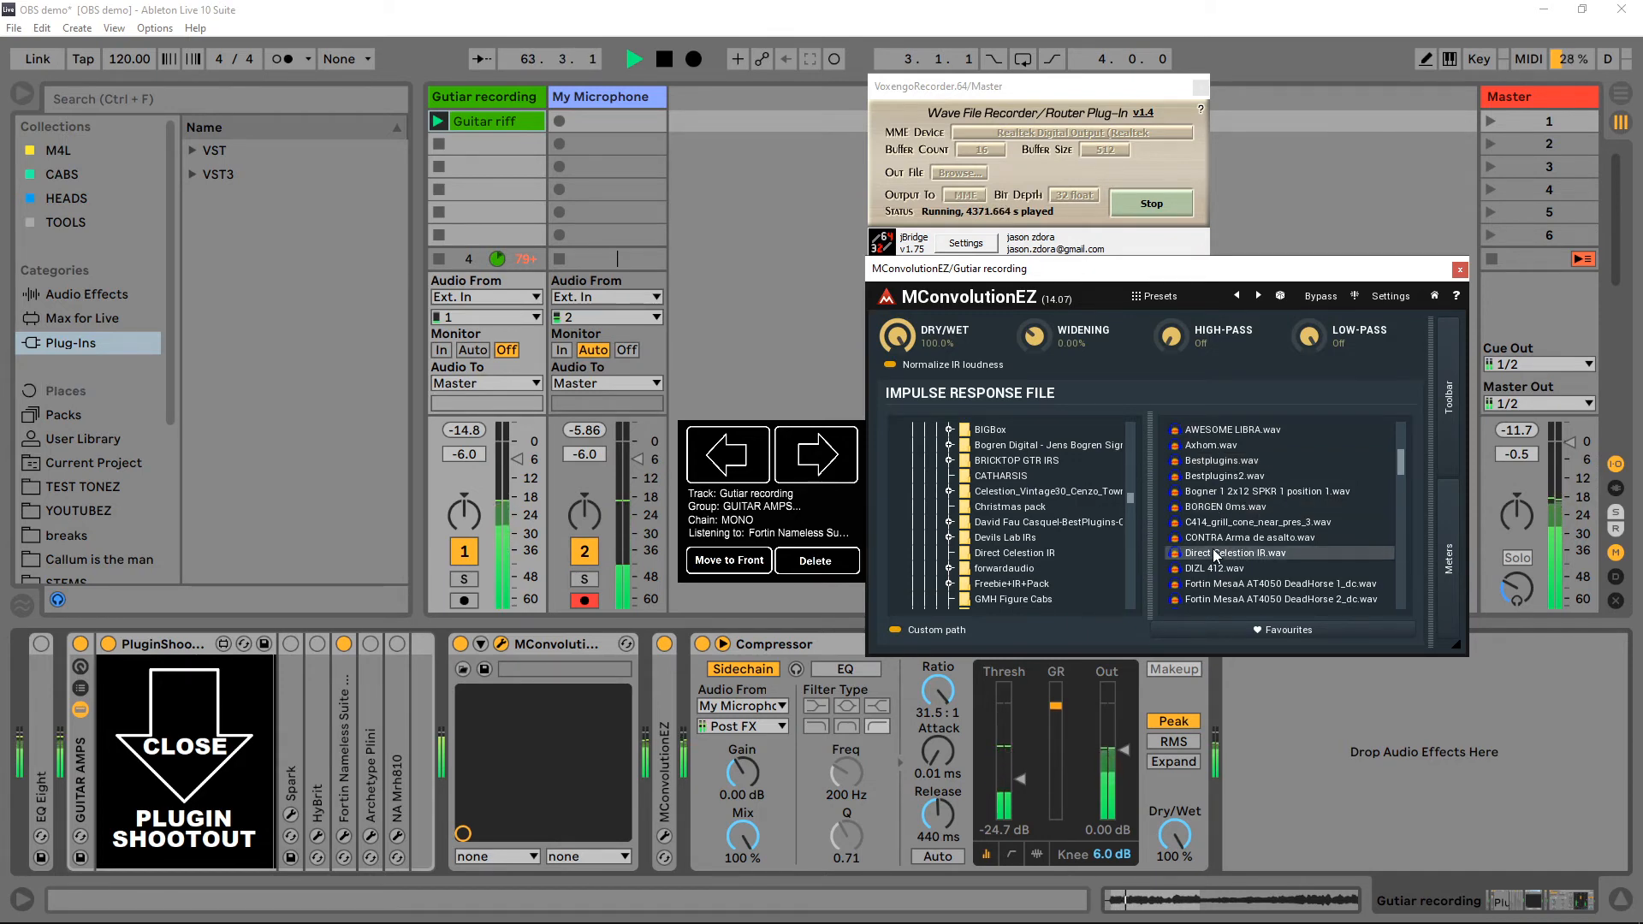
pyautogui.click(1278, 583)
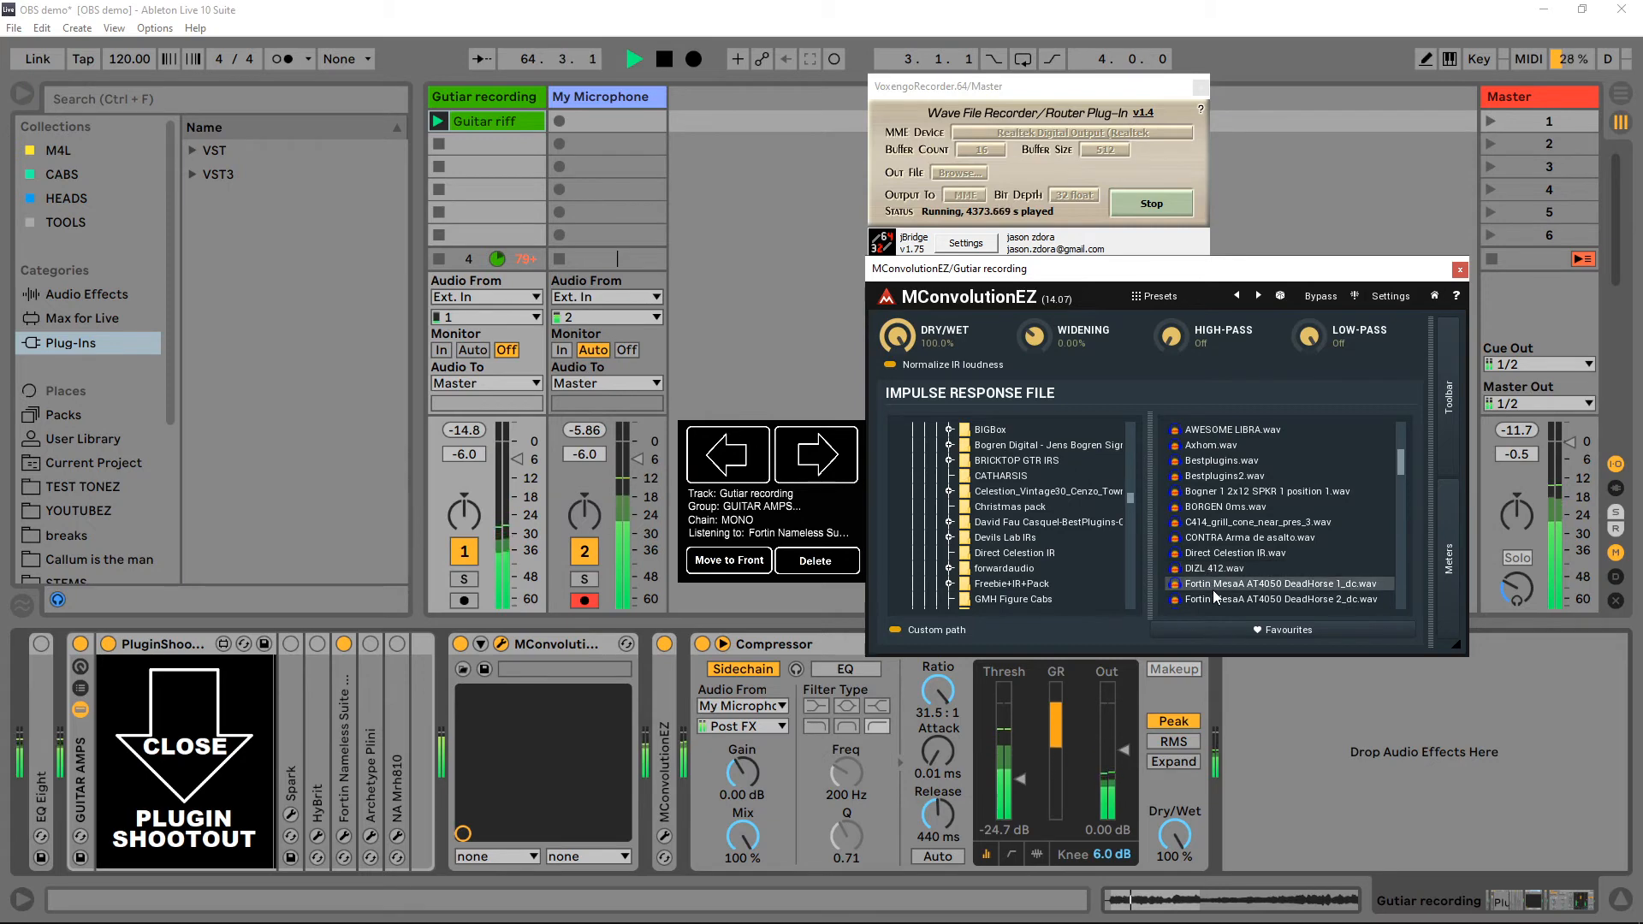
pyautogui.click(1222, 460)
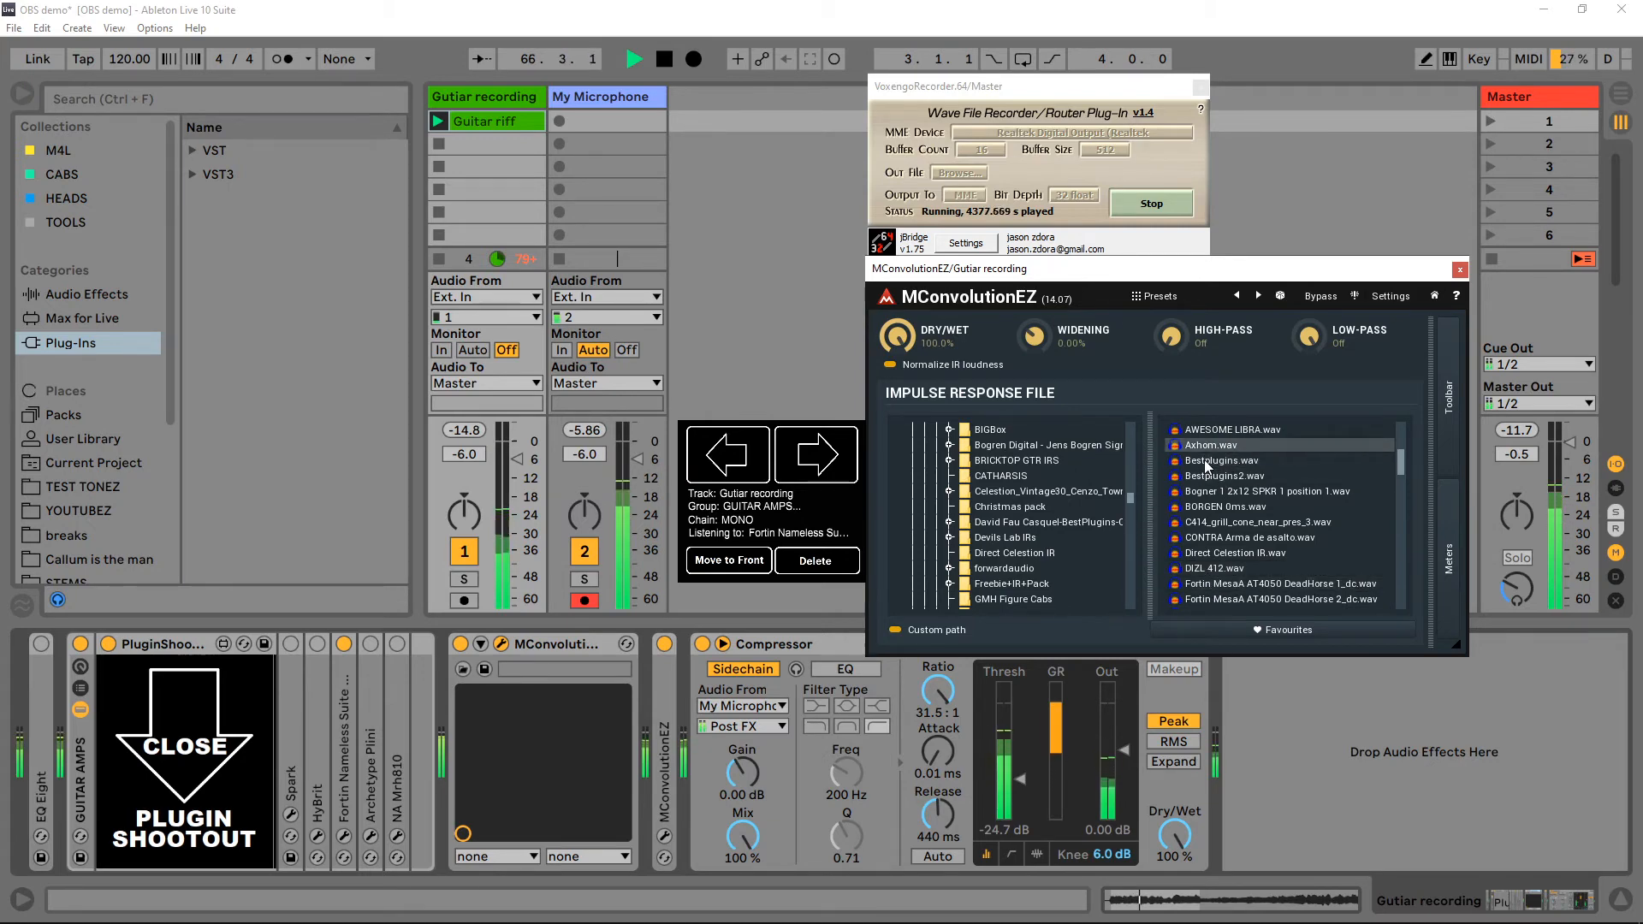
pyautogui.click(1256, 521)
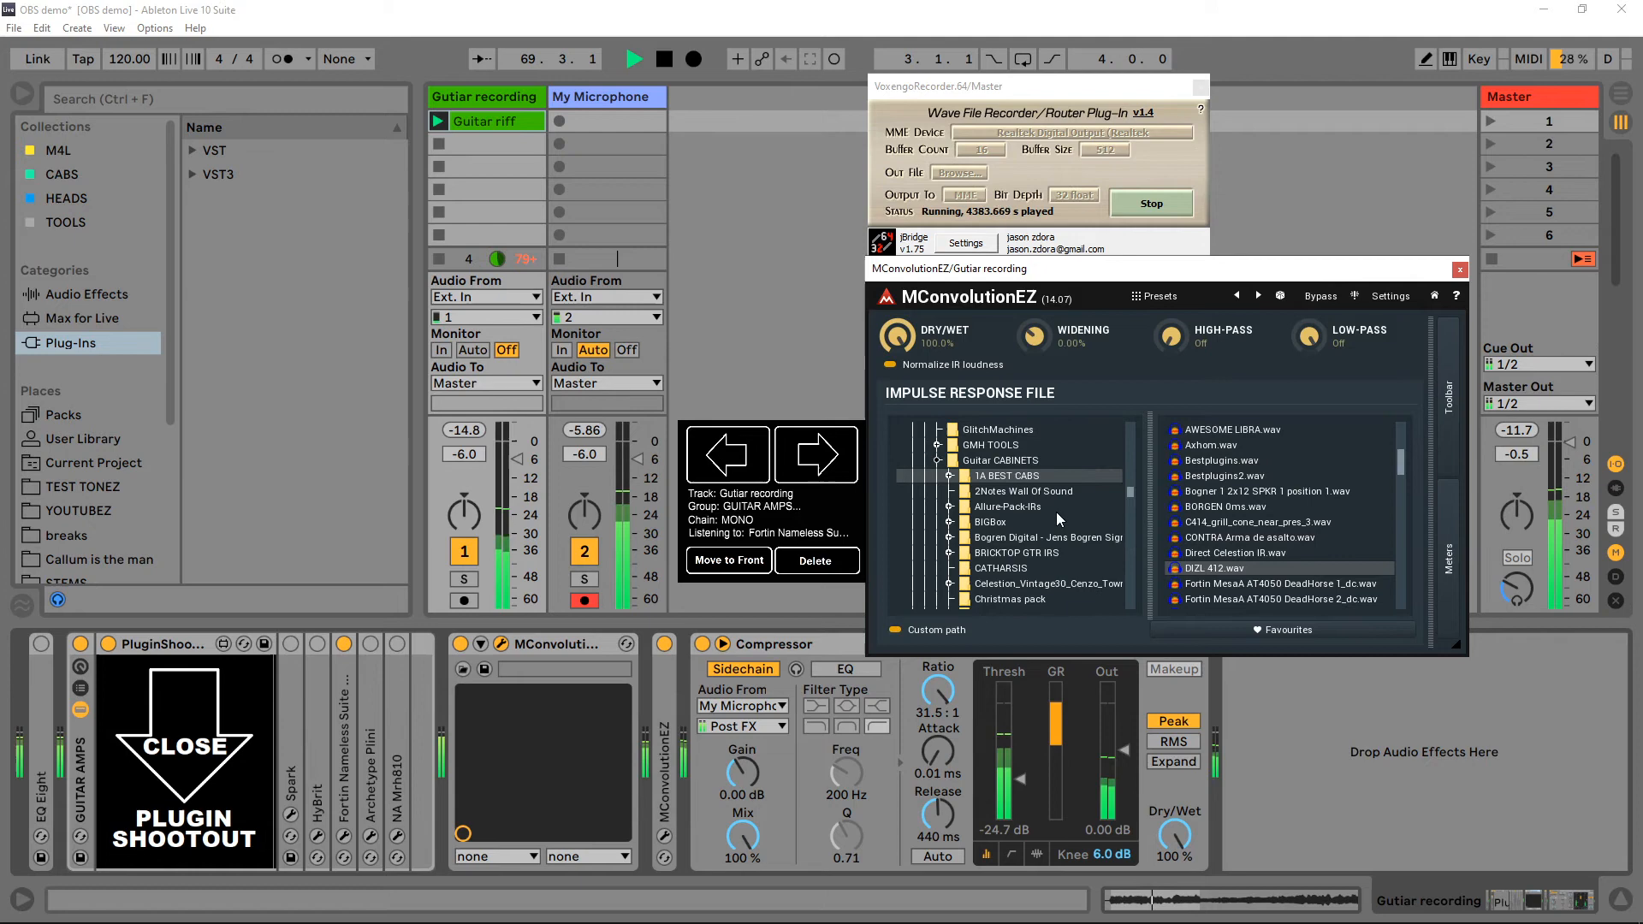
# Step: Browse the Buer, Barong and Fat Boy folders, then load an Allure file from 1A BEST CABS
pyautogui.scroll(-3)
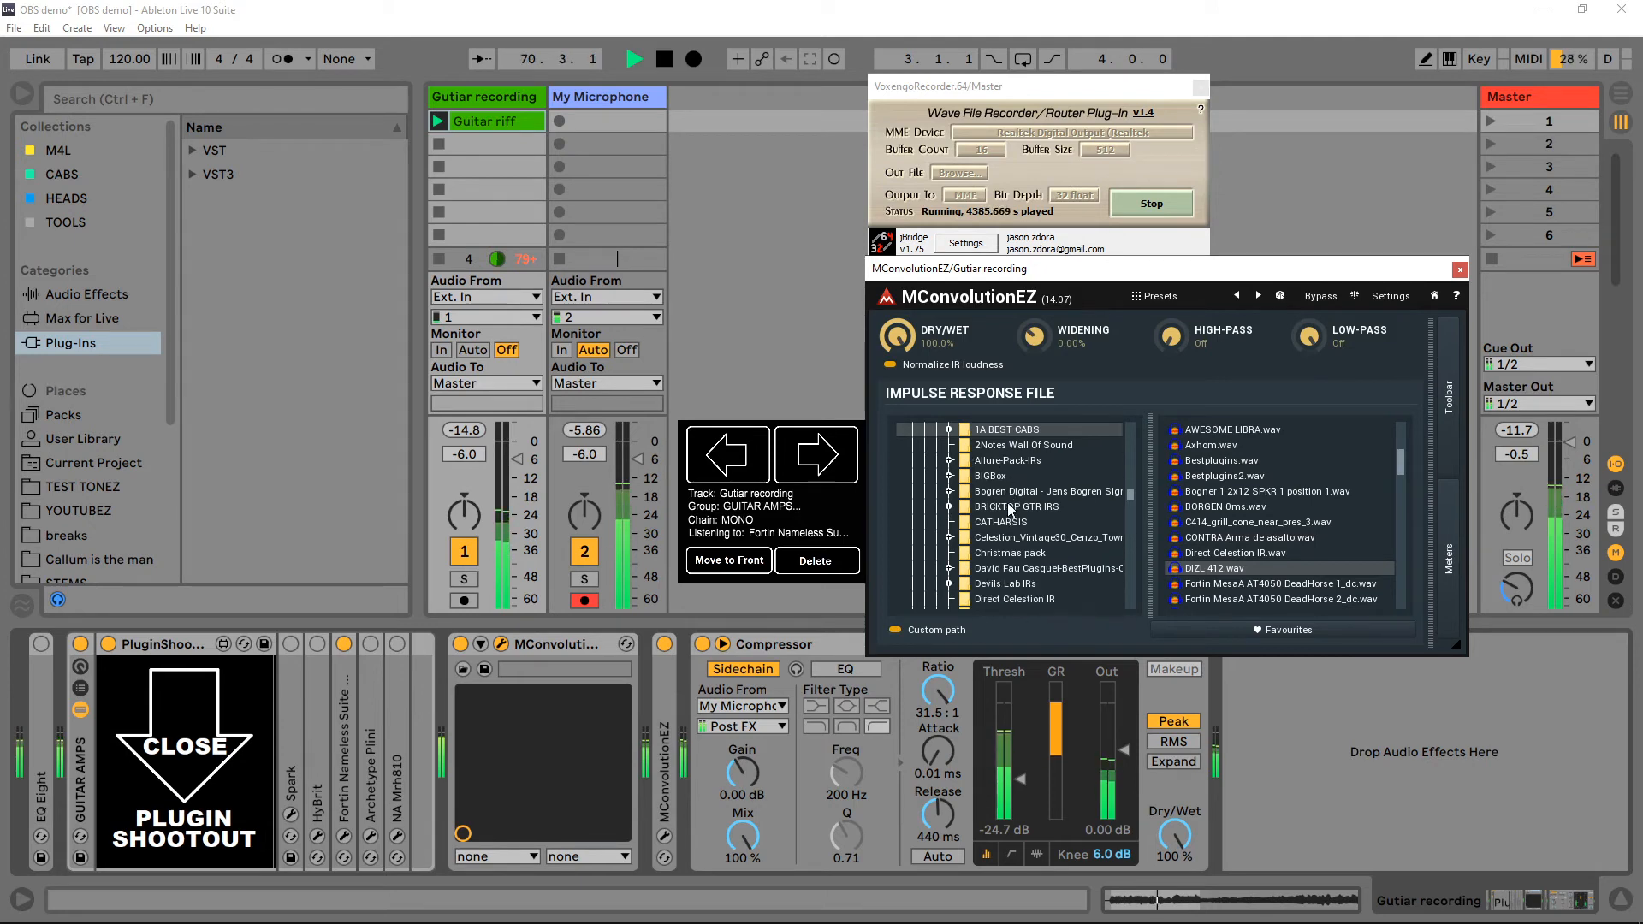
pyautogui.scroll(-3)
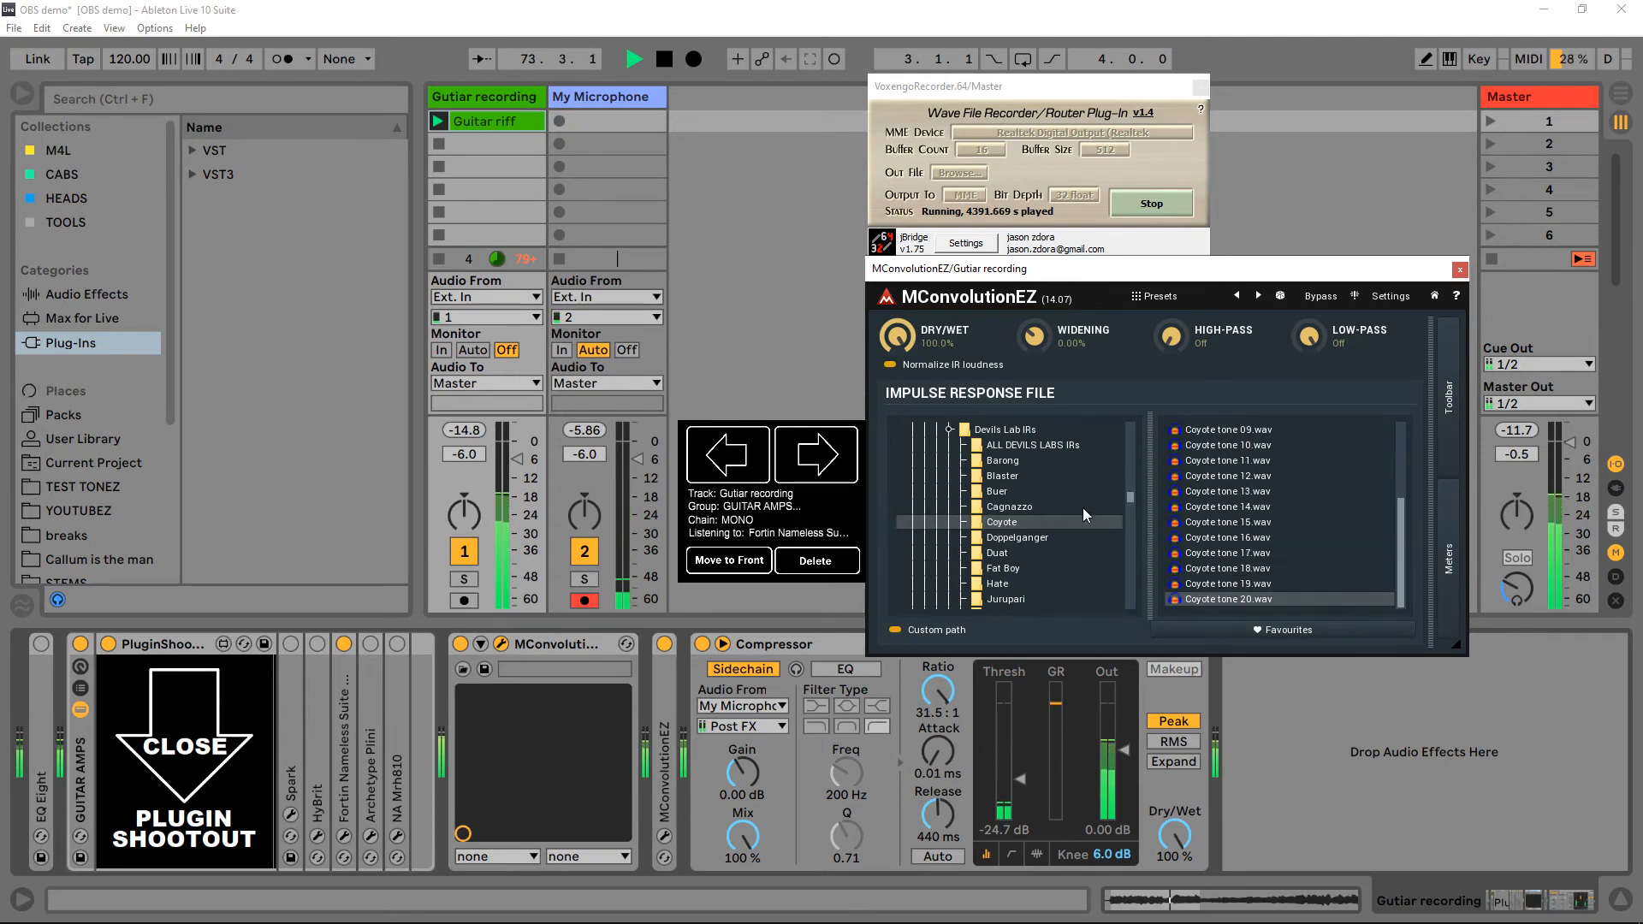
pyautogui.click(996, 490)
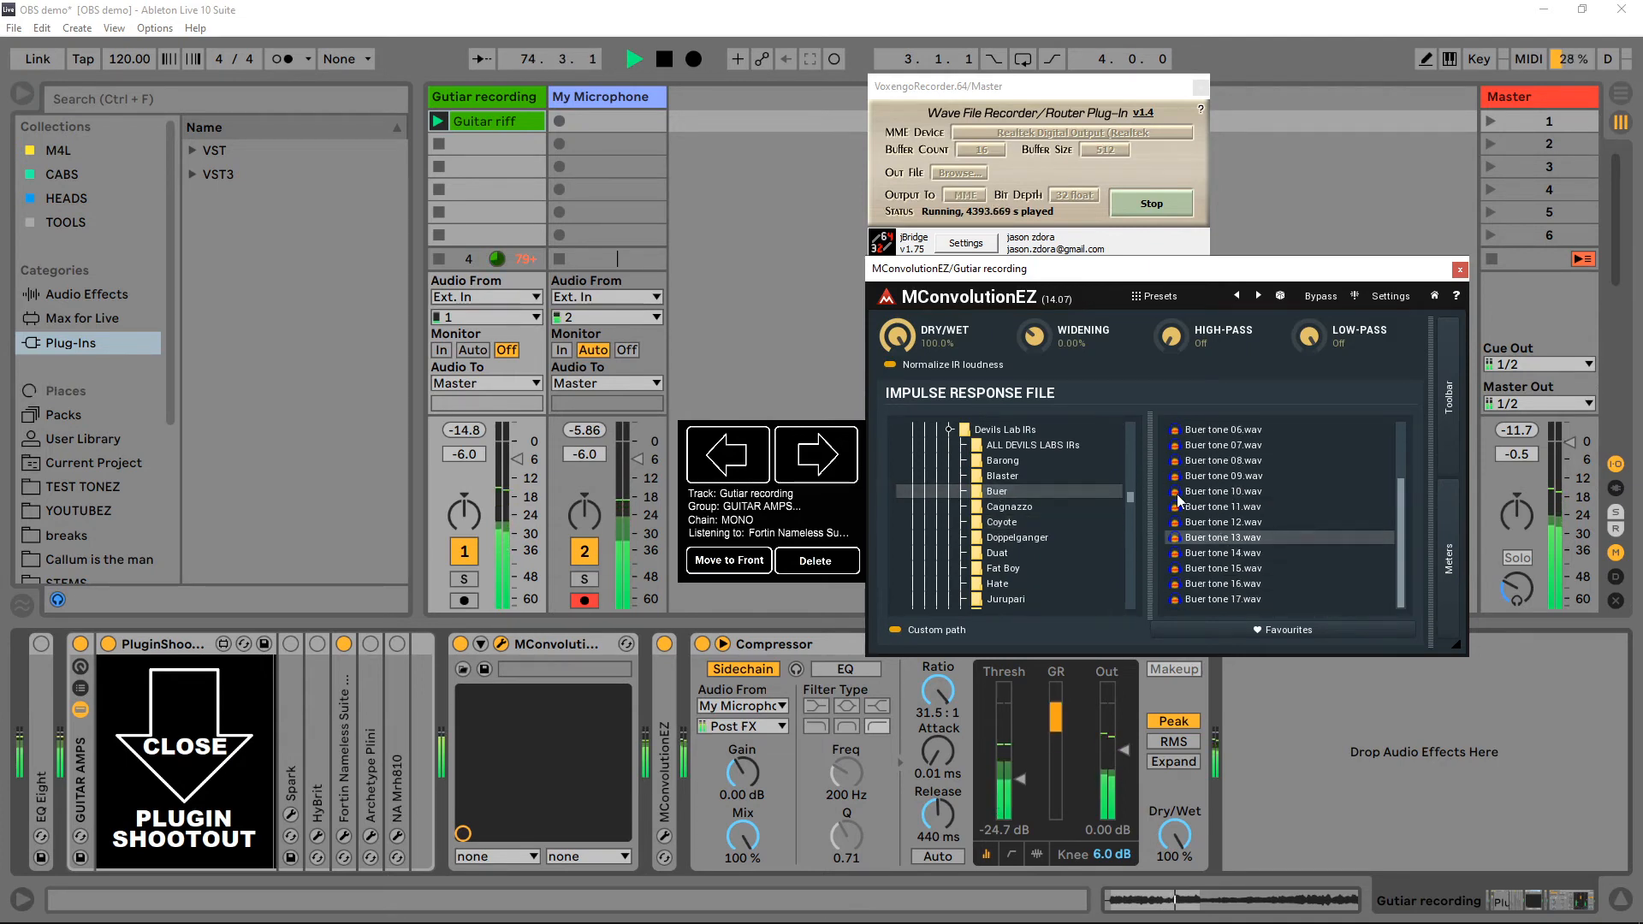
pyautogui.click(1002, 461)
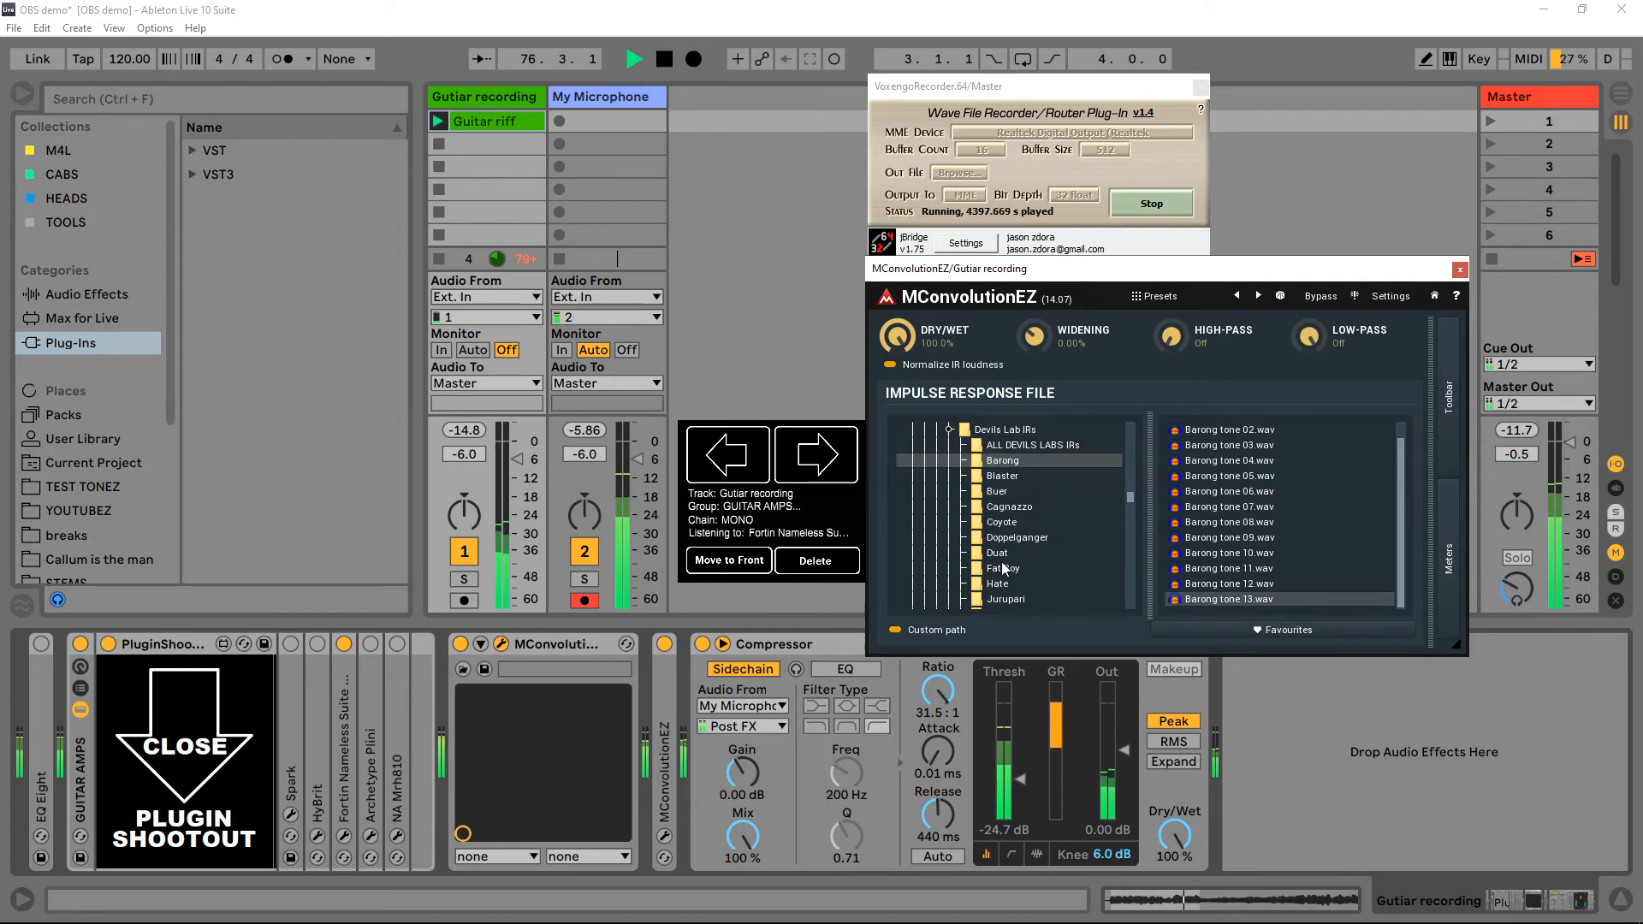
pyautogui.click(1002, 568)
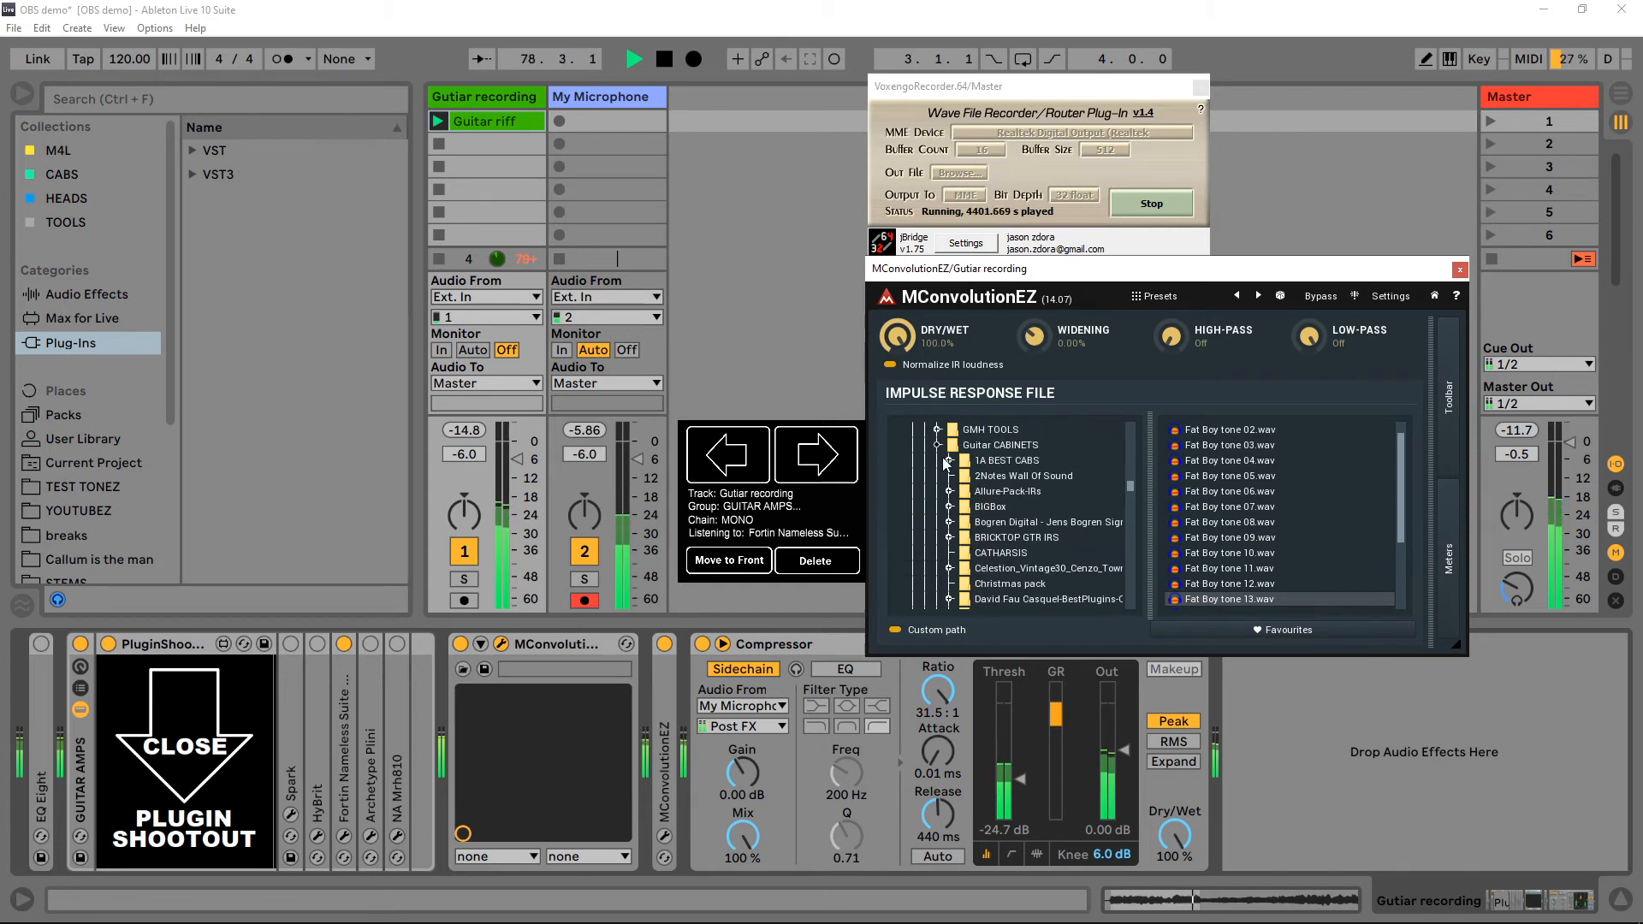
pyautogui.click(948, 461)
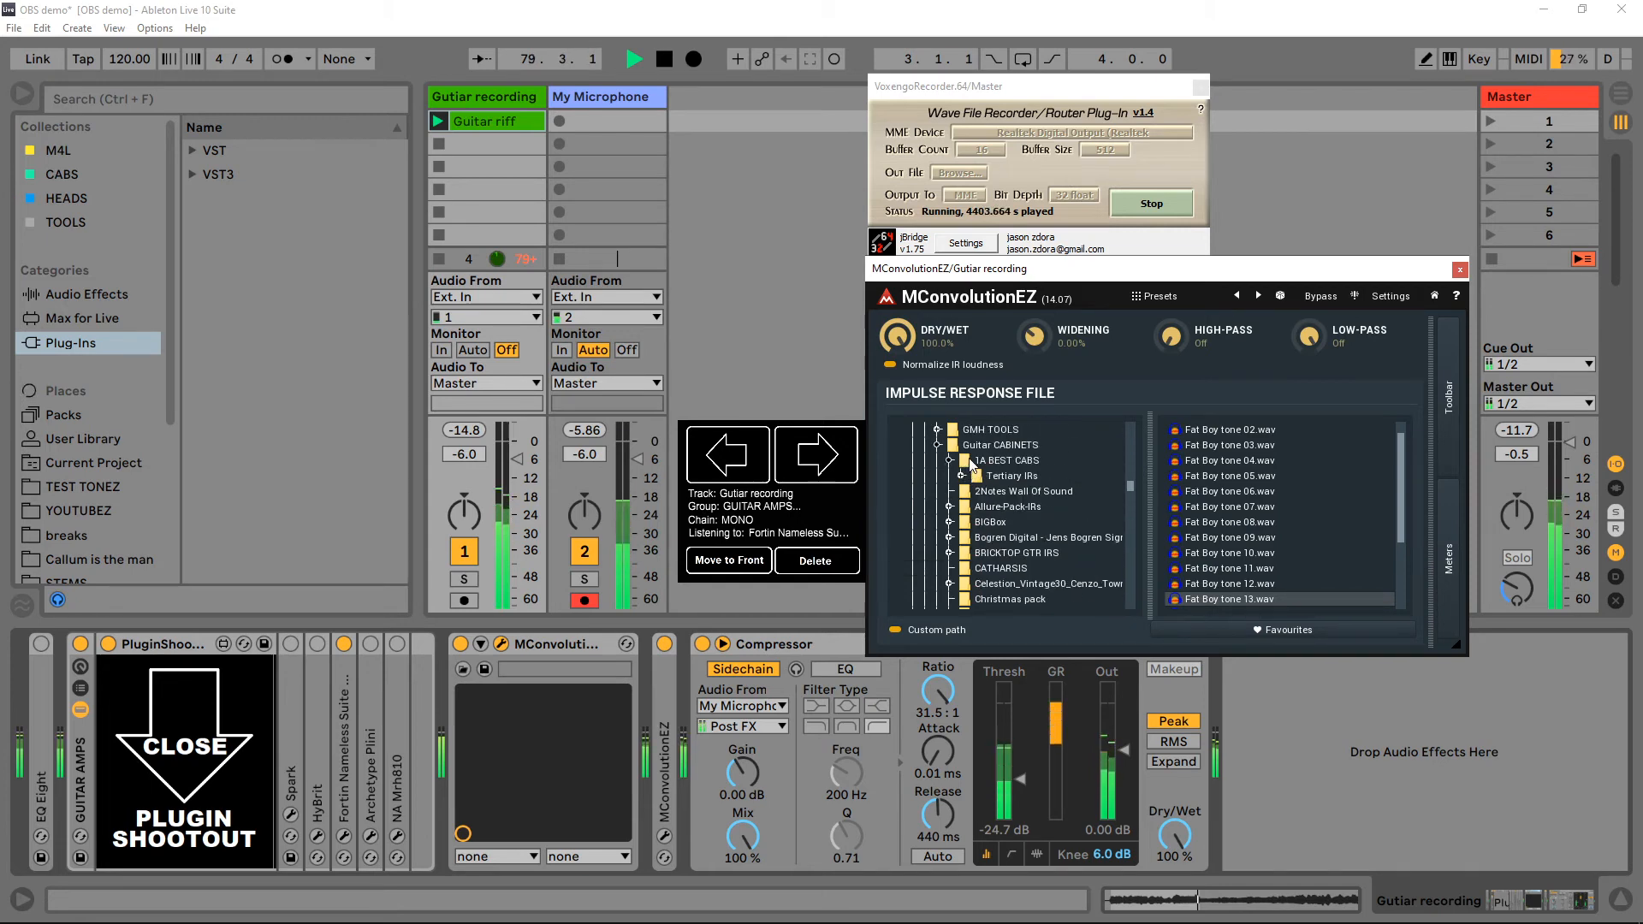
pyautogui.click(1018, 460)
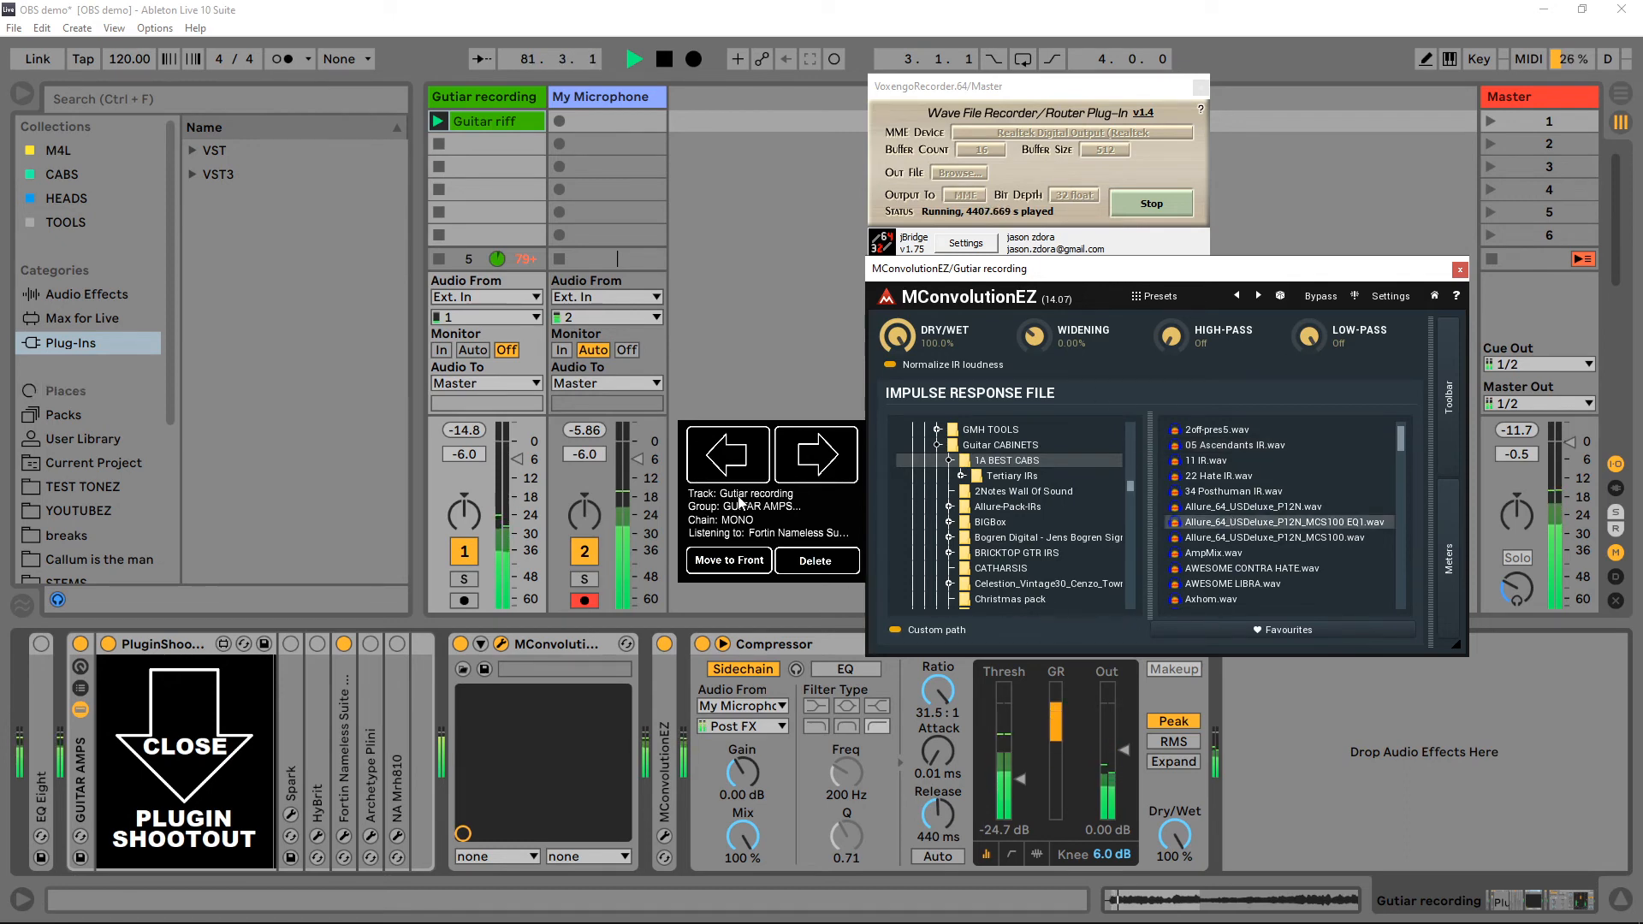
pyautogui.click(1460, 270)
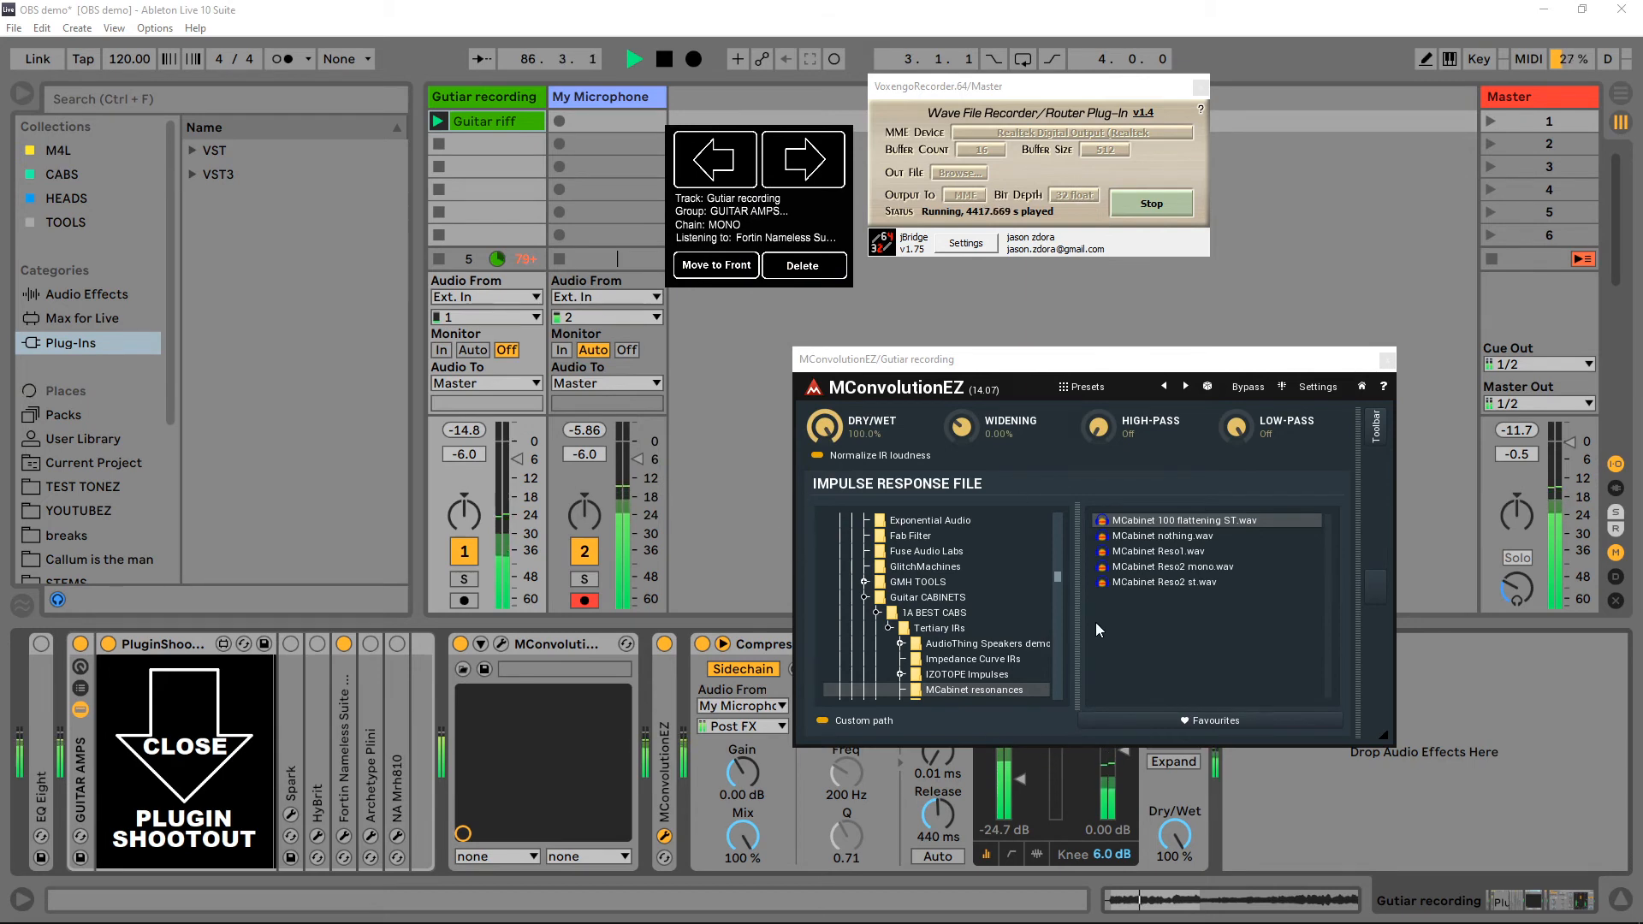
pyautogui.moveTo(933, 691)
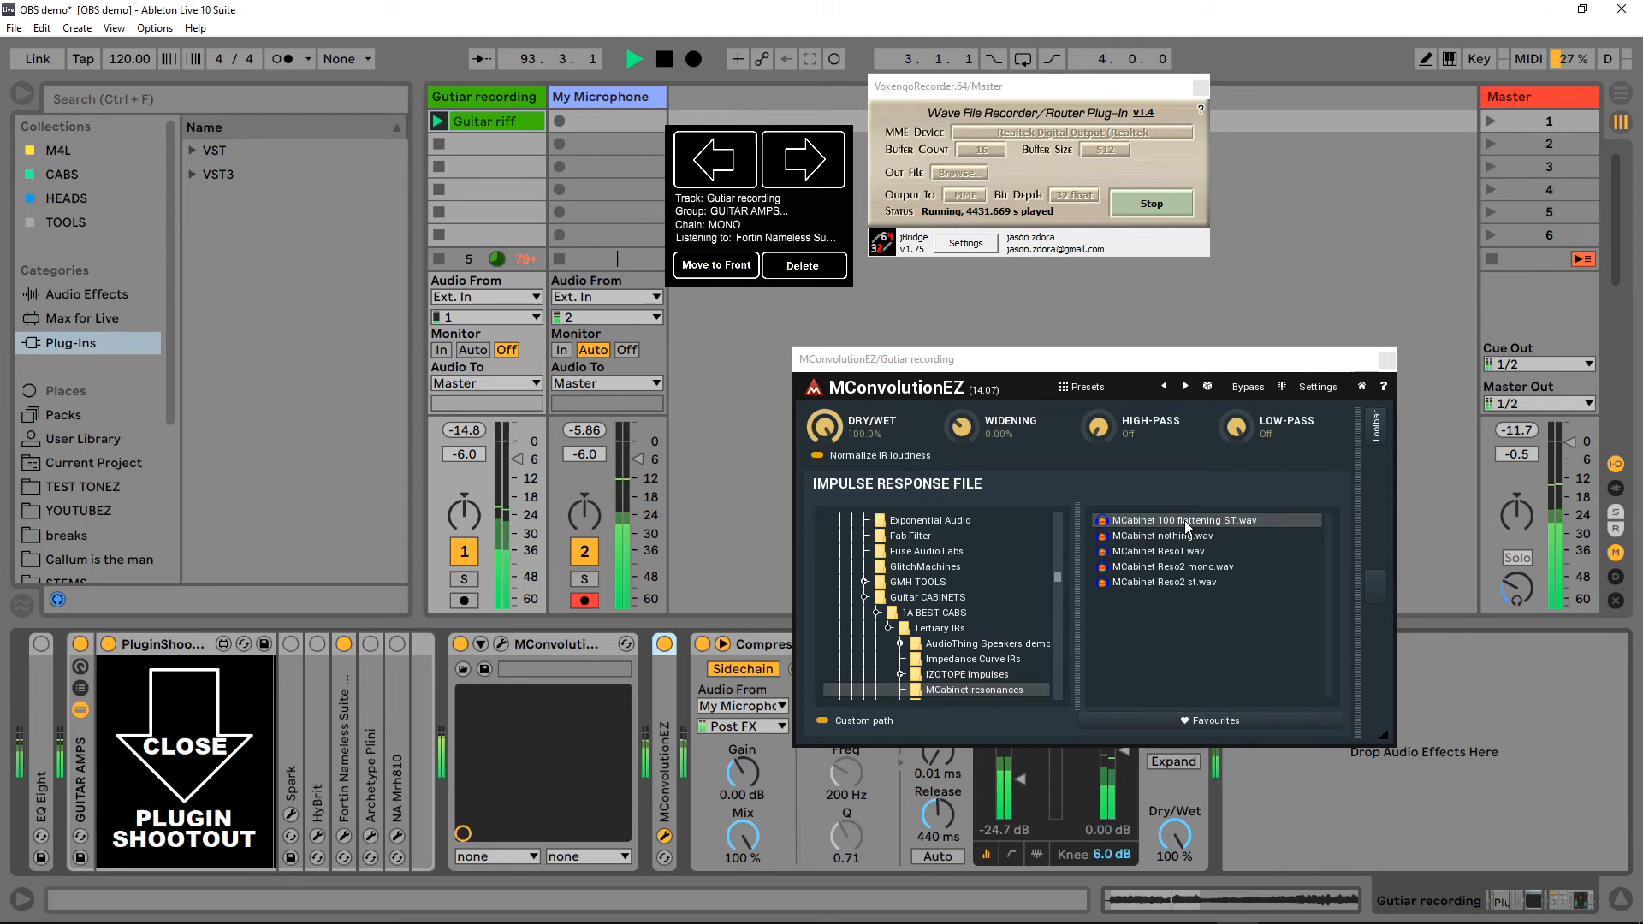
pyautogui.moveTo(770, 580)
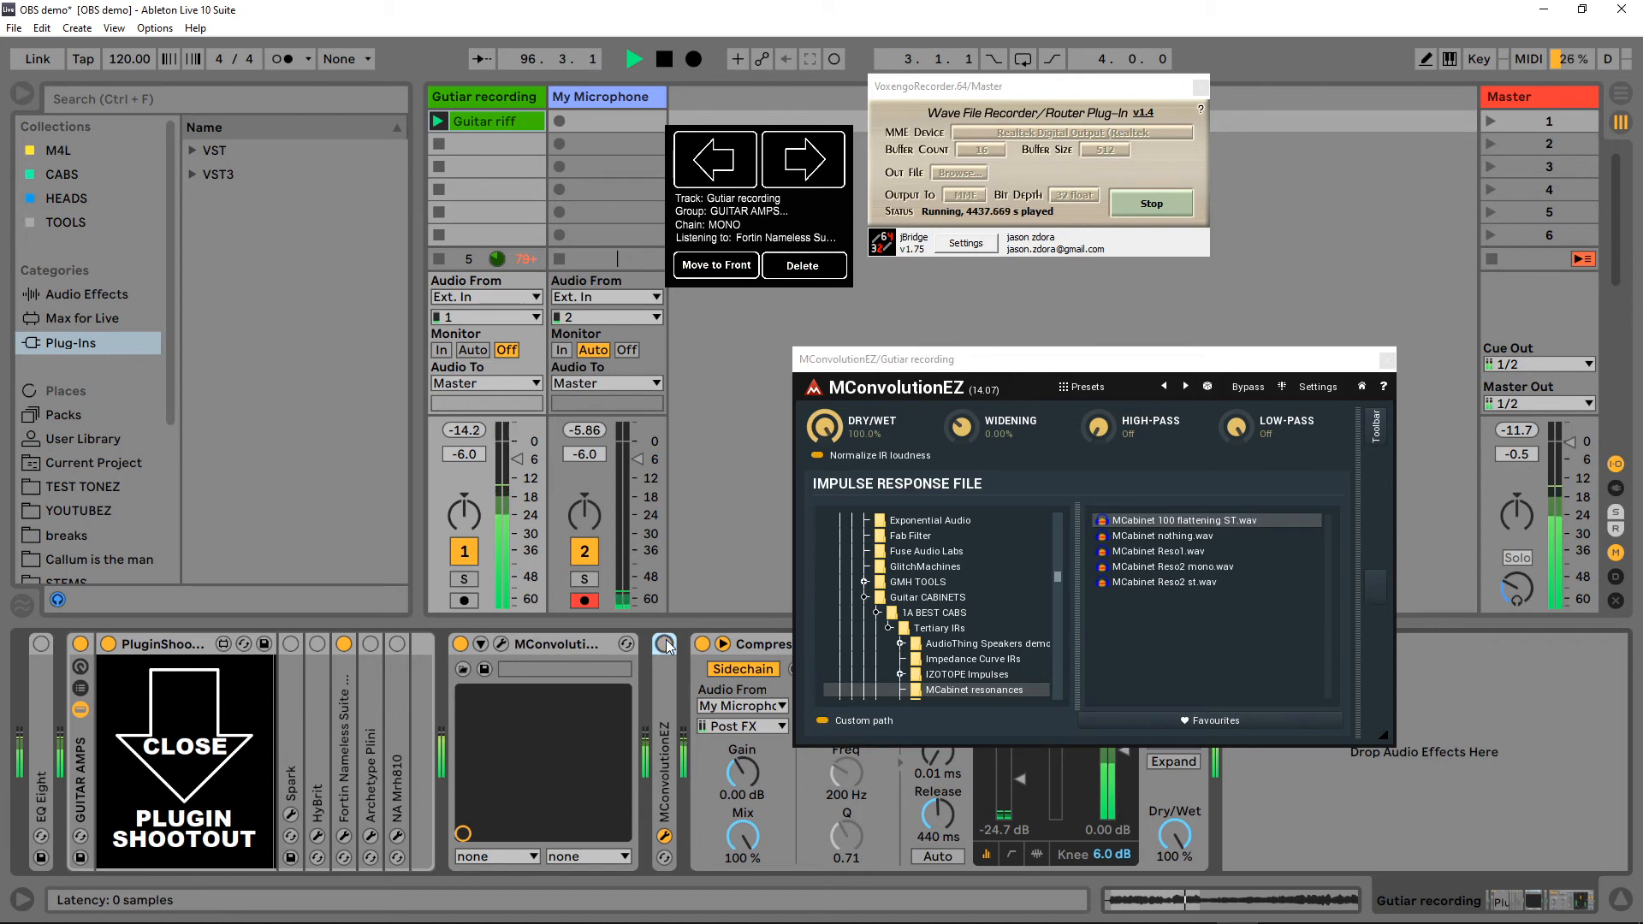
pyautogui.moveTo(671, 679)
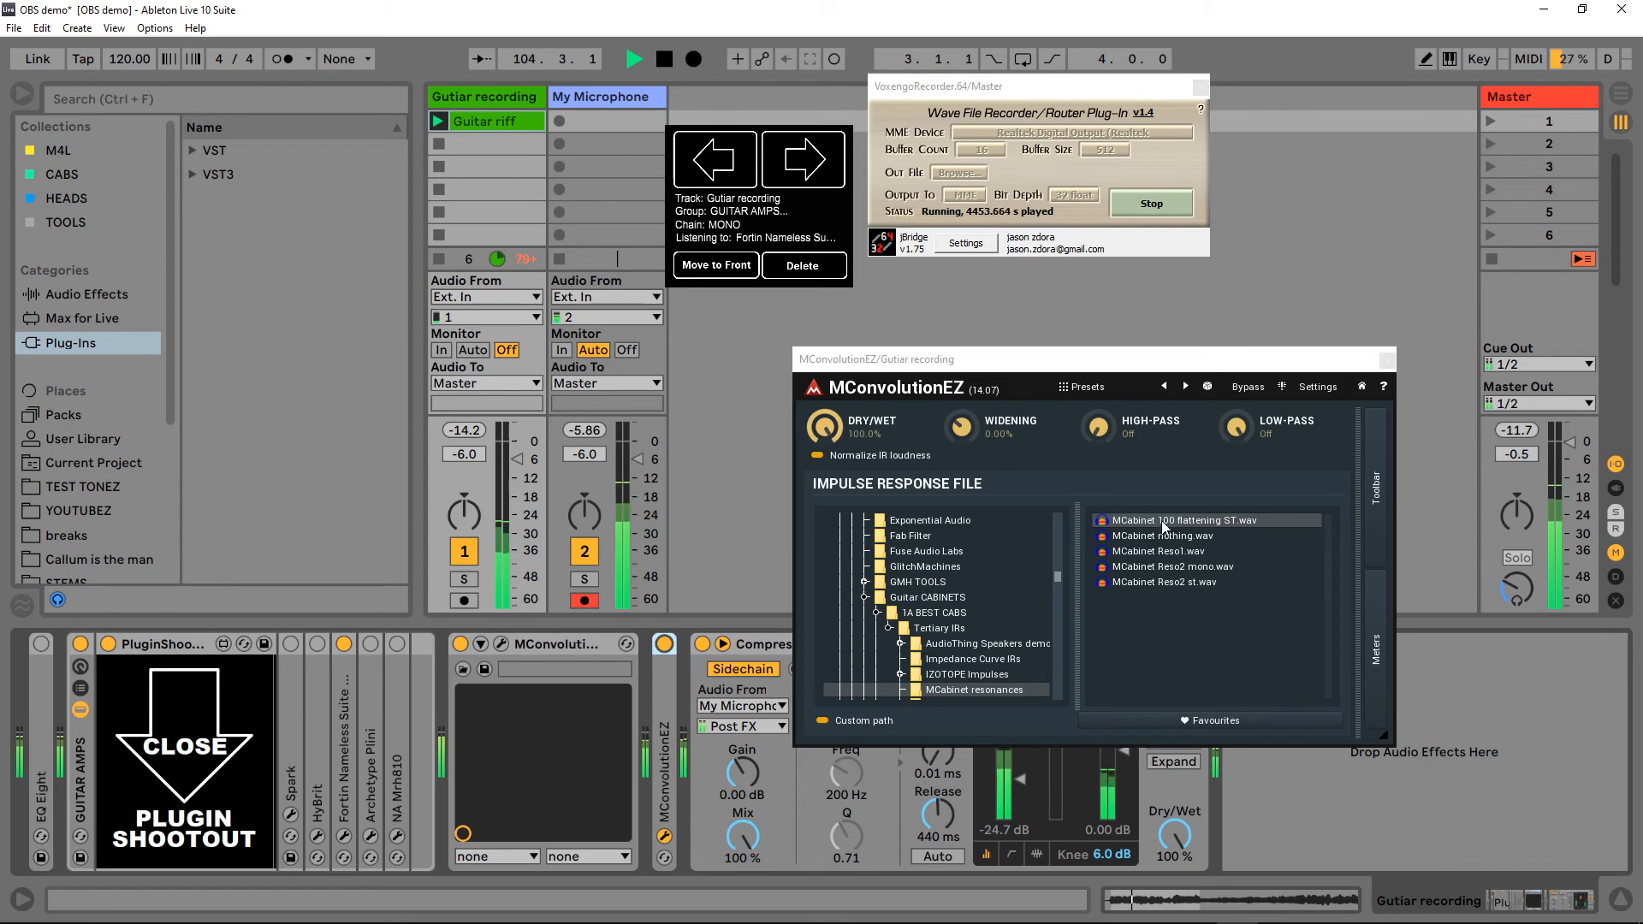
pyautogui.moveTo(1149, 593)
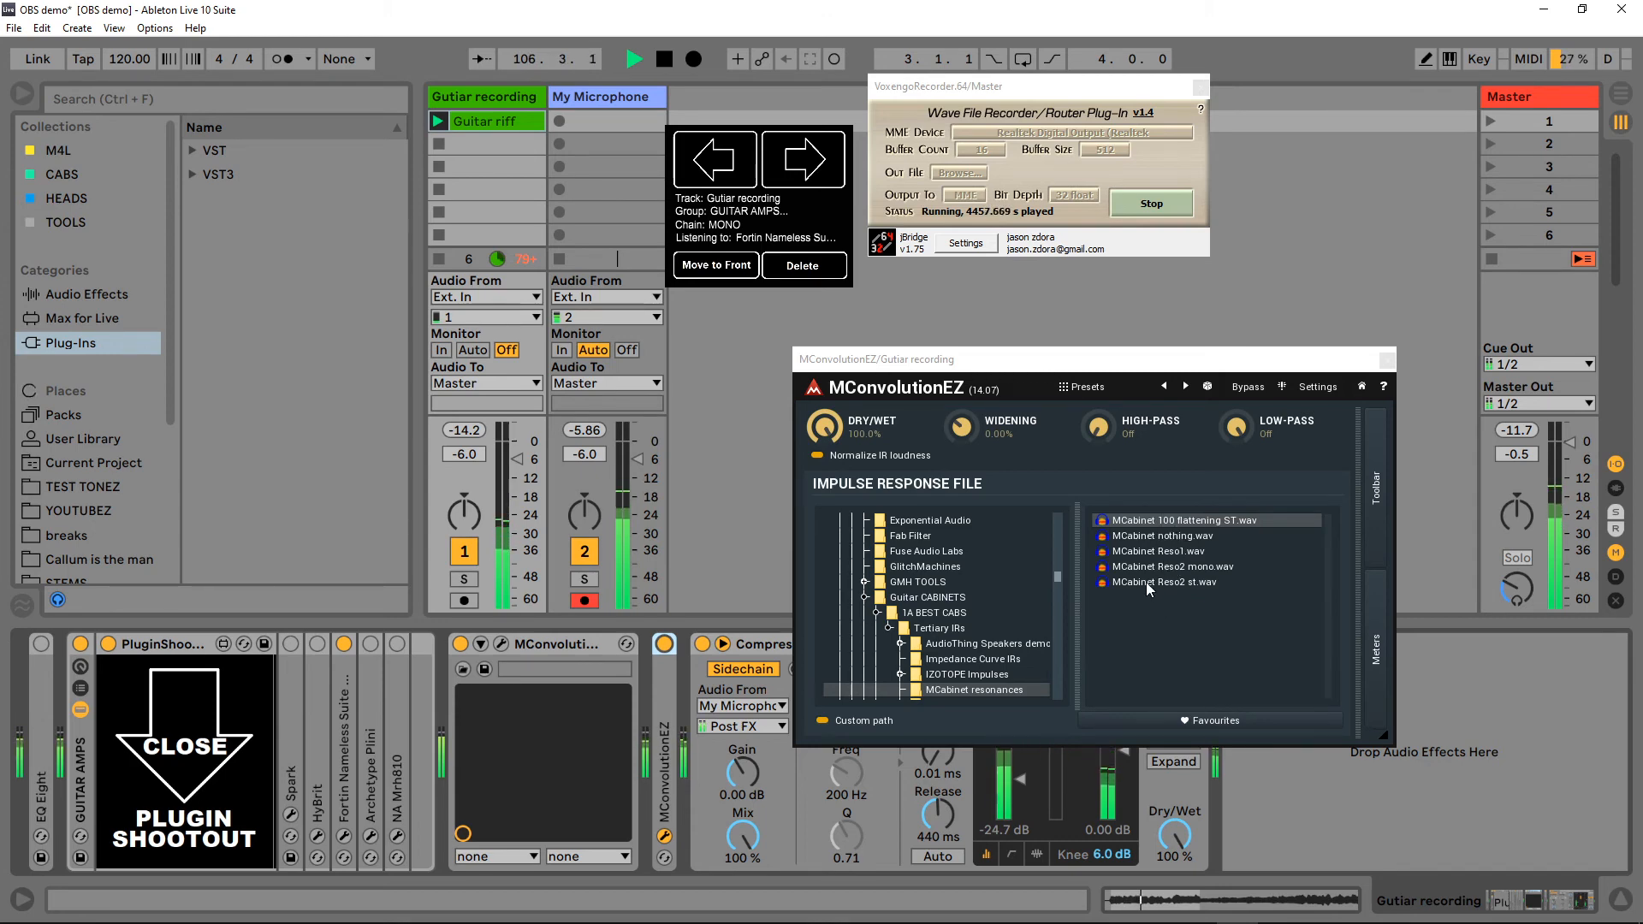
# Step: Audition MCabinet Reso2 st and Reso1, ending on the 100 flattening ST impulse response
pyautogui.click(1166, 582)
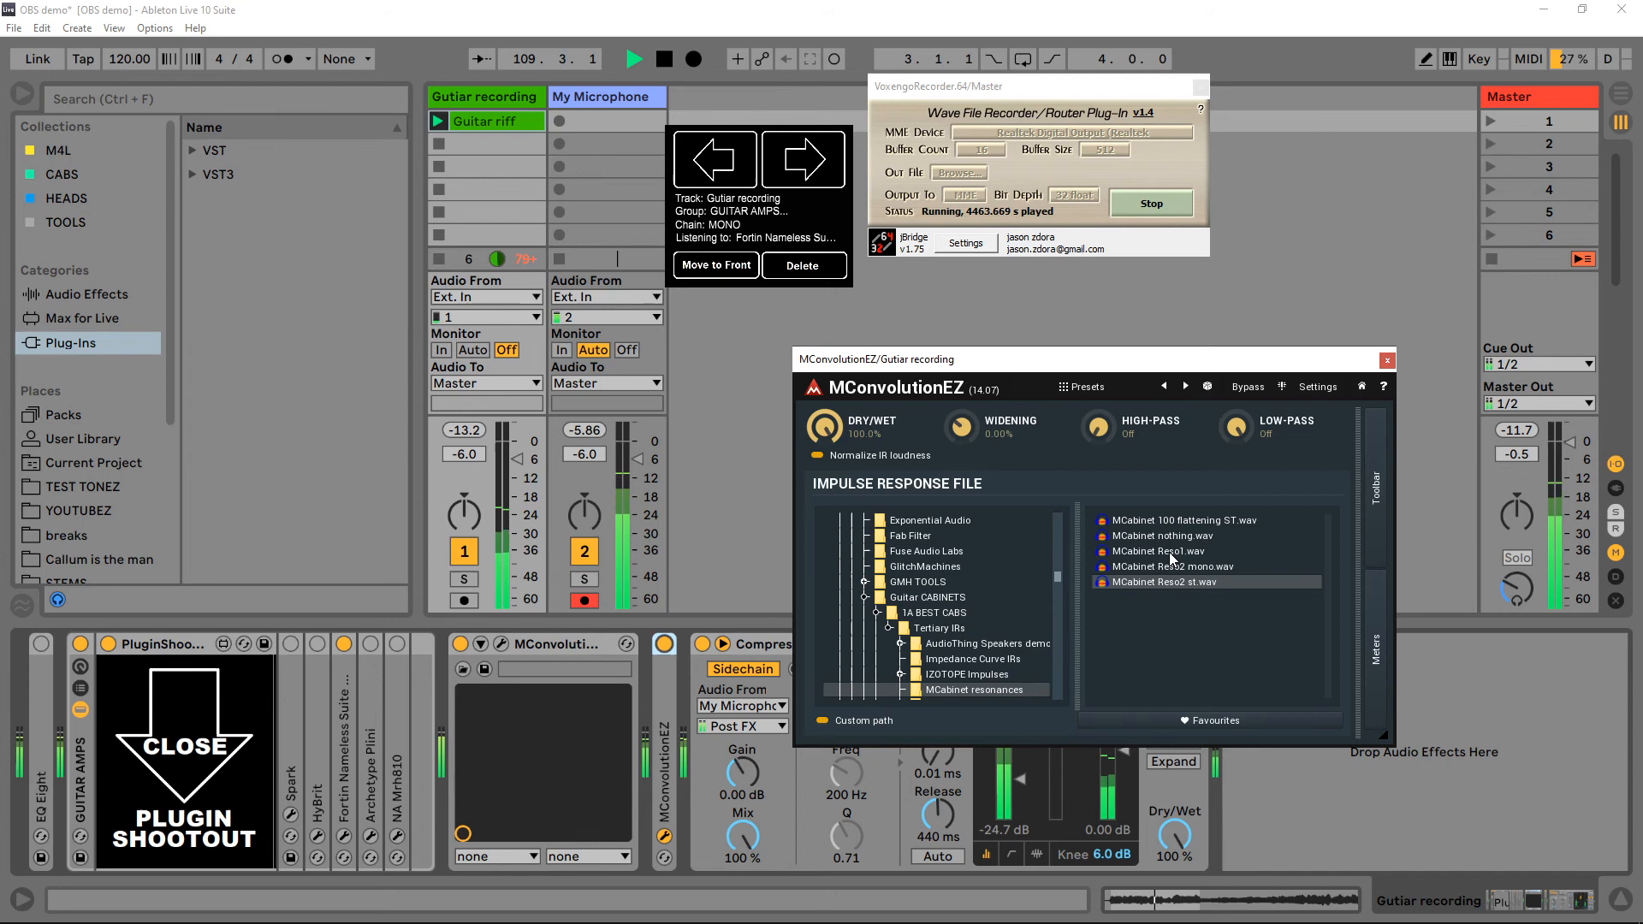
pyautogui.click(1158, 551)
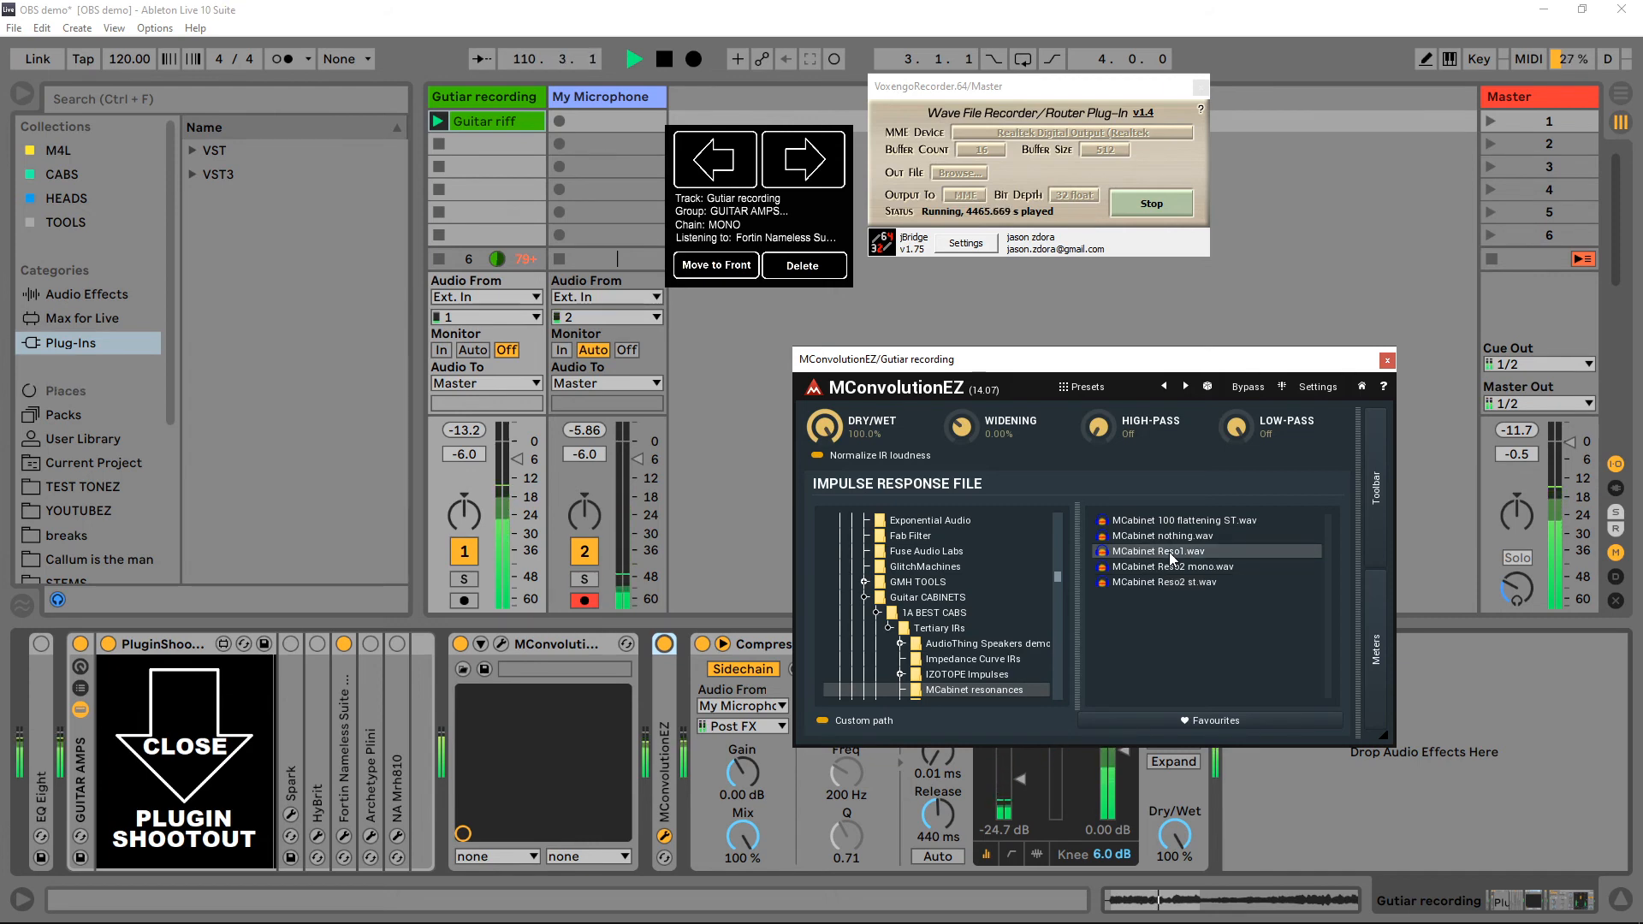
pyautogui.click(1181, 520)
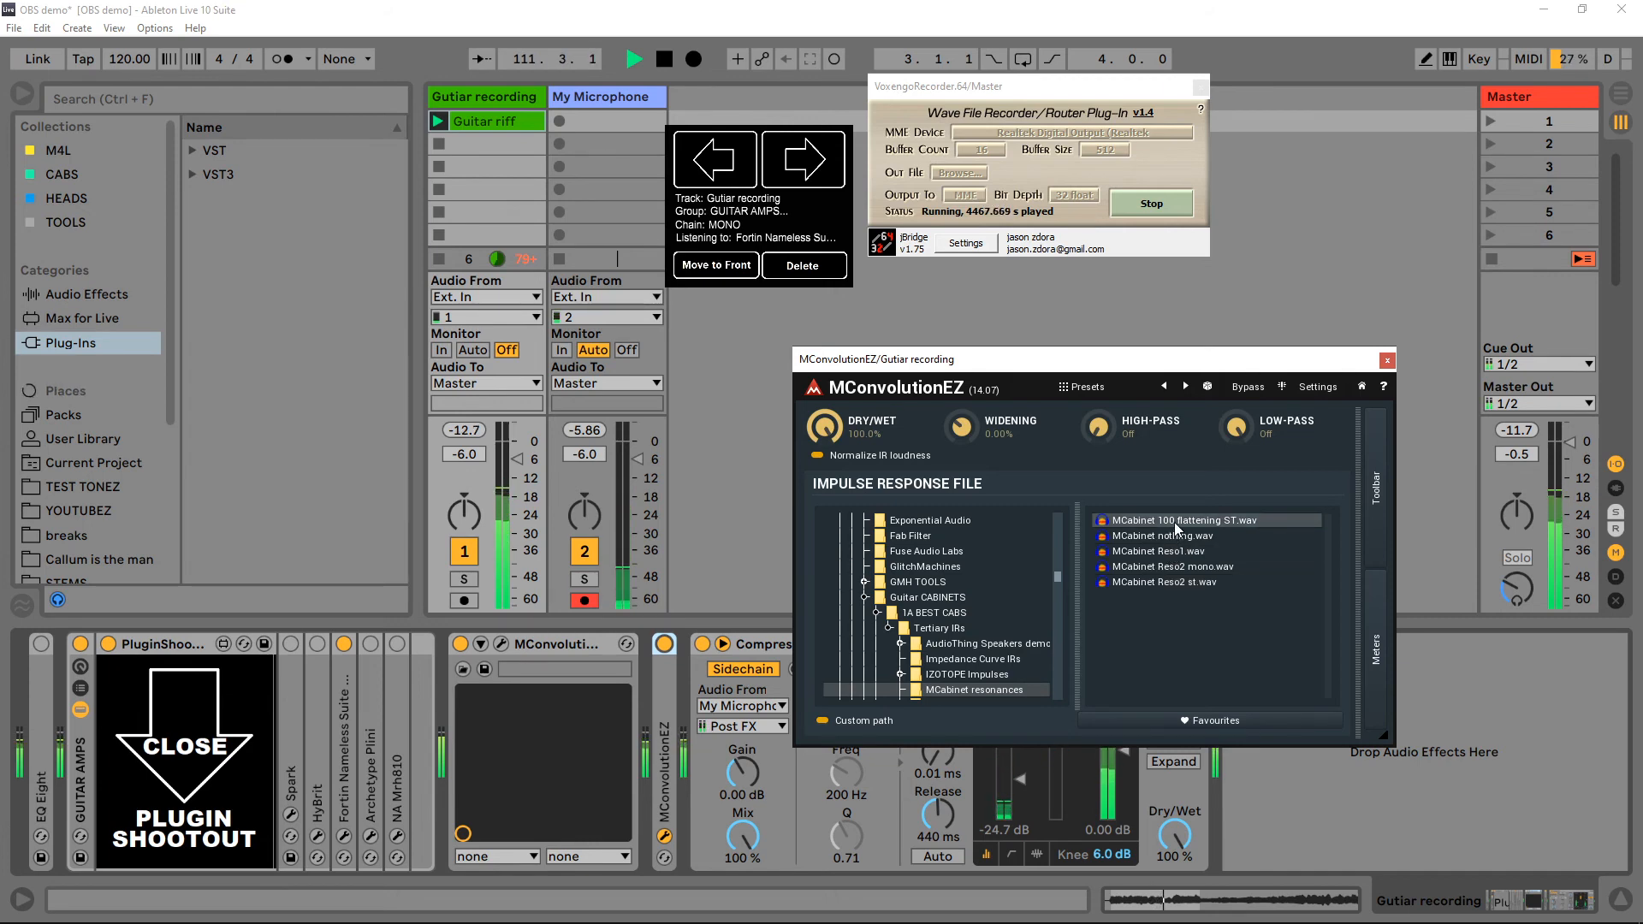
pyautogui.moveTo(1157, 529)
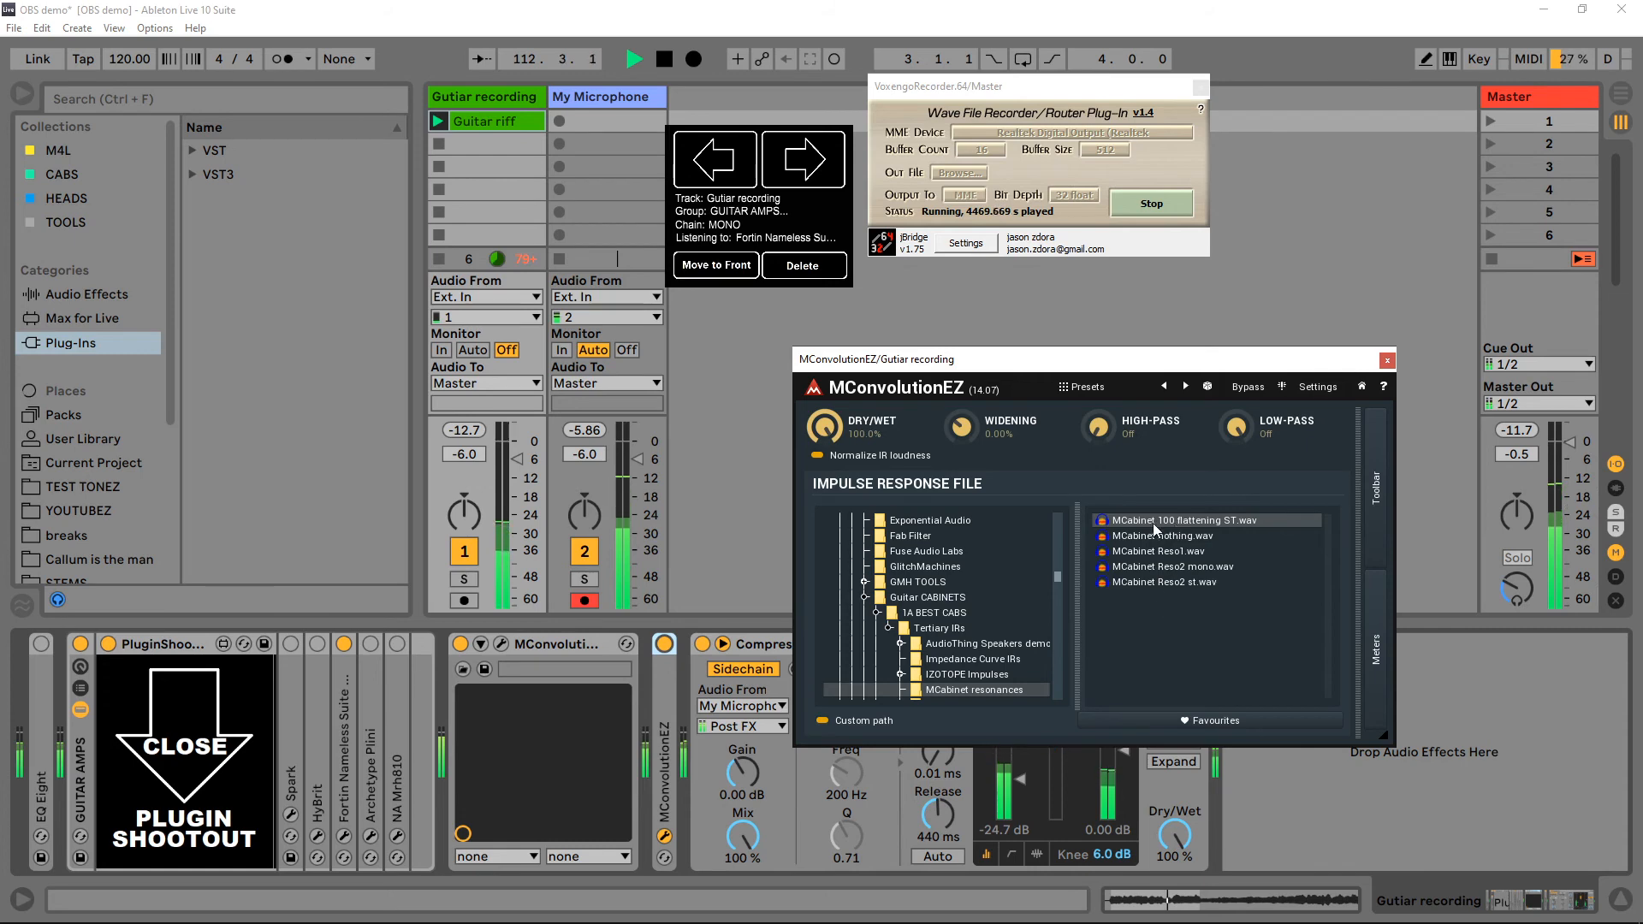
pyautogui.moveTo(967, 358)
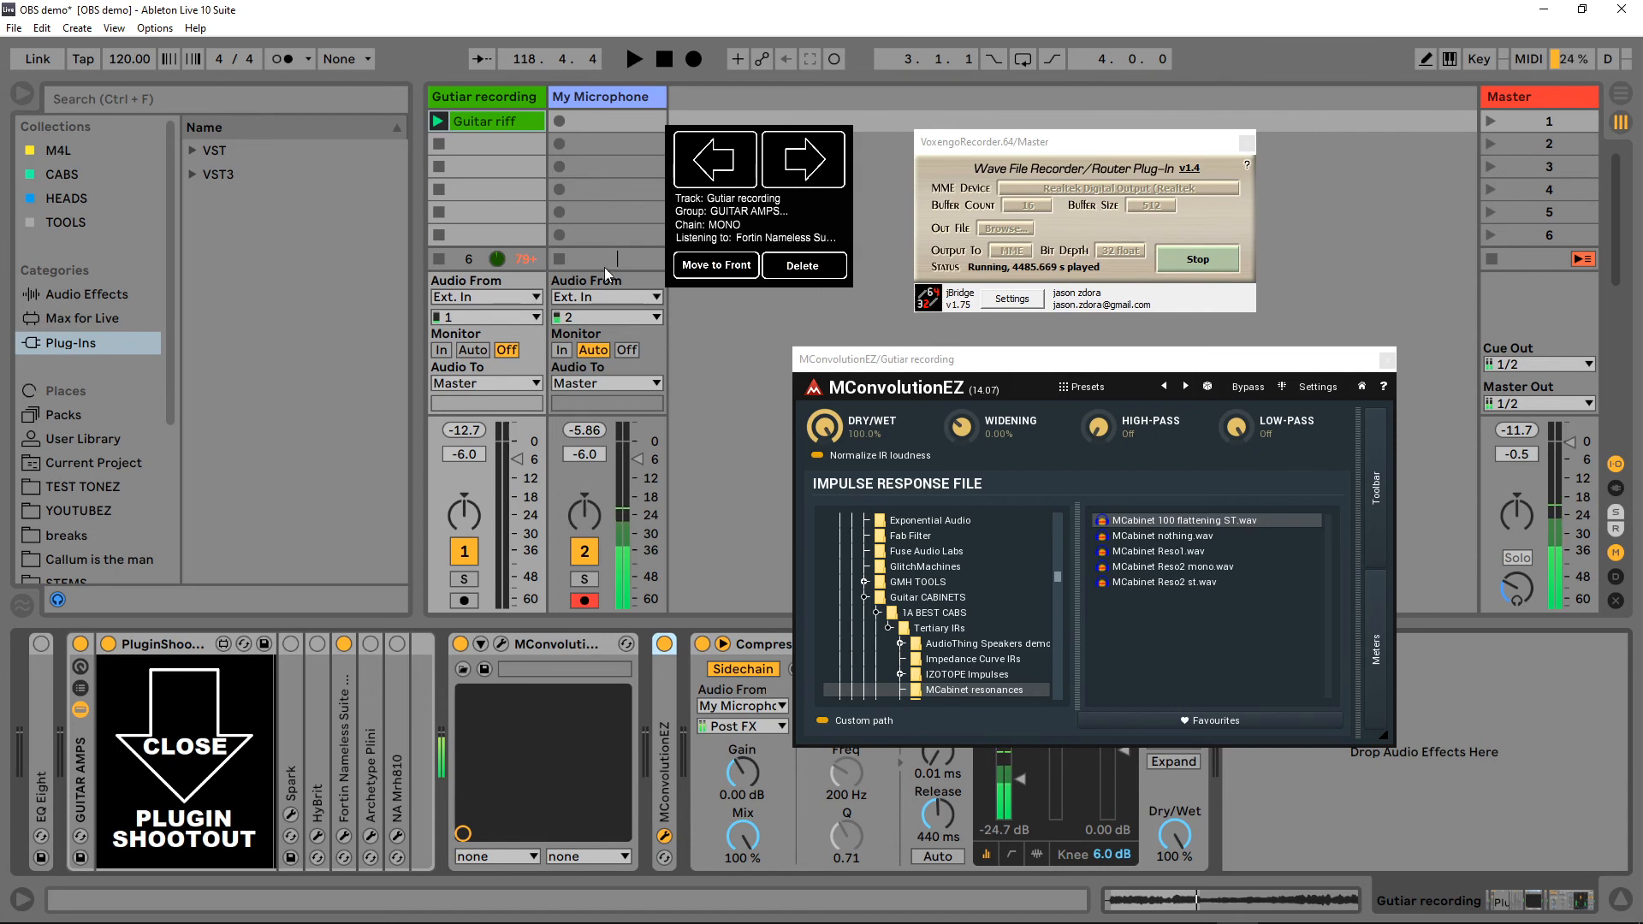
pyautogui.moveTo(632, 380)
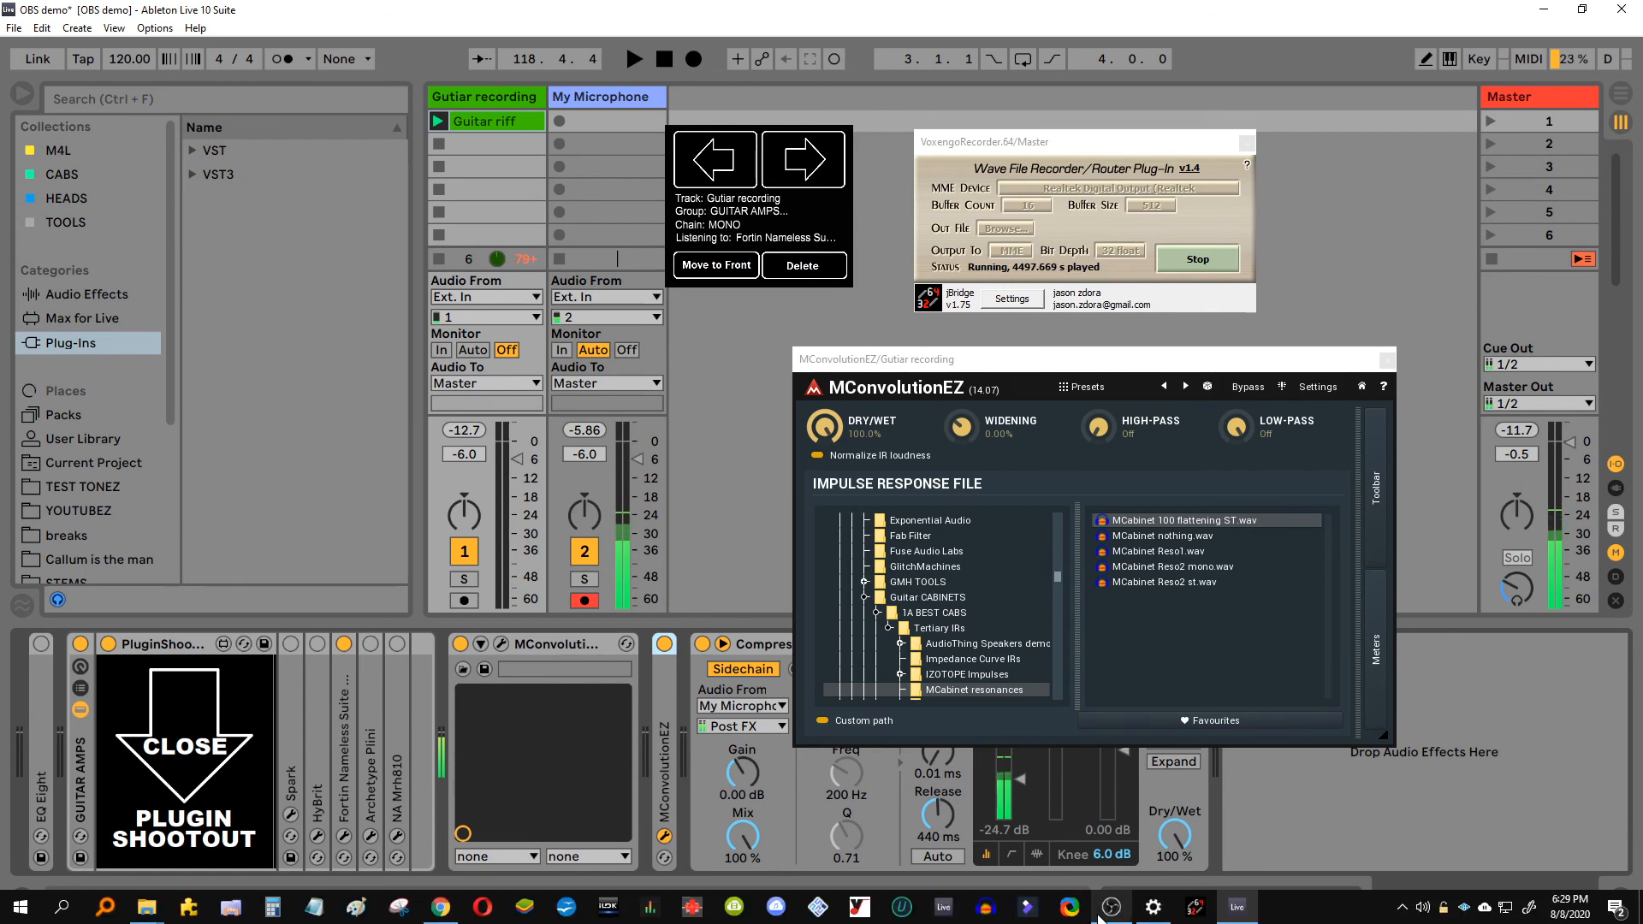
pyautogui.click(1236, 906)
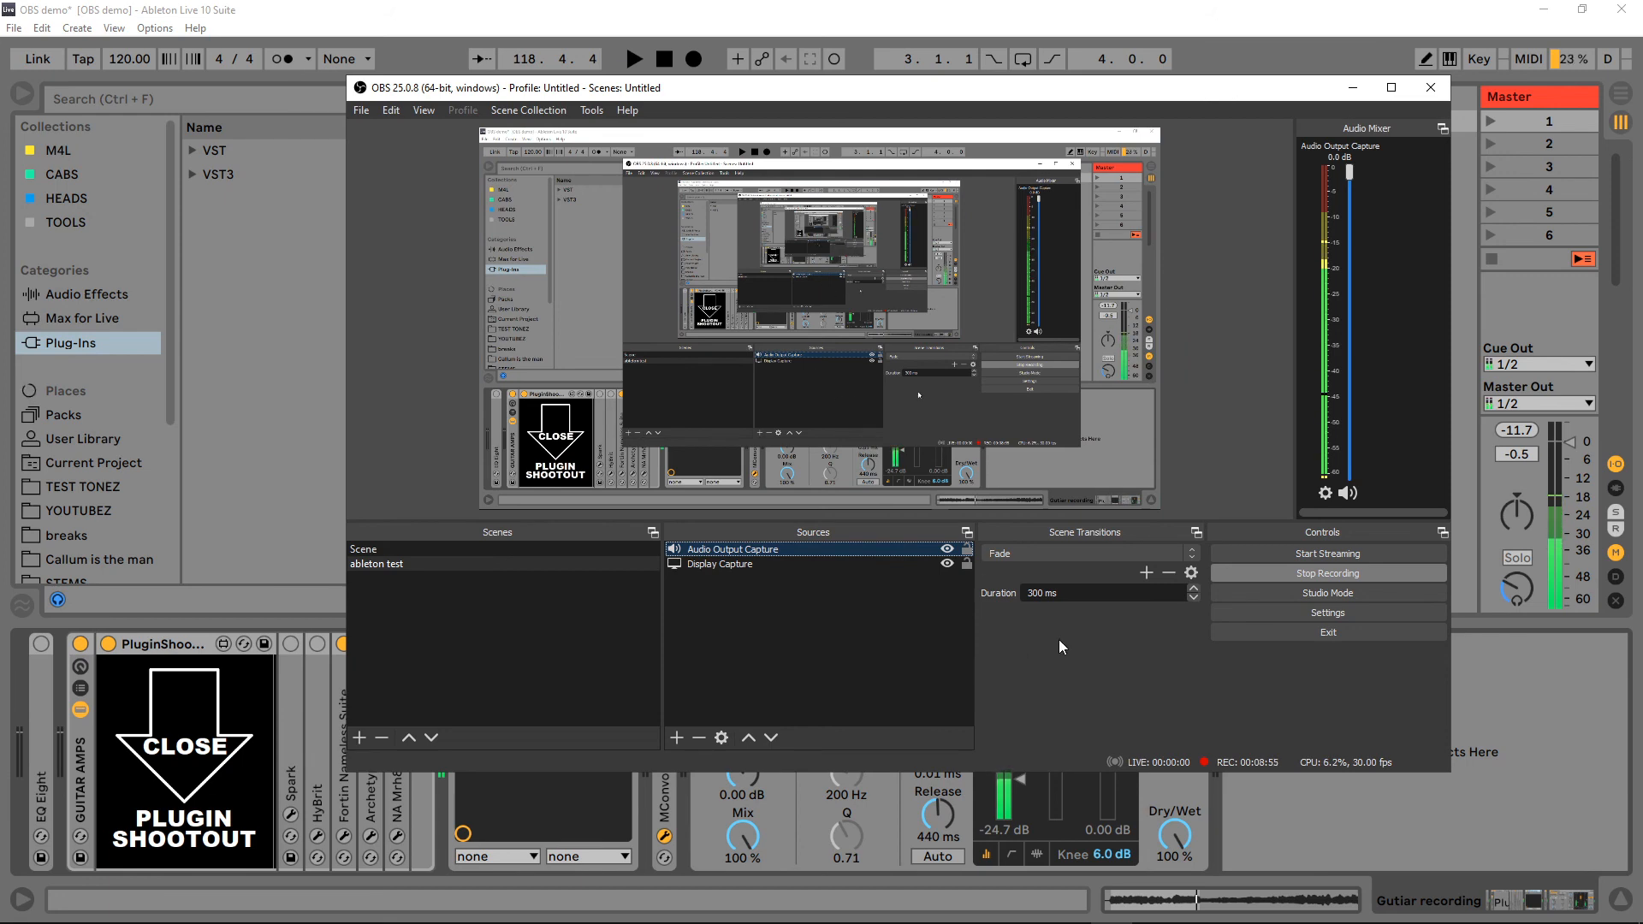
pyautogui.moveTo(1299, 580)
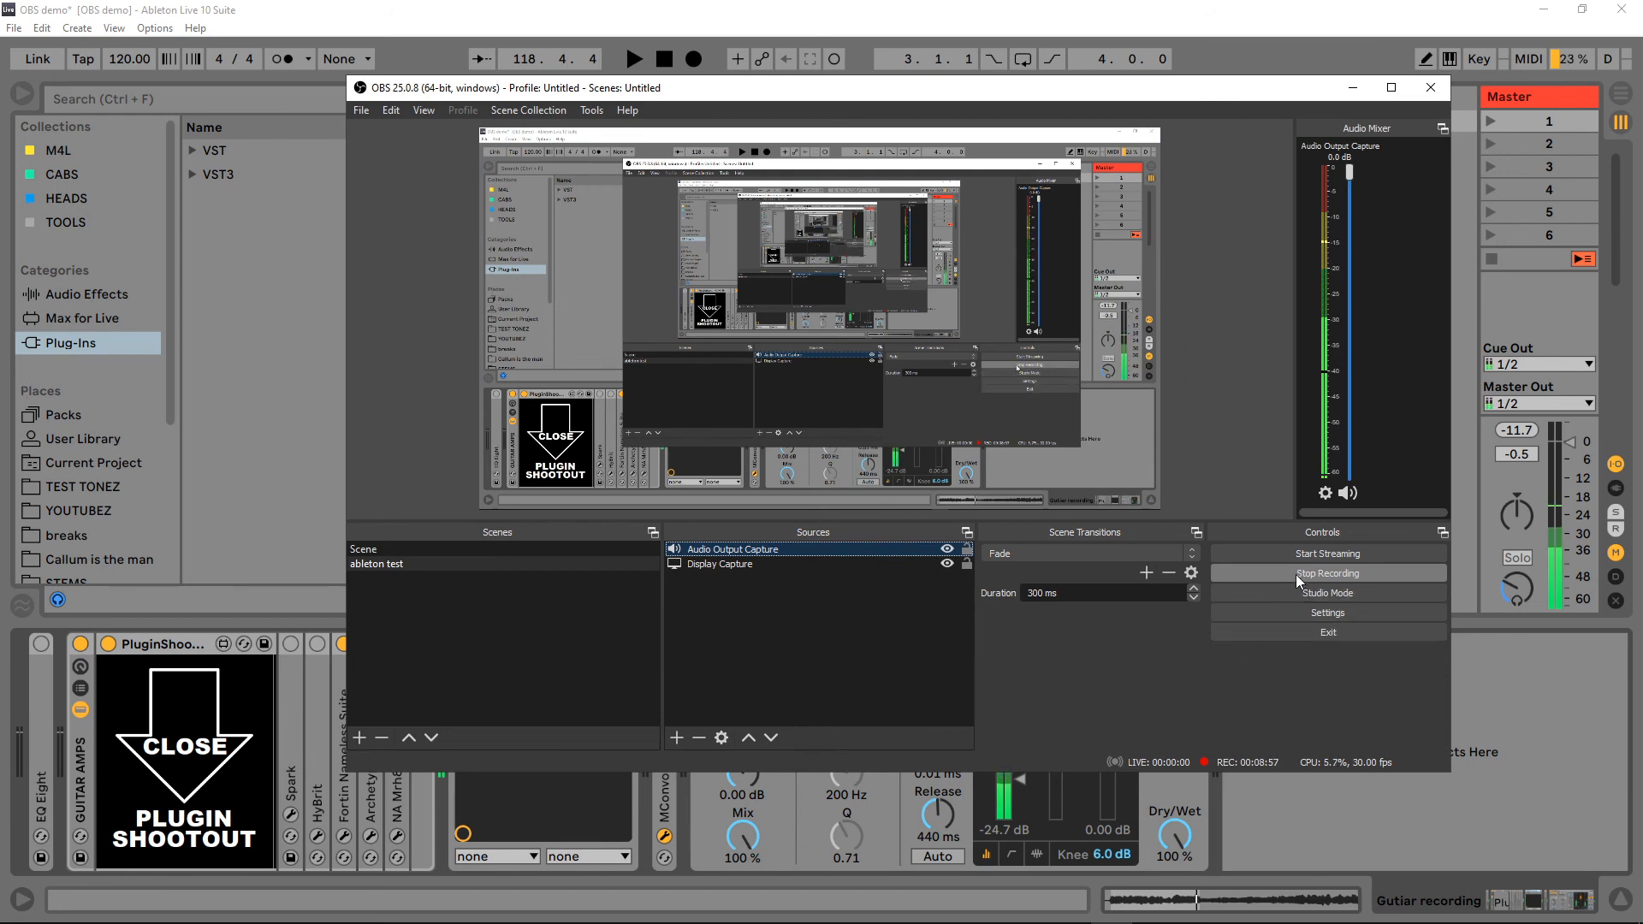
pyautogui.moveTo(956, 638)
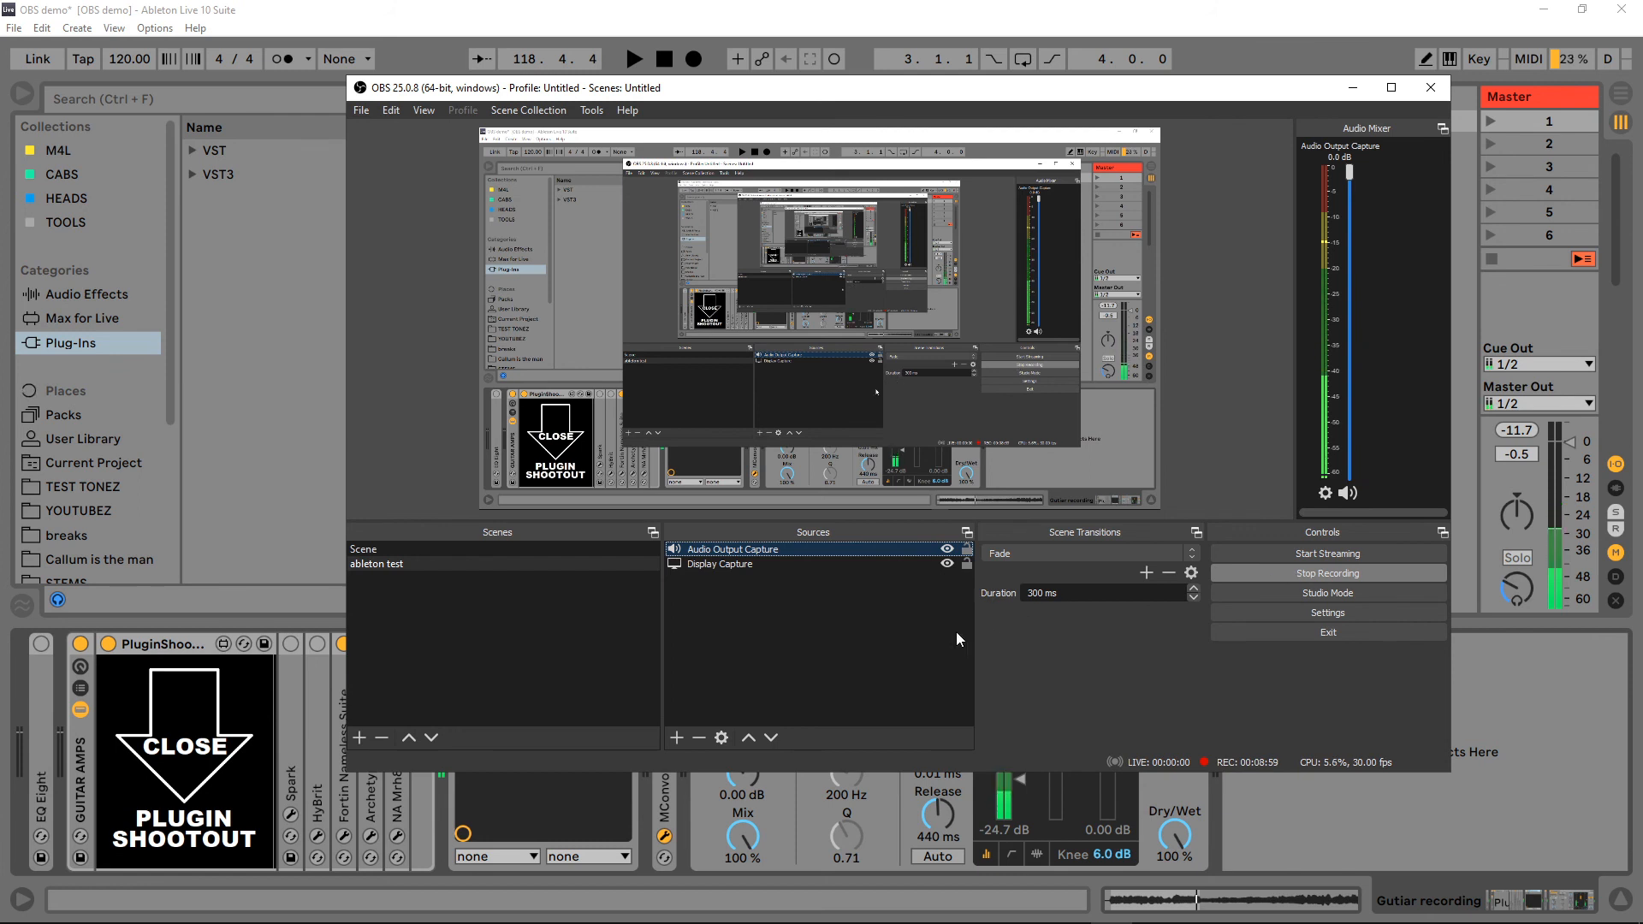
pyautogui.moveTo(1097, 658)
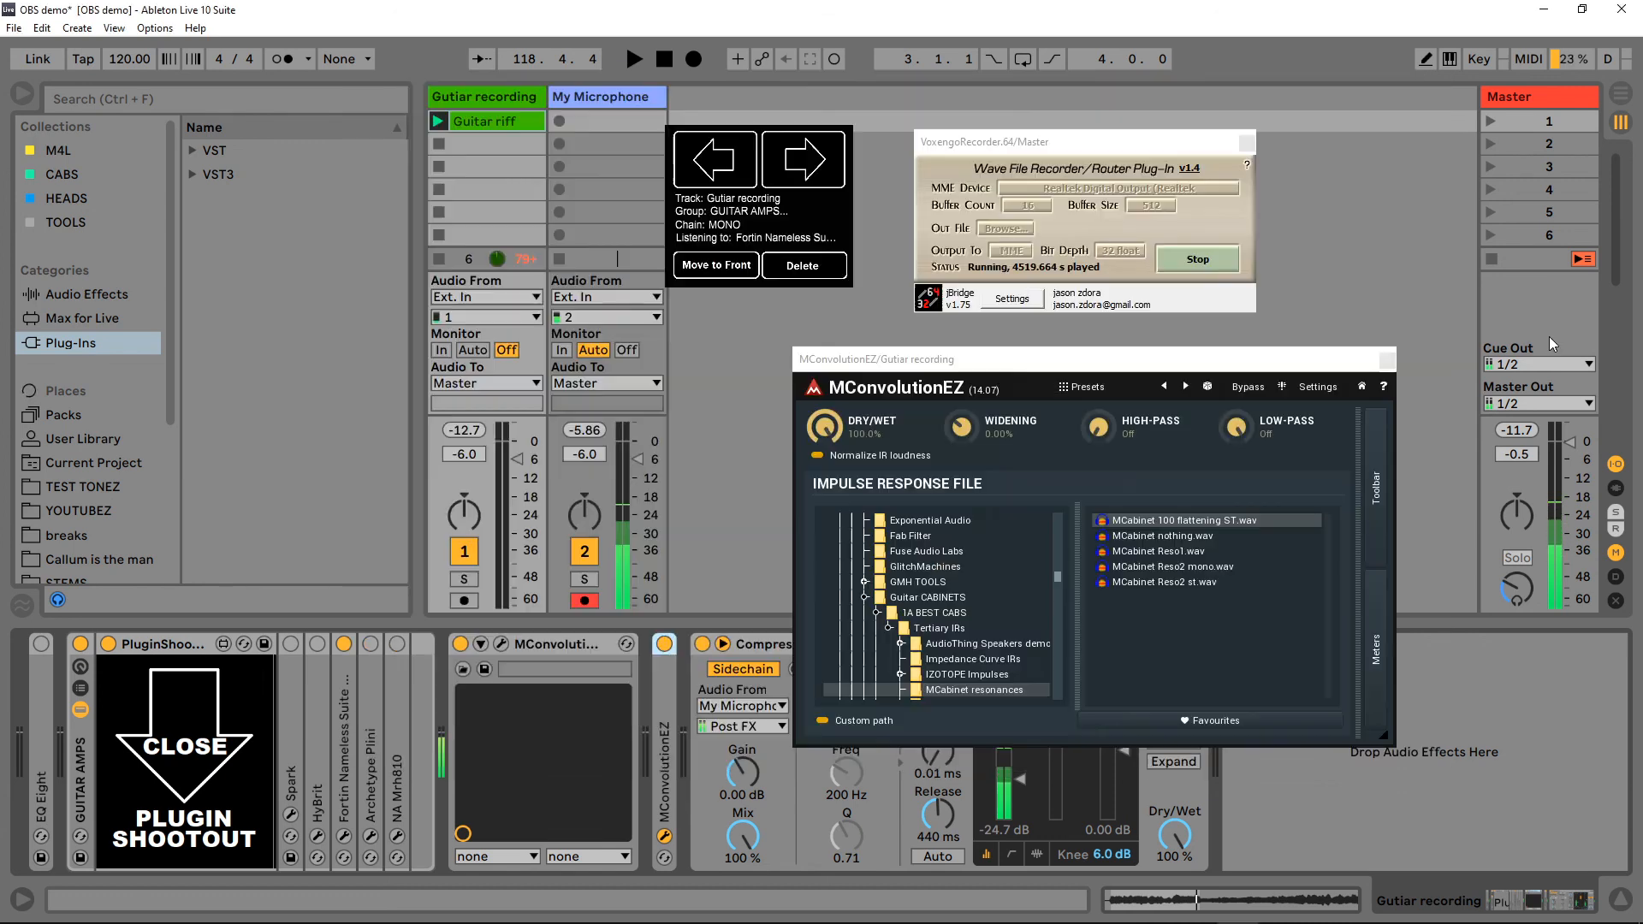
# Step: Show the Master chain's Limiter, Saturator and Voxengo recorder, then bring OBS to the front
pyautogui.click(1508, 96)
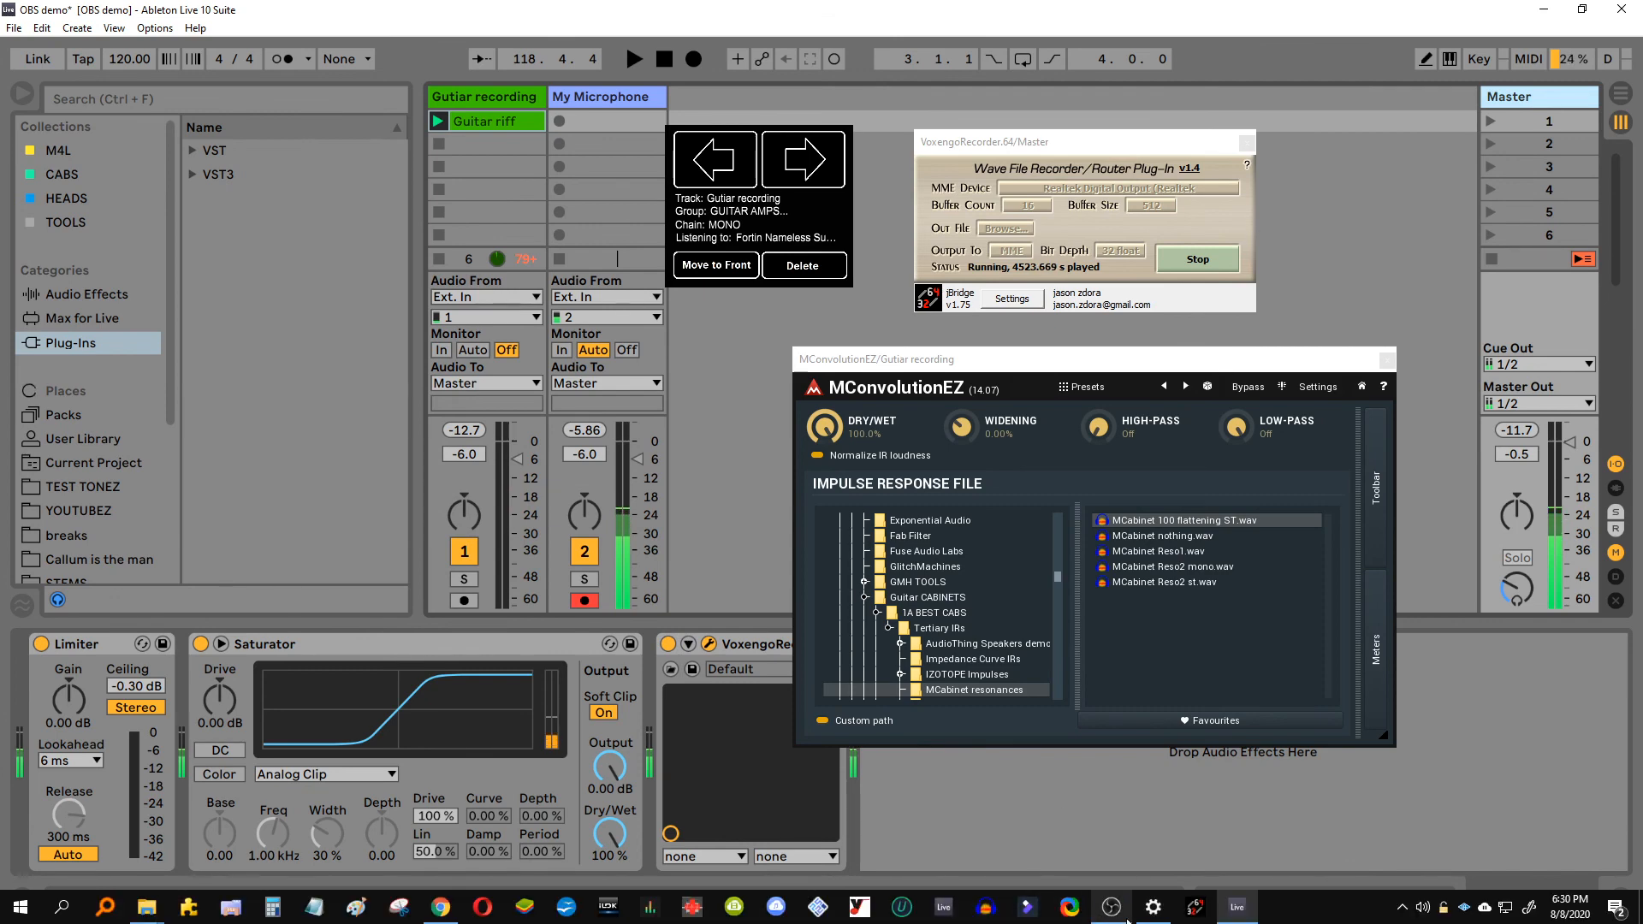
pyautogui.click(1109, 906)
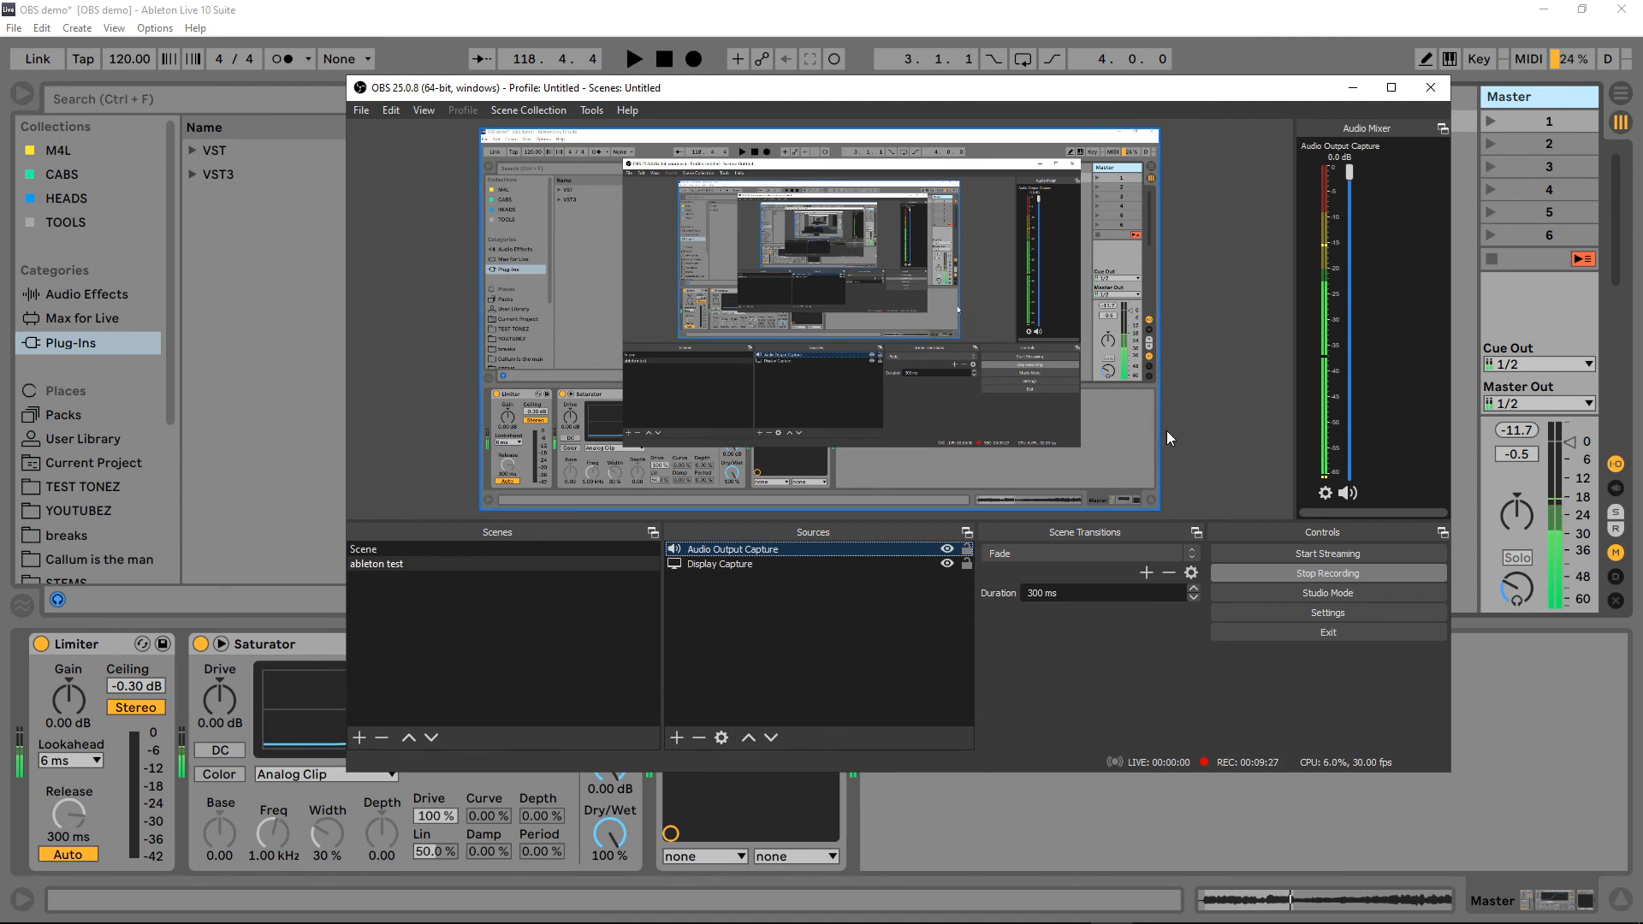
pyautogui.moveTo(1250, 43)
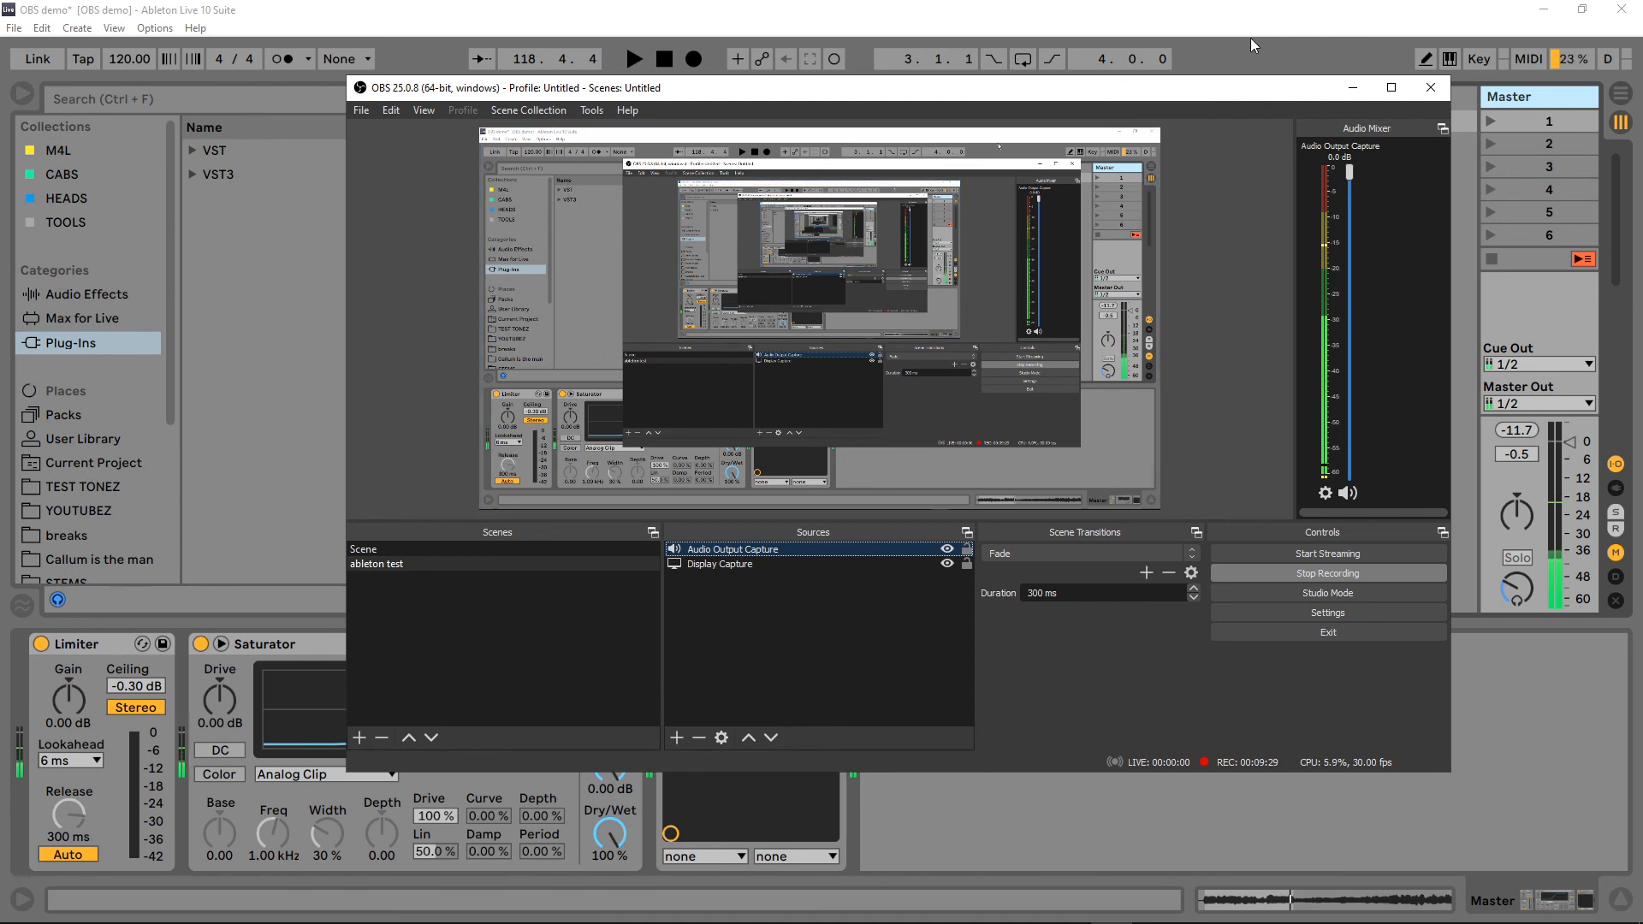